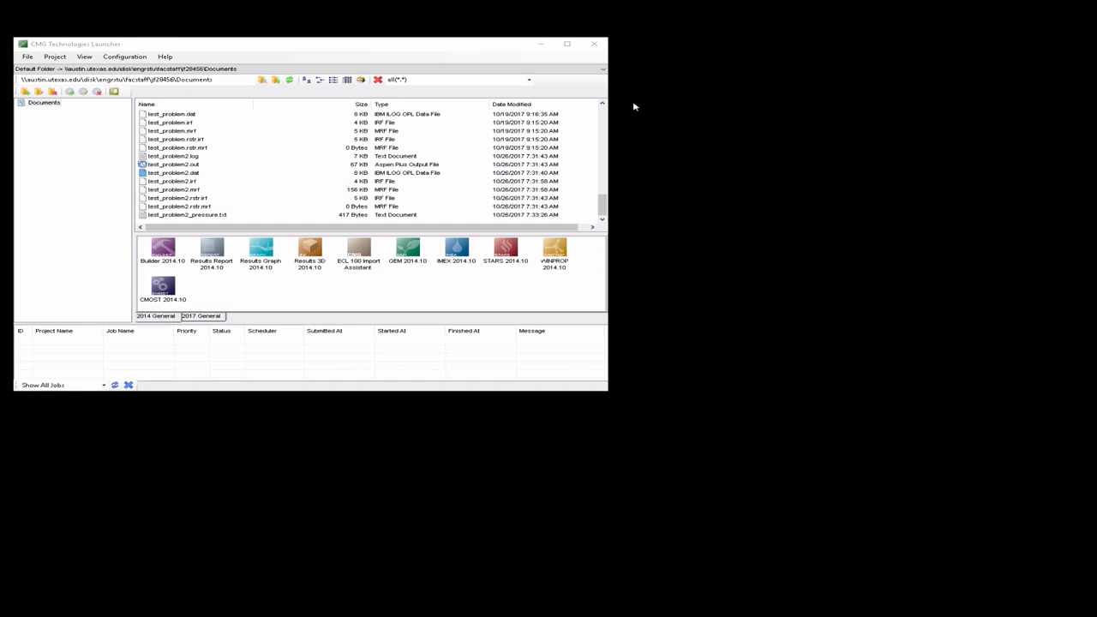
{"action": "mouse_move", "coordinate": [199, 124]}
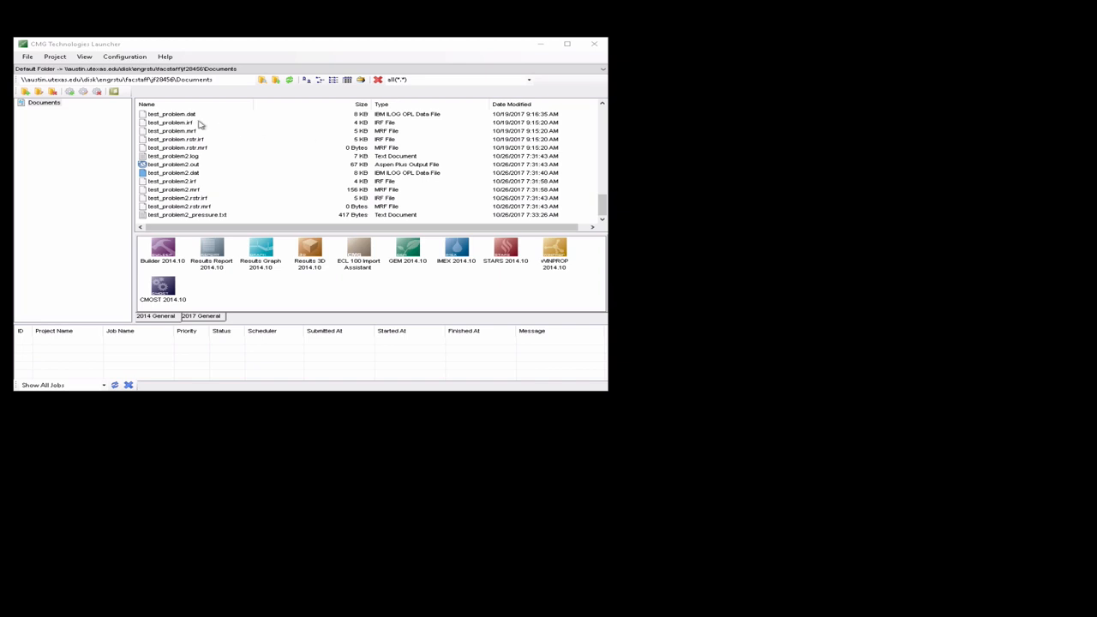
{"action": "mouse_move", "coordinate": [195, 120]}
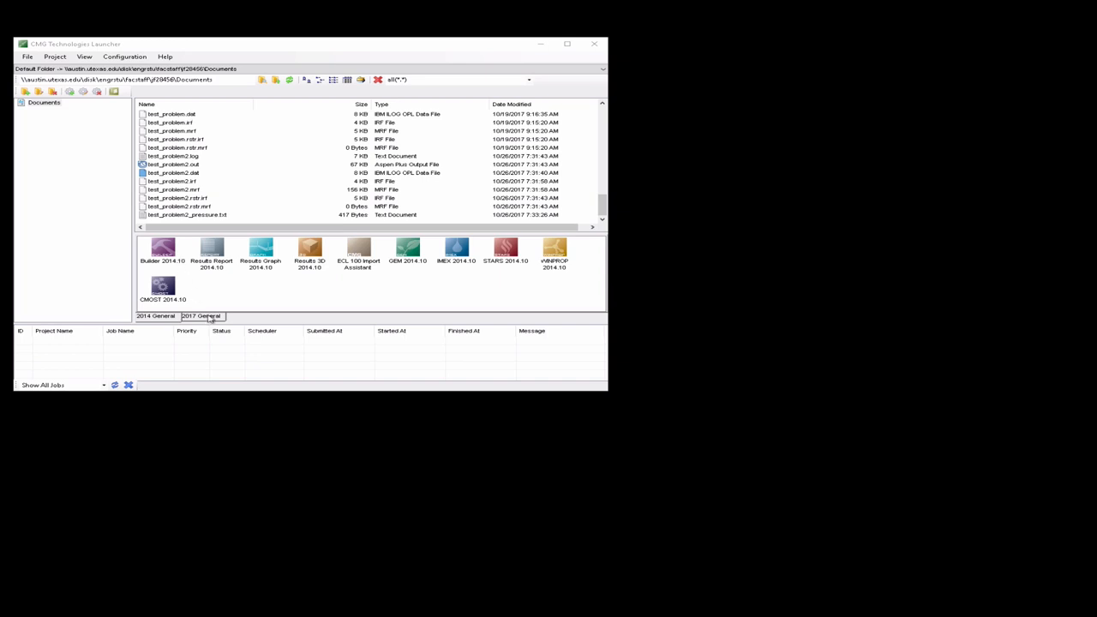
Show the 2017 General tool set in the CMG Technologies Launcher
{"action": "left_click", "coordinate": [200, 316]}
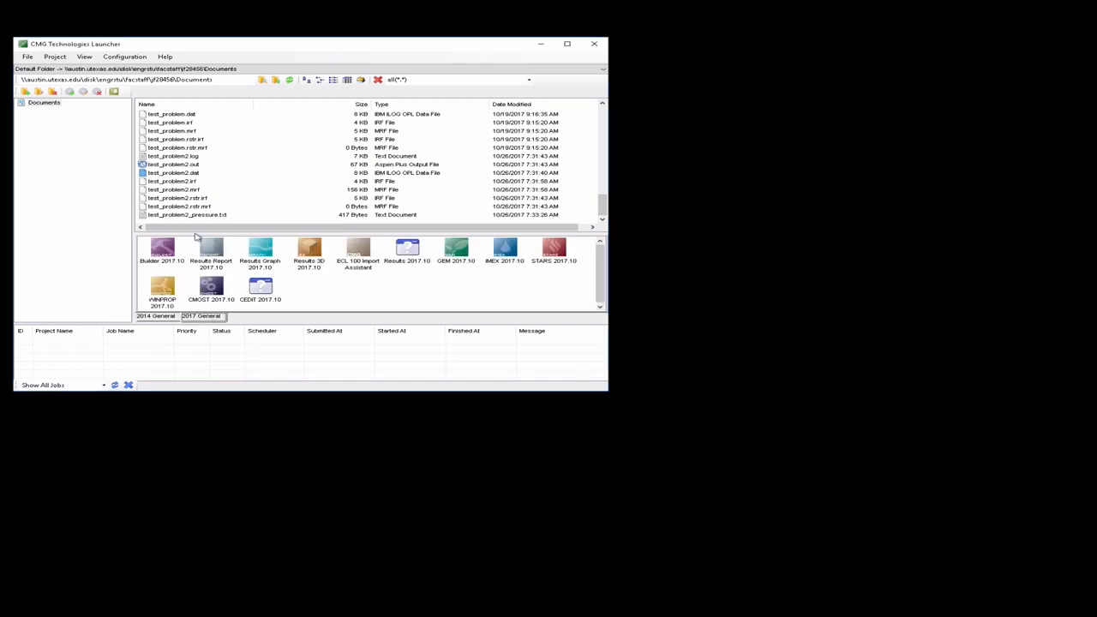
{"action": "mouse_move", "coordinate": [178, 117]}
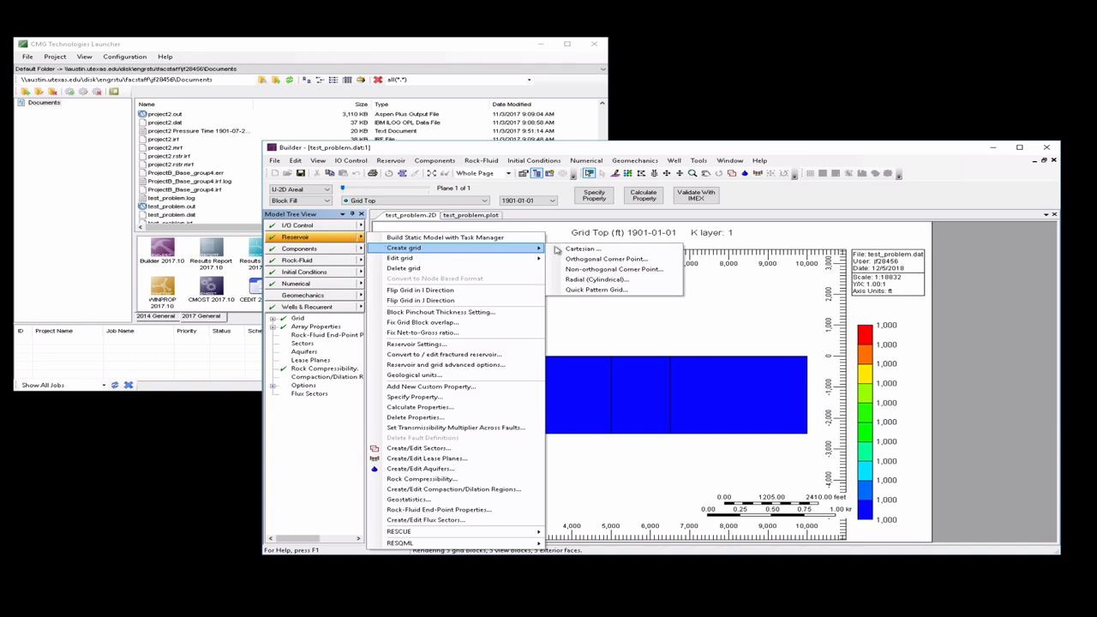
Create a new three-block Cartesian grid with I block widths 1333 and J width 1, clearing the old grid
{"action": "left_click", "coordinate": [583, 249]}
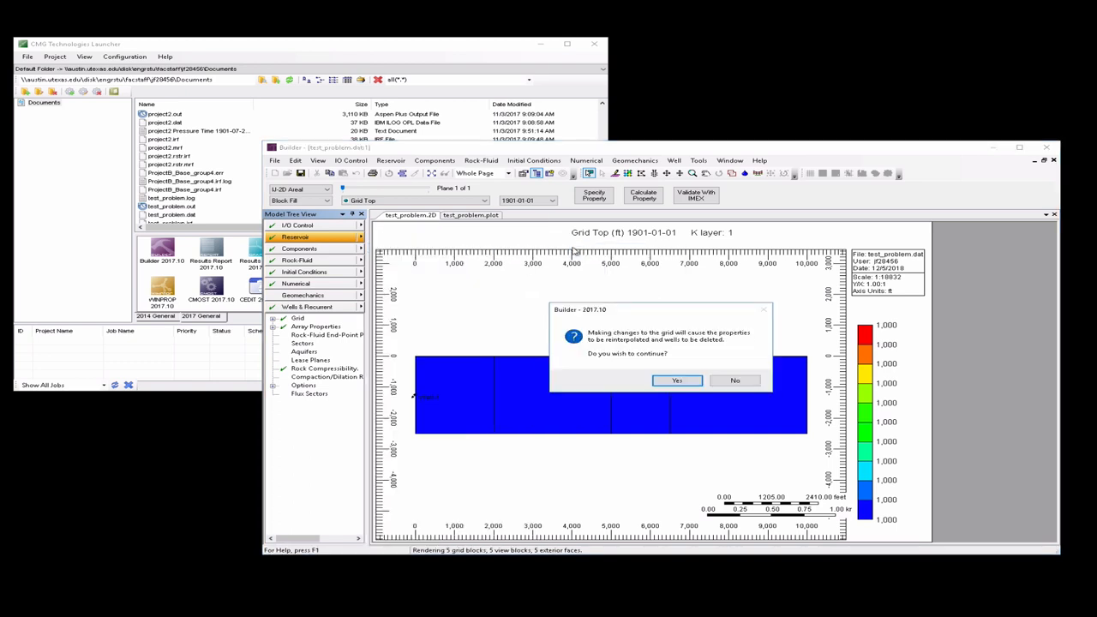
{"action": "left_click", "coordinate": [676, 381]}
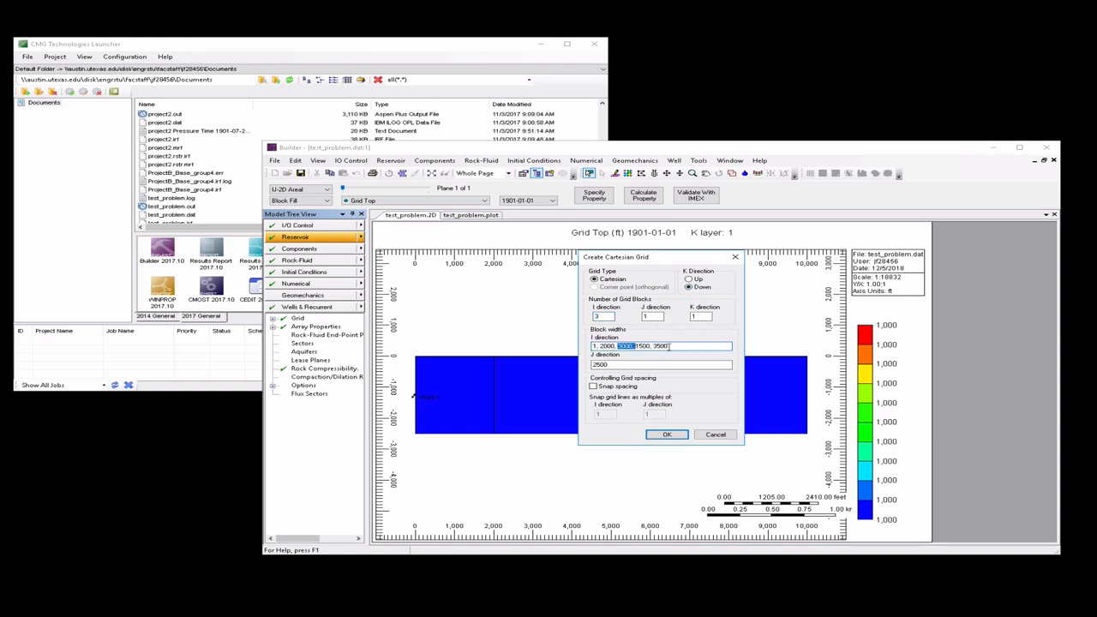
{"action": "triple_click", "coordinate": [660, 346]}
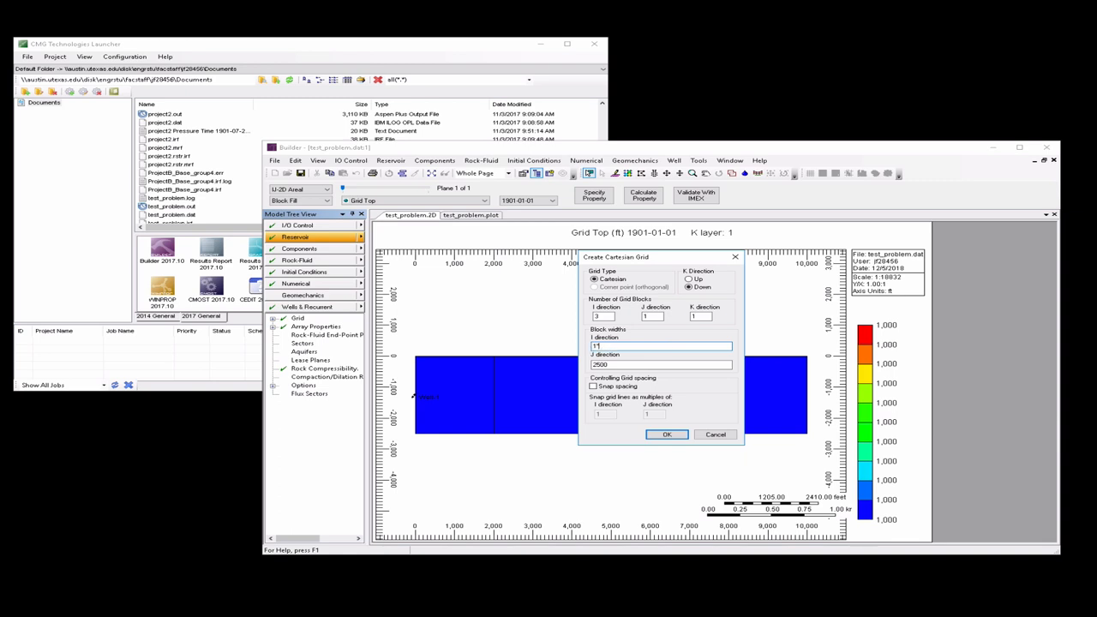
{"action": "type", "text": "1333"}
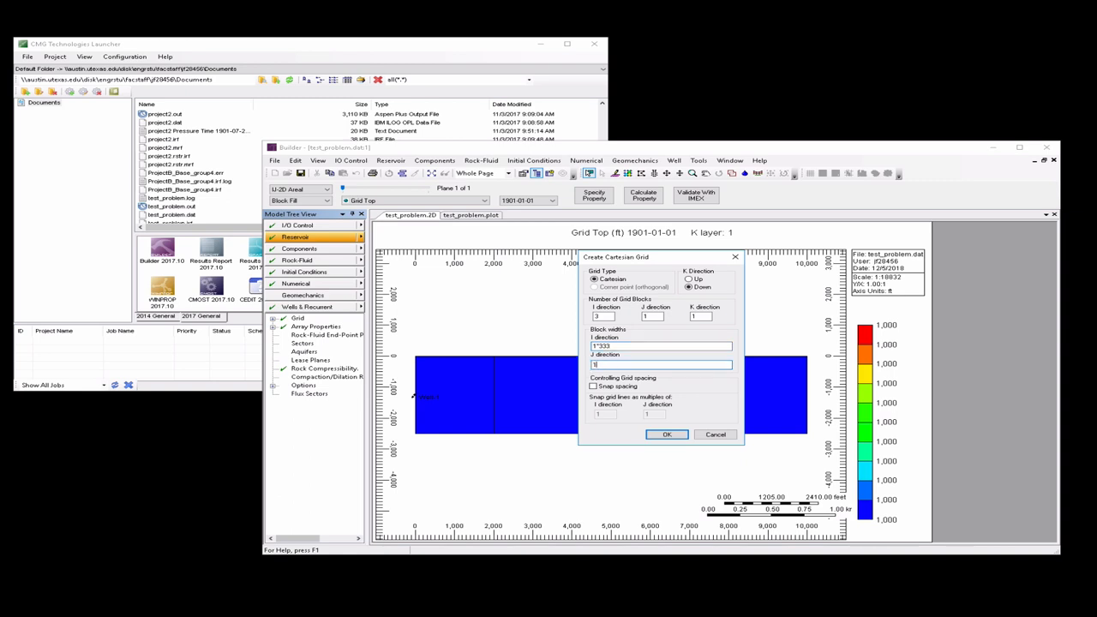
{"action": "type", "text": "1"}
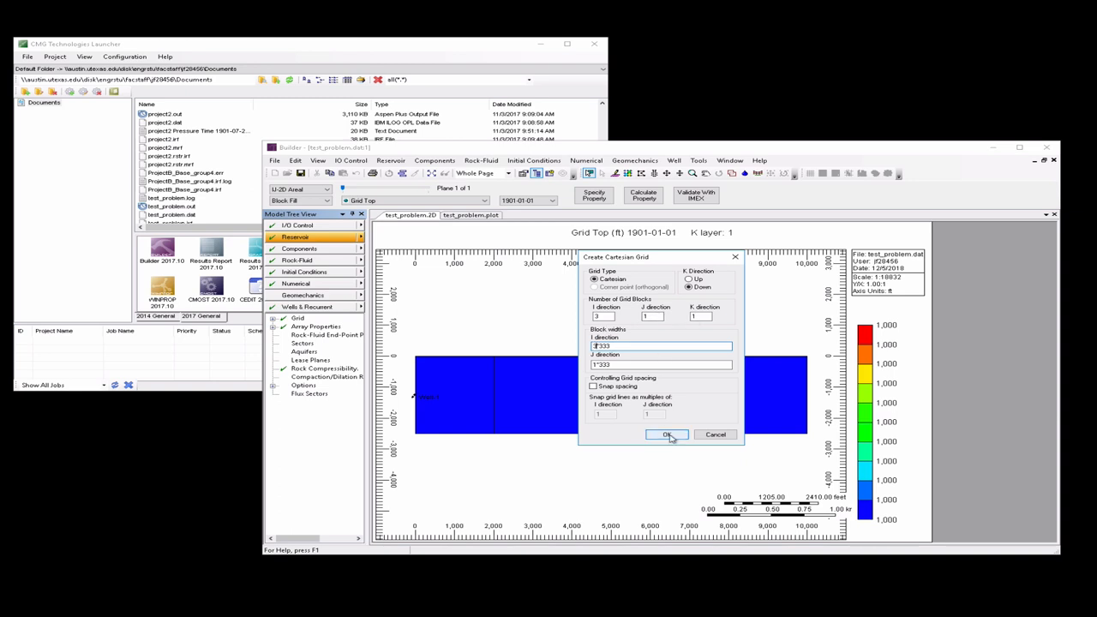
{"action": "left_click", "coordinate": [669, 436]}
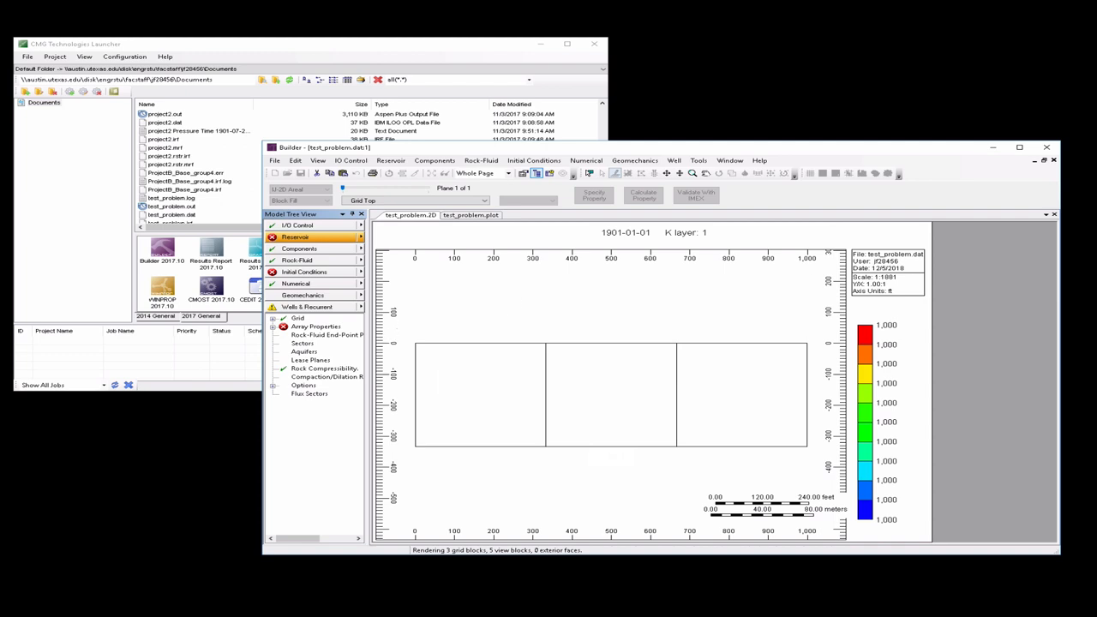
{"action": "mouse_move", "coordinate": [346, 329]}
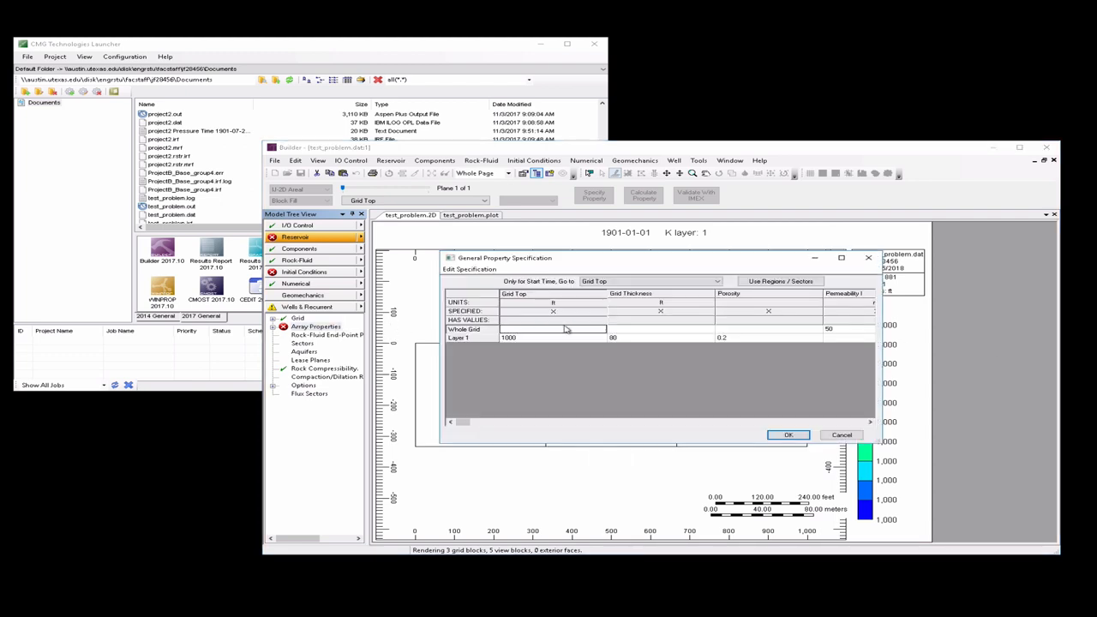
{"action": "mouse_move", "coordinate": [666, 333]}
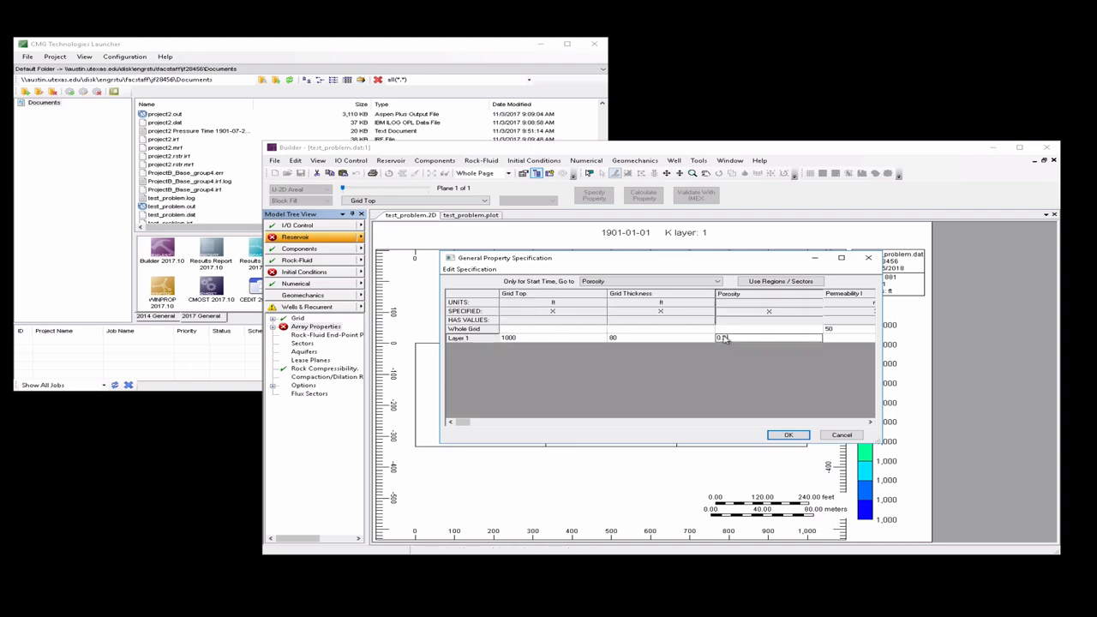
Enter Layer 1 grid thickness 30, porosity 0.2 and I-direction permeability 100
{"action": "type", "text": "0.2"}
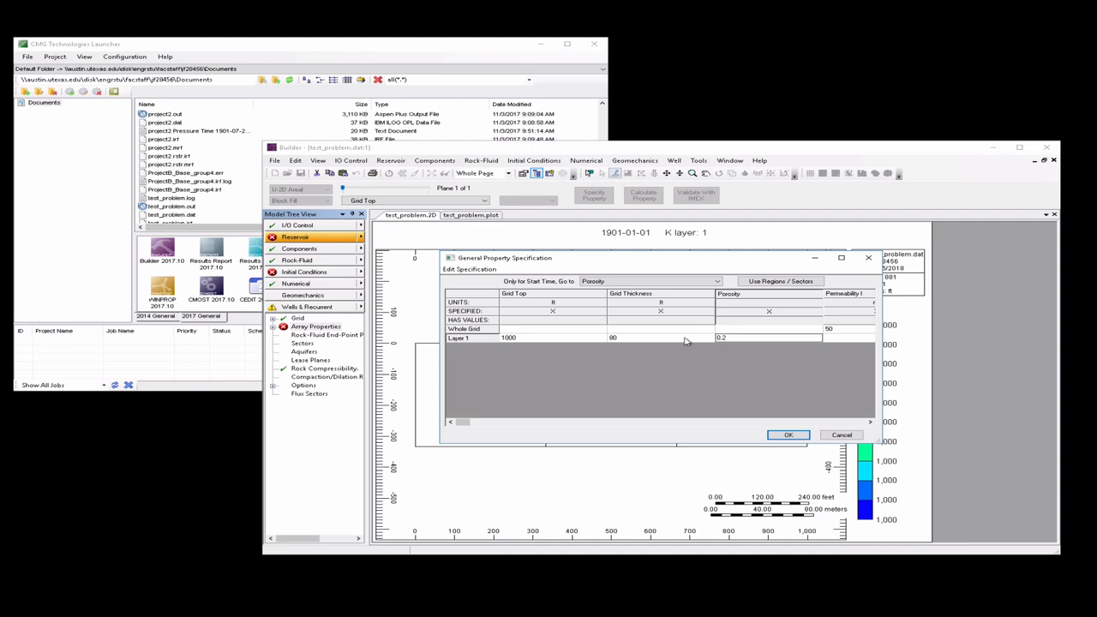
{"action": "left_click", "coordinate": [650, 281]}
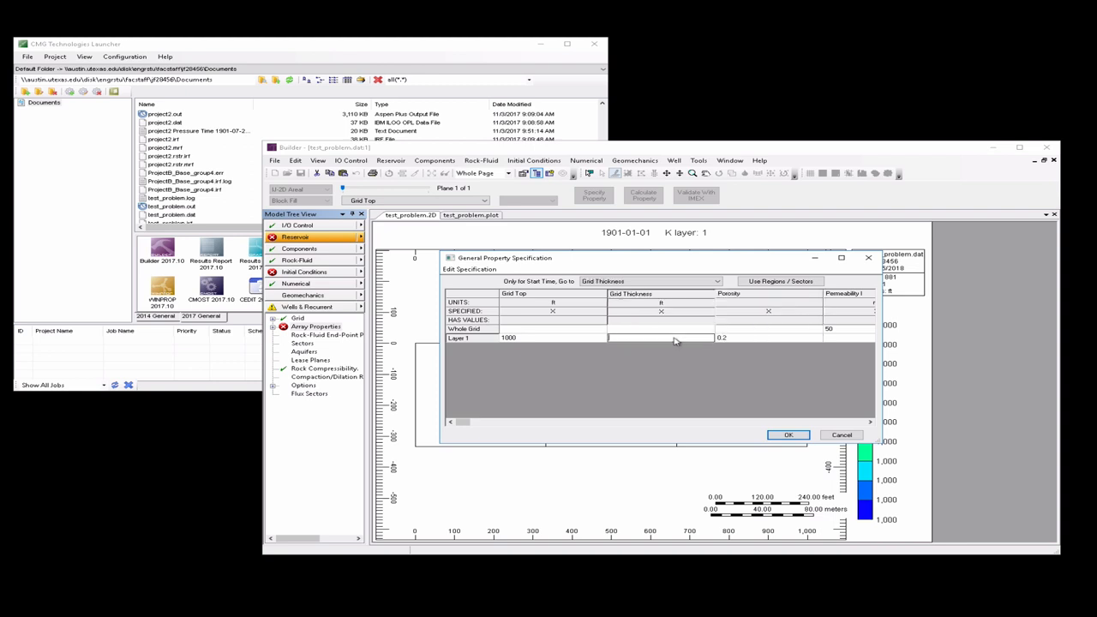
{"action": "type", "text": "30"}
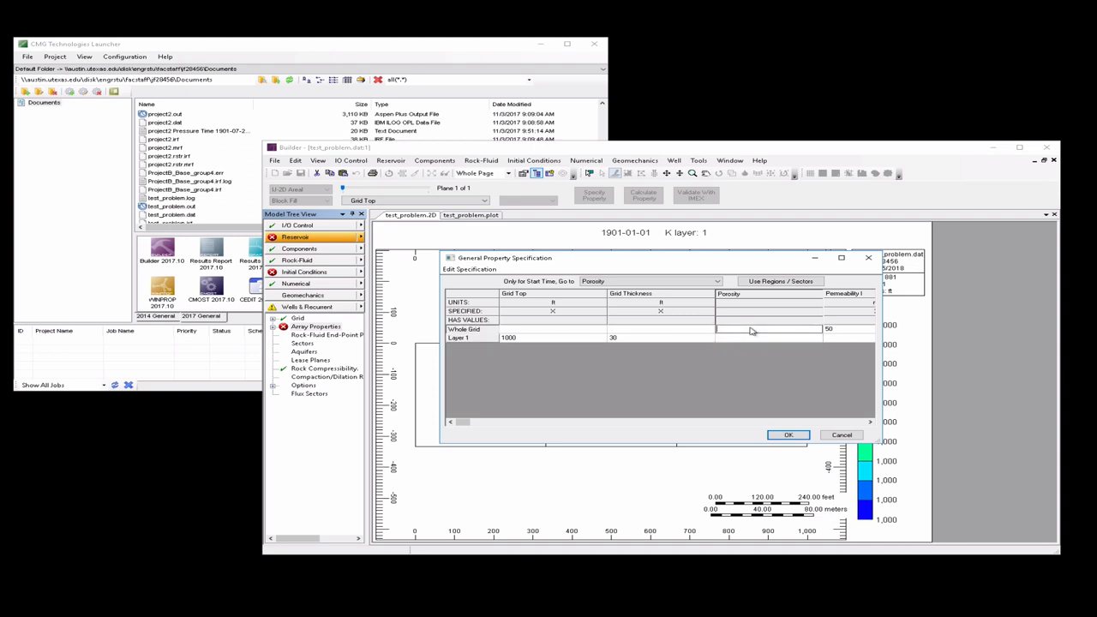
{"action": "type", "text": "0.2"}
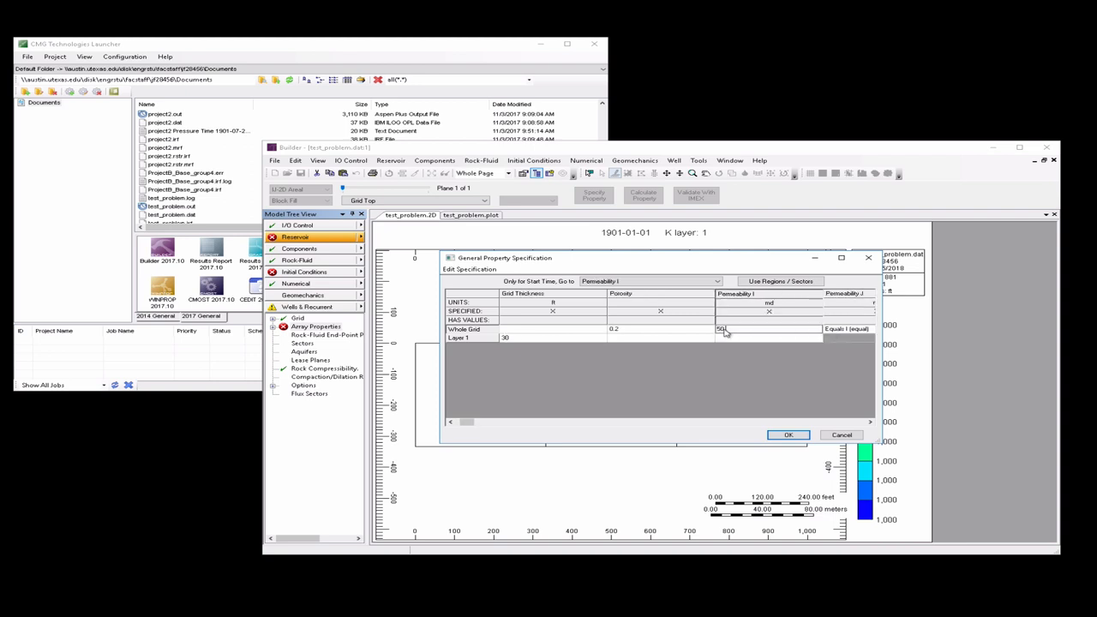
{"action": "type", "text": "100"}
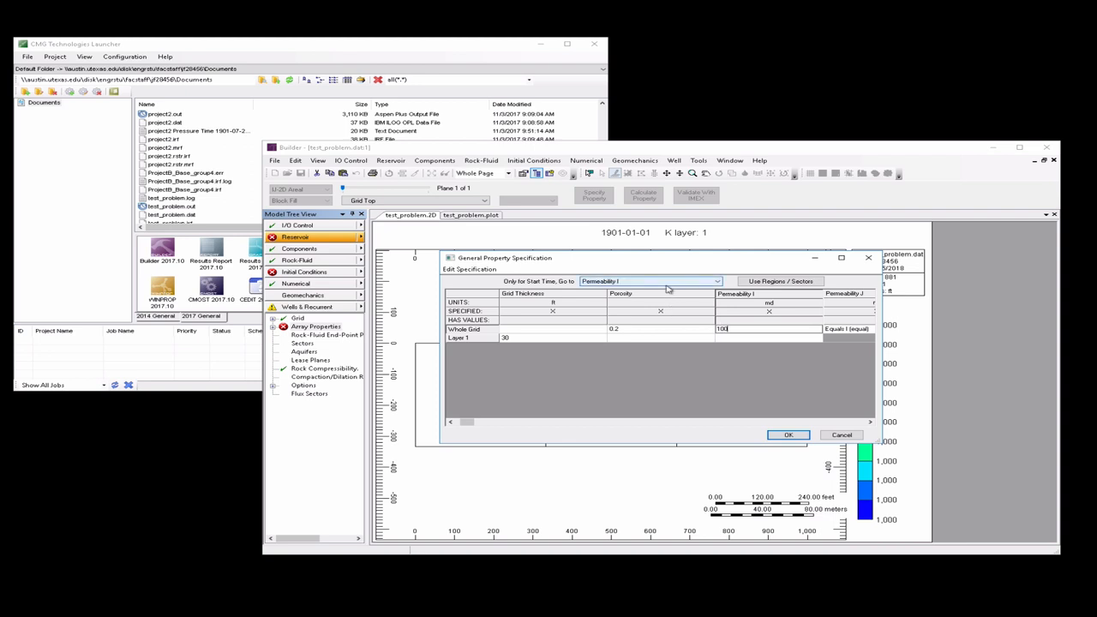
Set Layer 1 water saturation to 0.2 and oil saturation to 0.8 via the Go to list
{"action": "left_click", "coordinate": [717, 281]}
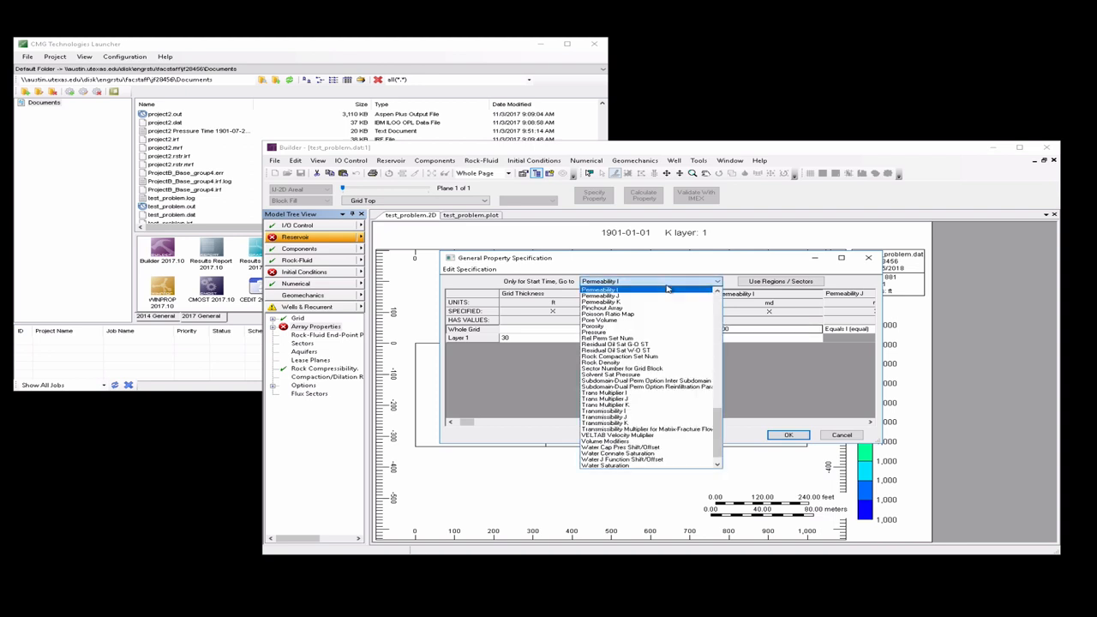
{"action": "mouse_move", "coordinate": [668, 391]}
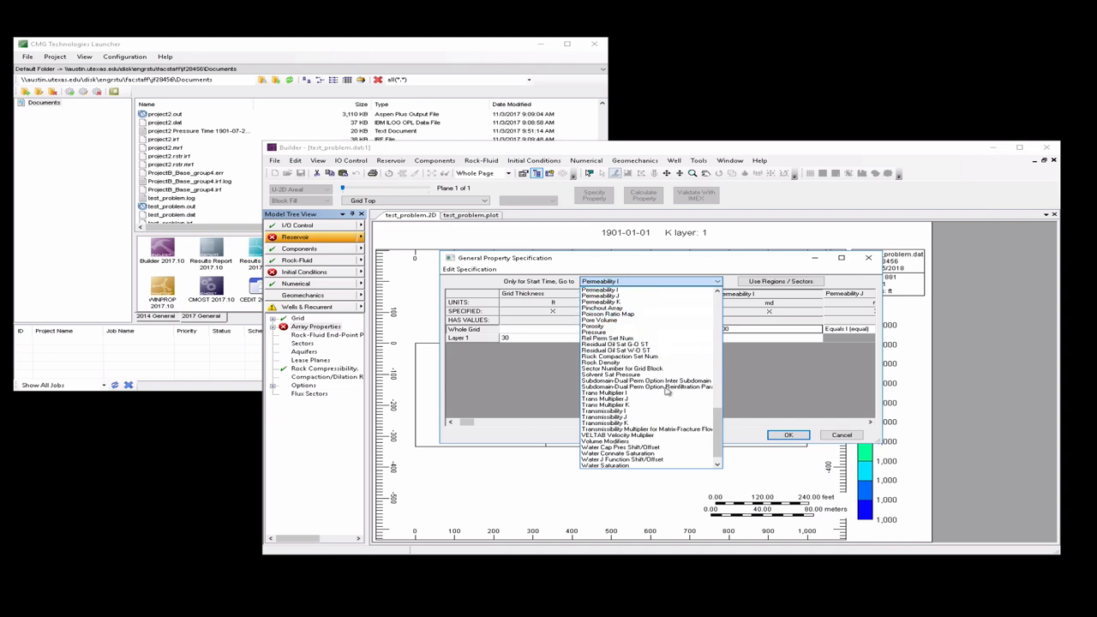
{"action": "left_click", "coordinate": [603, 465]}
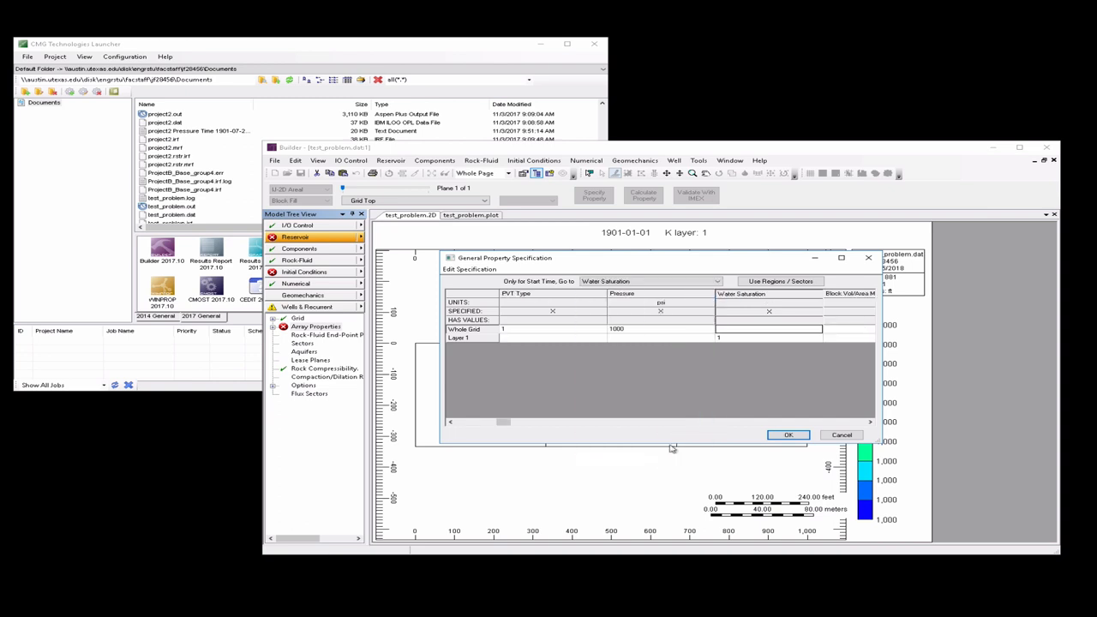
{"action": "left_click", "coordinate": [769, 338]}
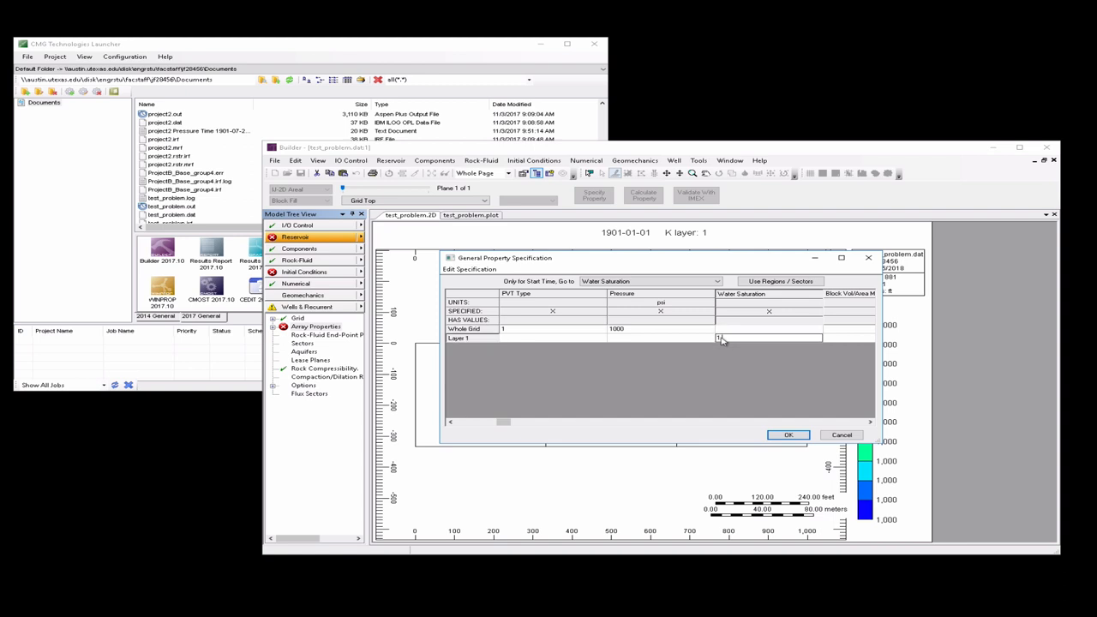
{"action": "type", "text": "0.2"}
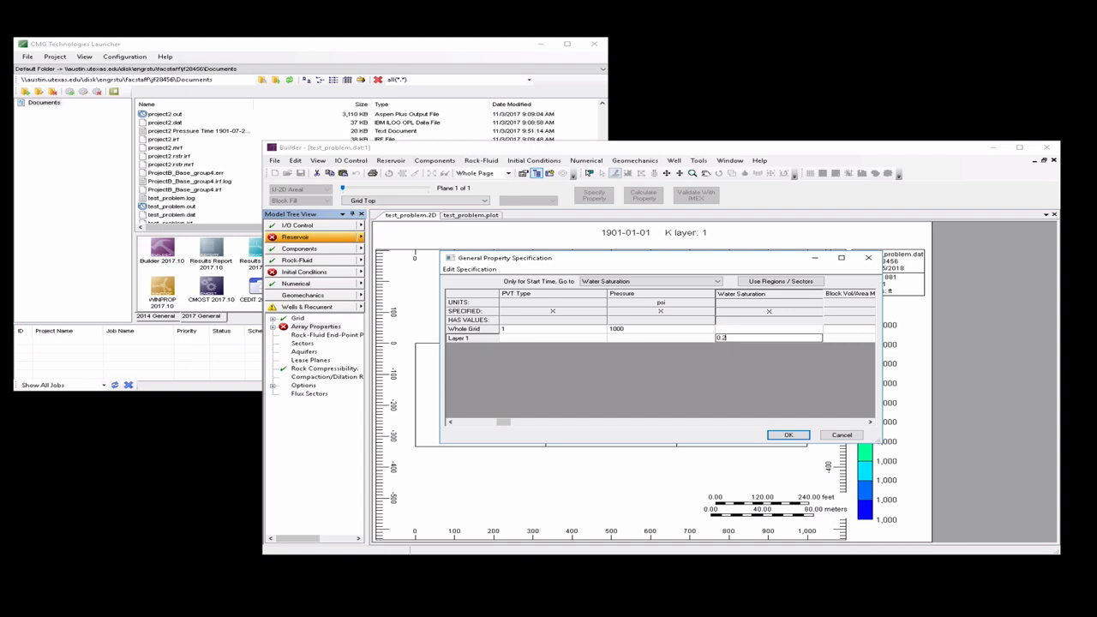
{"action": "left_click", "coordinate": [717, 281]}
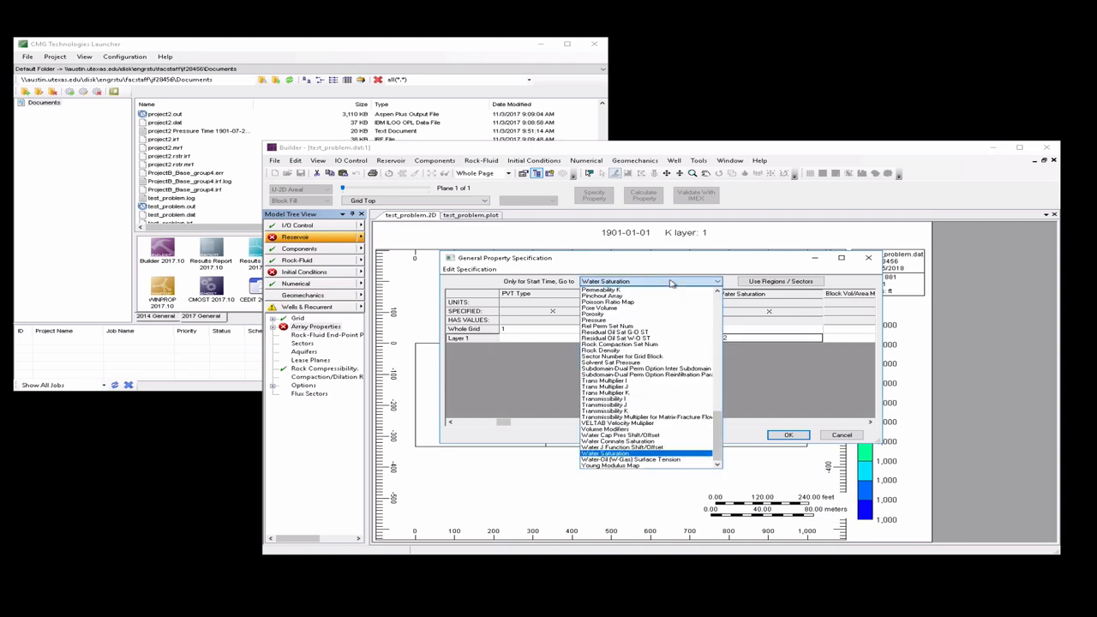
{"action": "scroll", "scroll_direction": "up", "scroll_amount": 3}
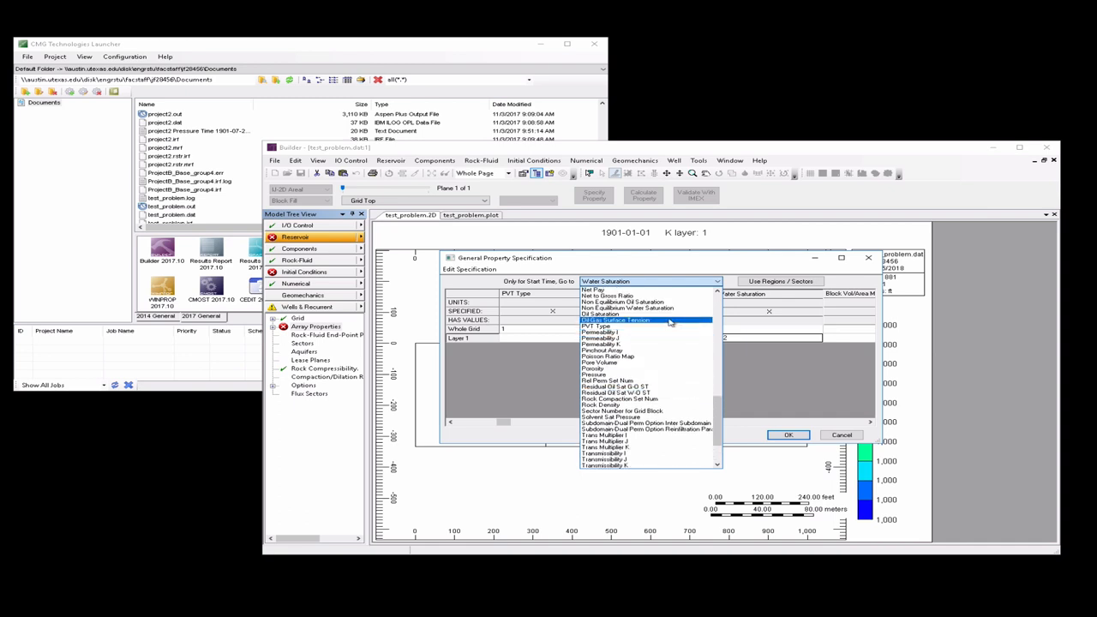
{"action": "left_click", "coordinate": [604, 314]}
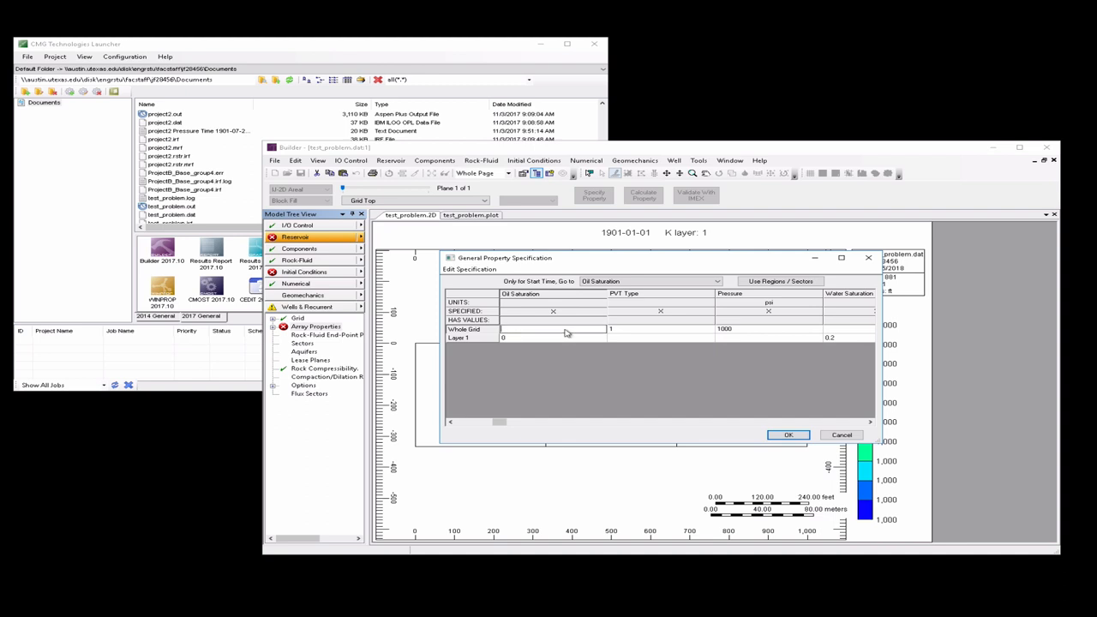
{"action": "left_click", "coordinate": [549, 338]}
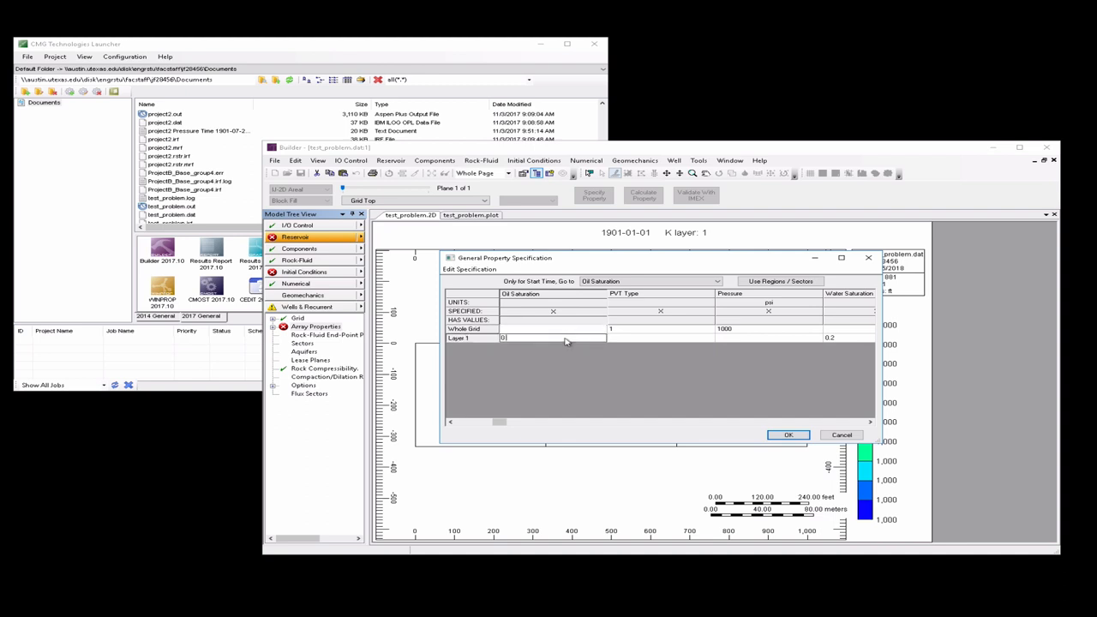
{"action": "type", "text": "0.8"}
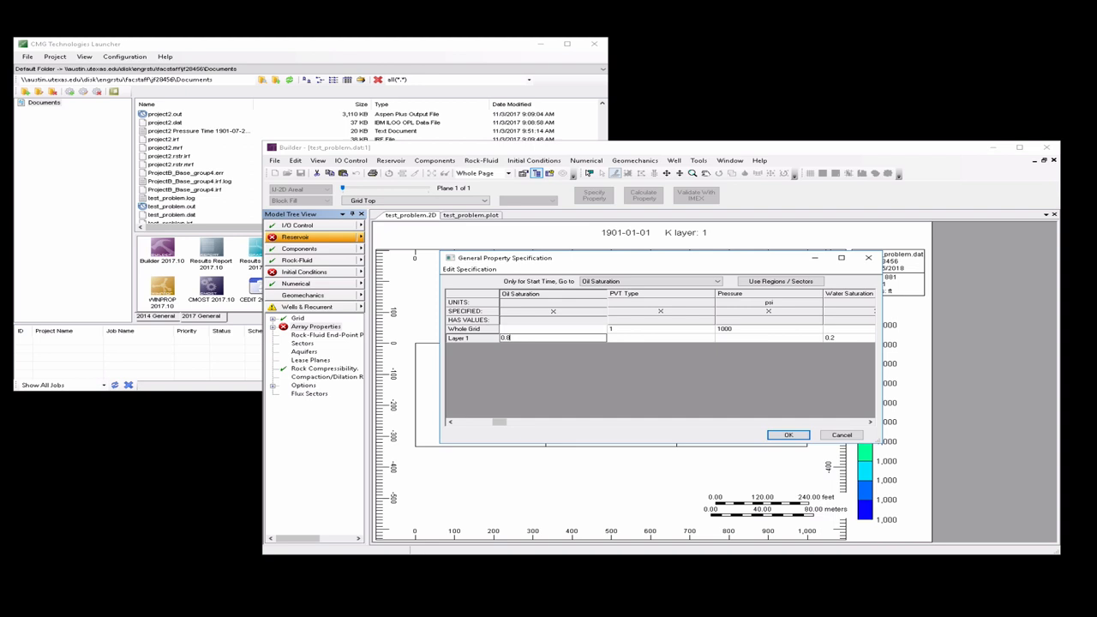
{"action": "mouse_move", "coordinate": [566, 329]}
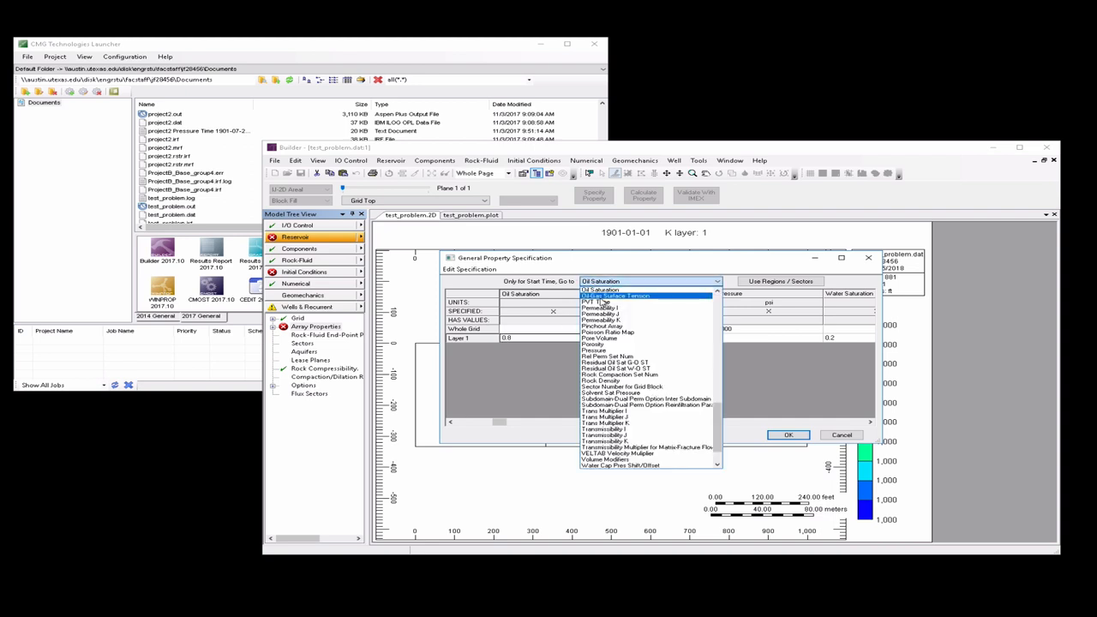
Check the Layer 1 pressure value of 1000 in the Pressure column
{"action": "left_click", "coordinate": [594, 350]}
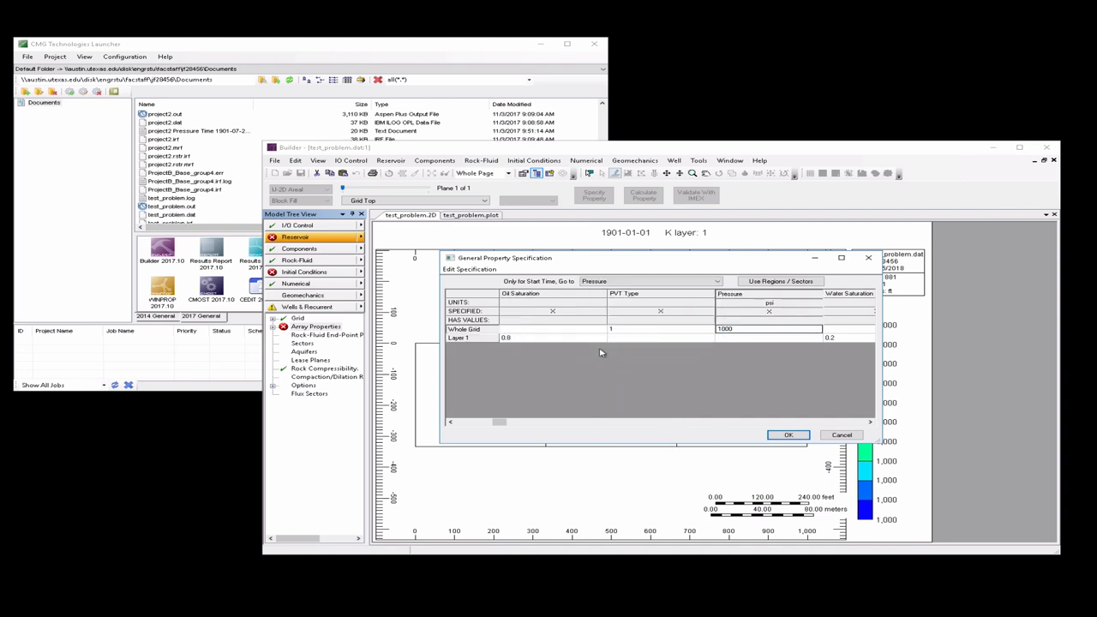
{"action": "mouse_move", "coordinate": [736, 341]}
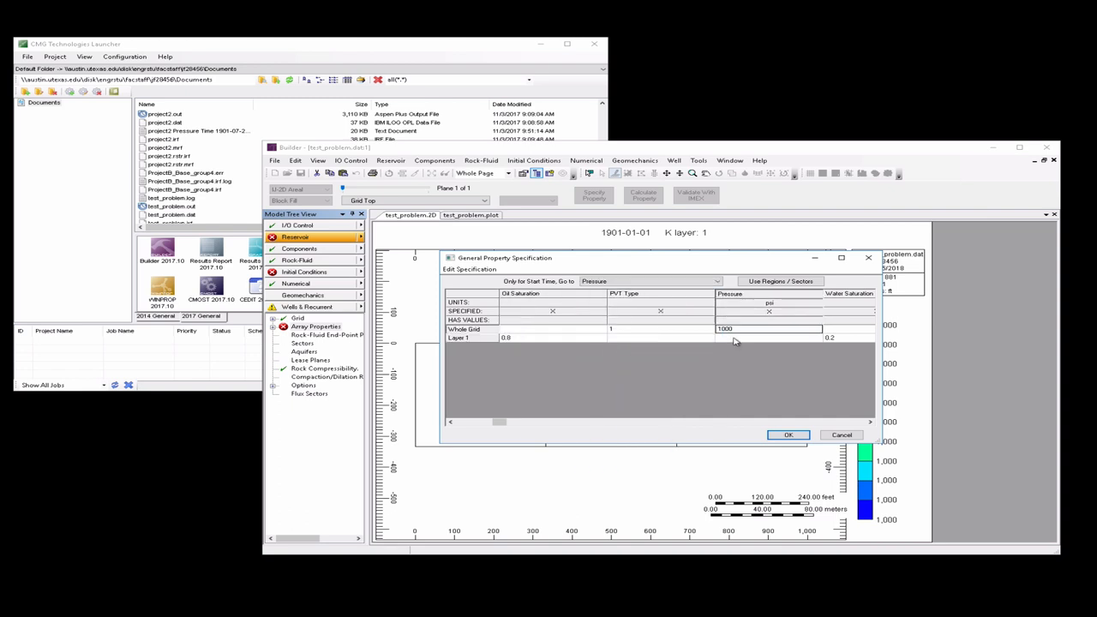
{"action": "left_click", "coordinate": [769, 336]}
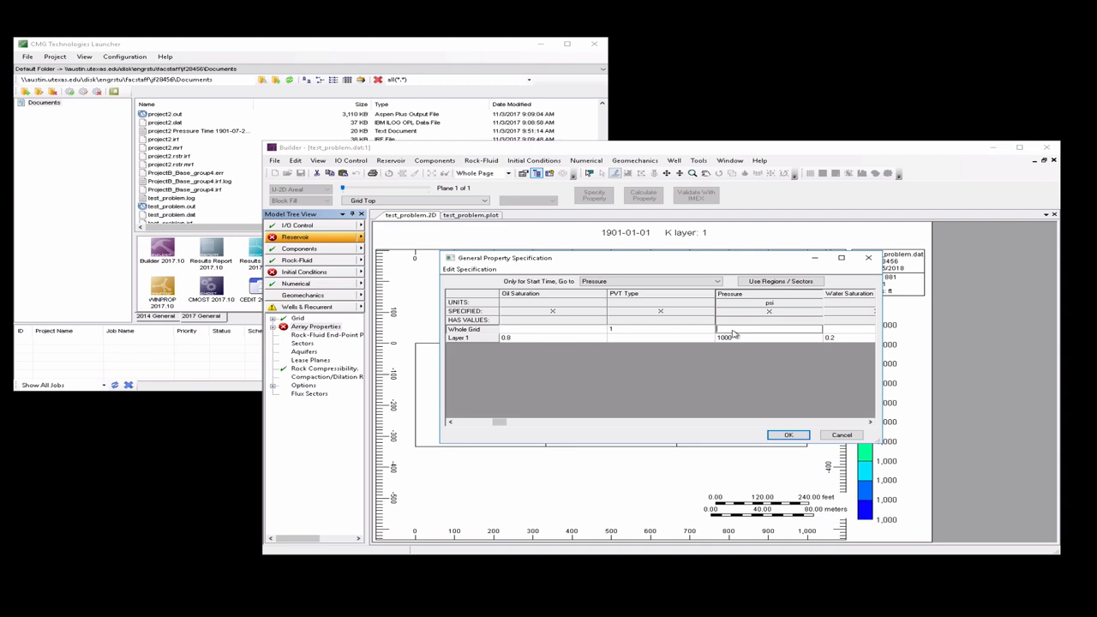
{"action": "mouse_move", "coordinate": [747, 446]}
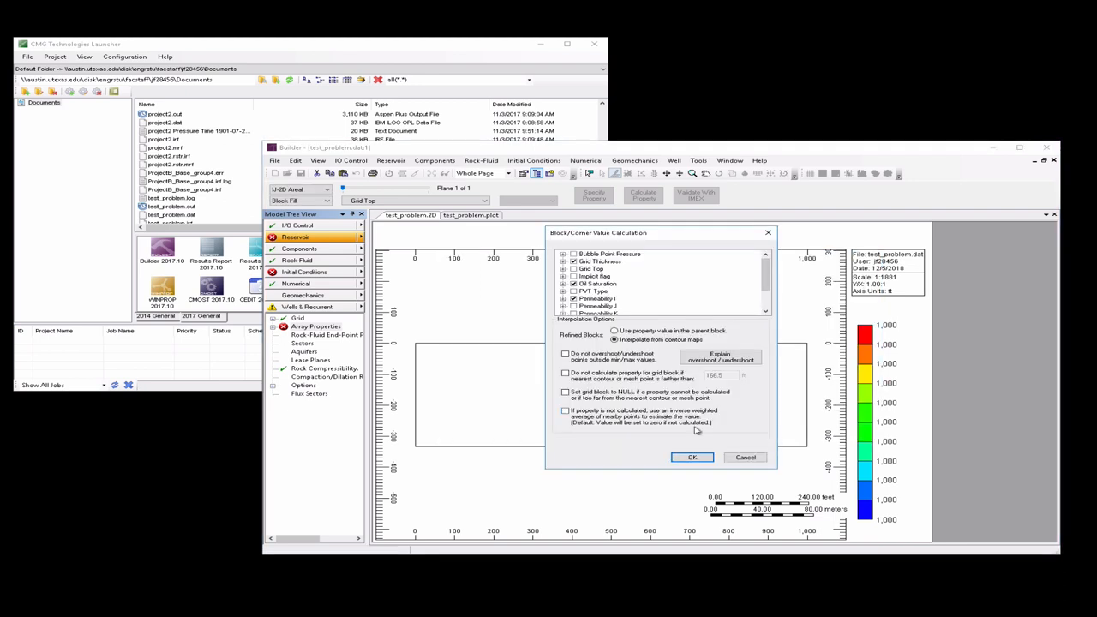
Apply the block thickness calculation and bring up the Components section options
{"action": "left_click", "coordinate": [693, 456]}
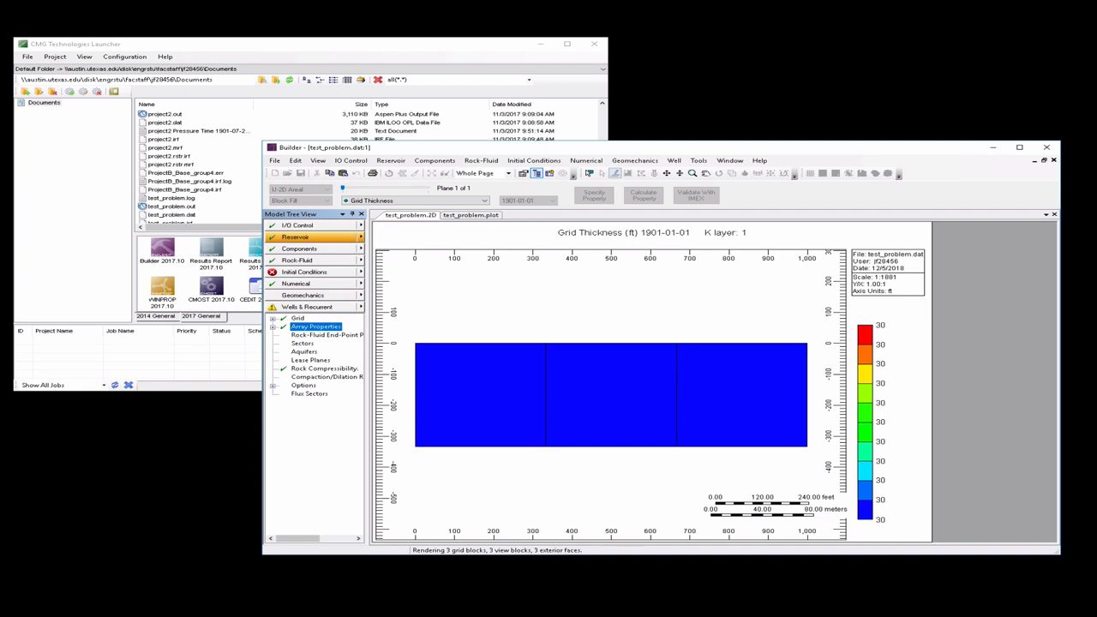
{"action": "mouse_move", "coordinate": [816, 305]}
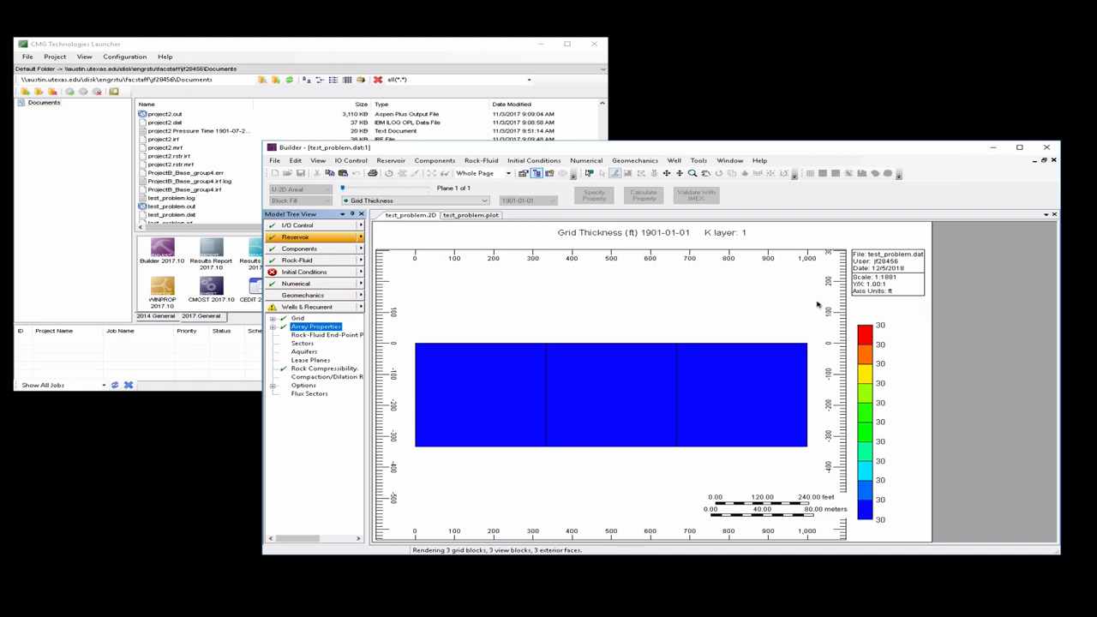
{"action": "left_click", "coordinate": [299, 249]}
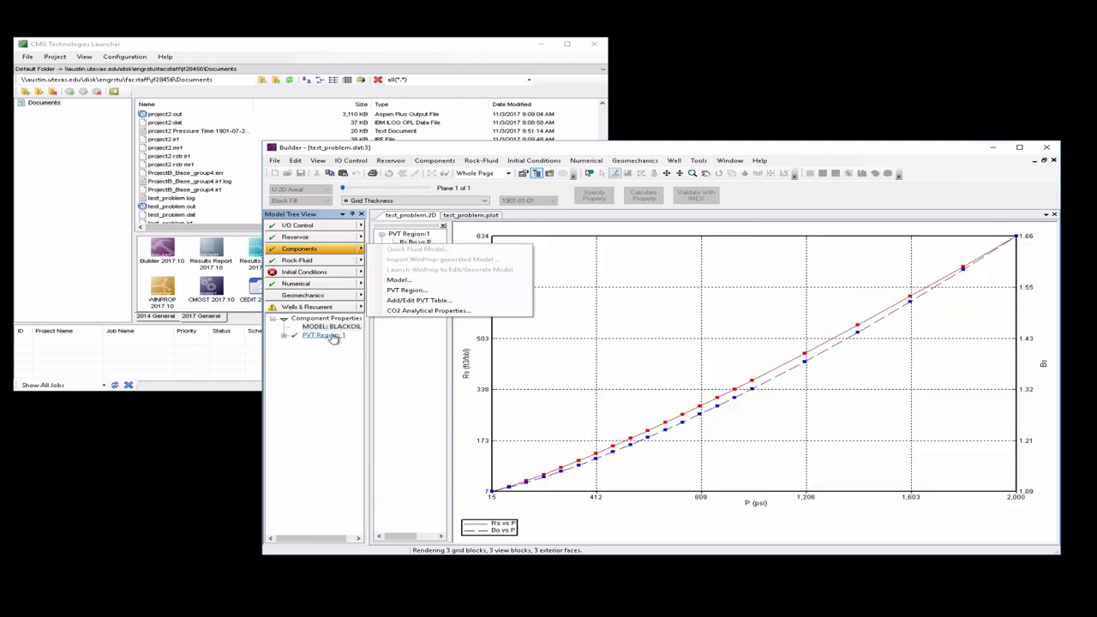
In the PVT Region's table, replace the Bo values with 1 at every pressure
{"action": "left_click", "coordinate": [419, 300]}
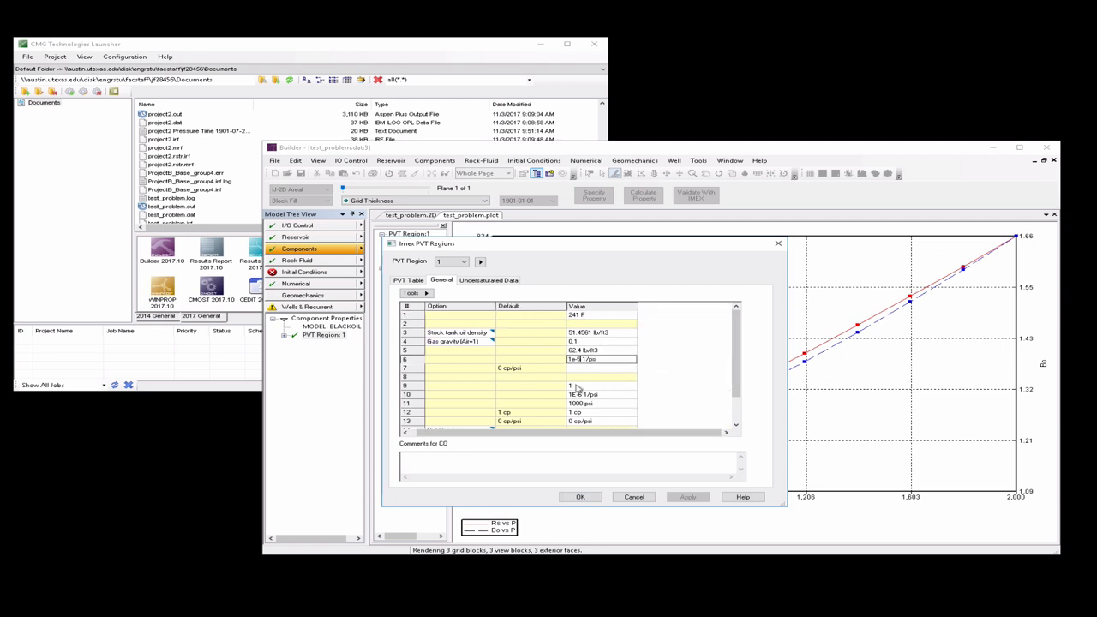
{"action": "left_click", "coordinate": [600, 394]}
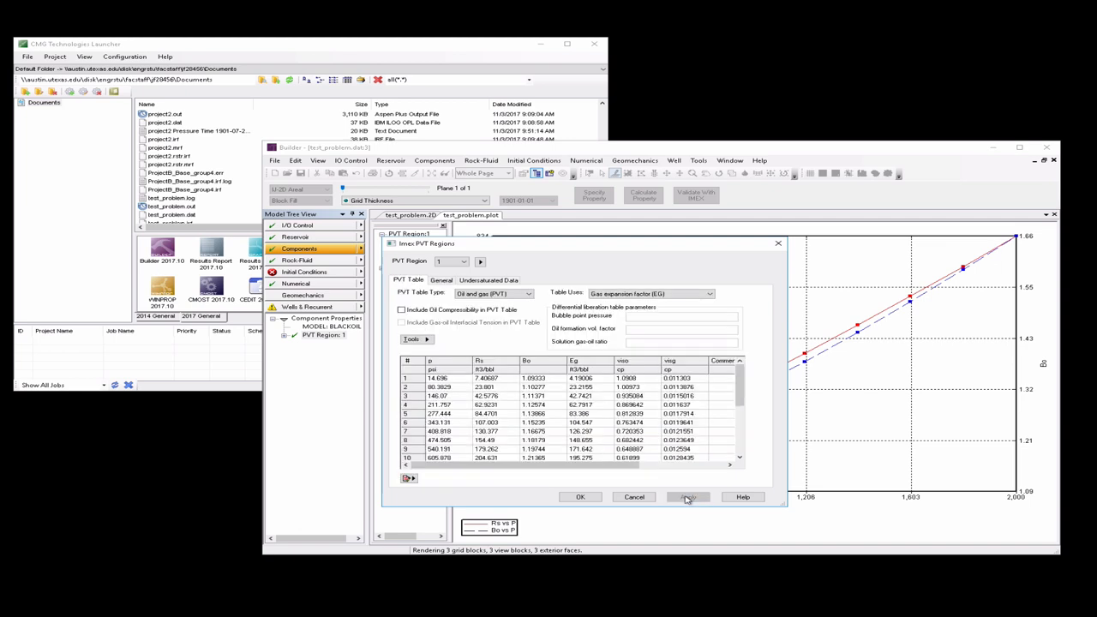
{"action": "left_click", "coordinate": [686, 497]}
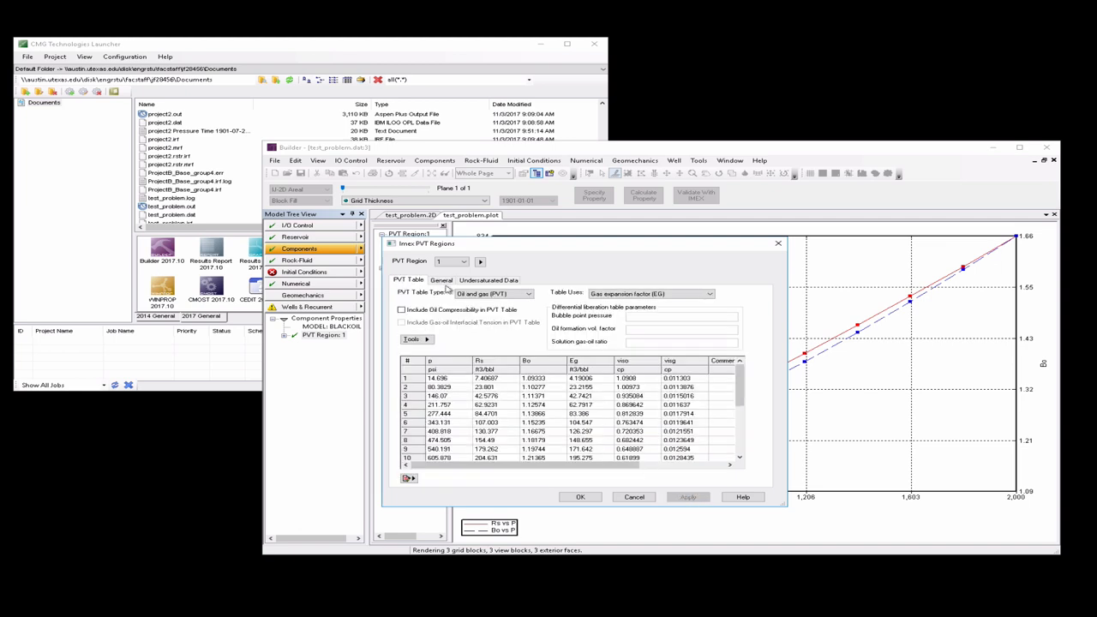
{"action": "mouse_move", "coordinate": [335, 307]}
{"action": "type", "text": "1"}
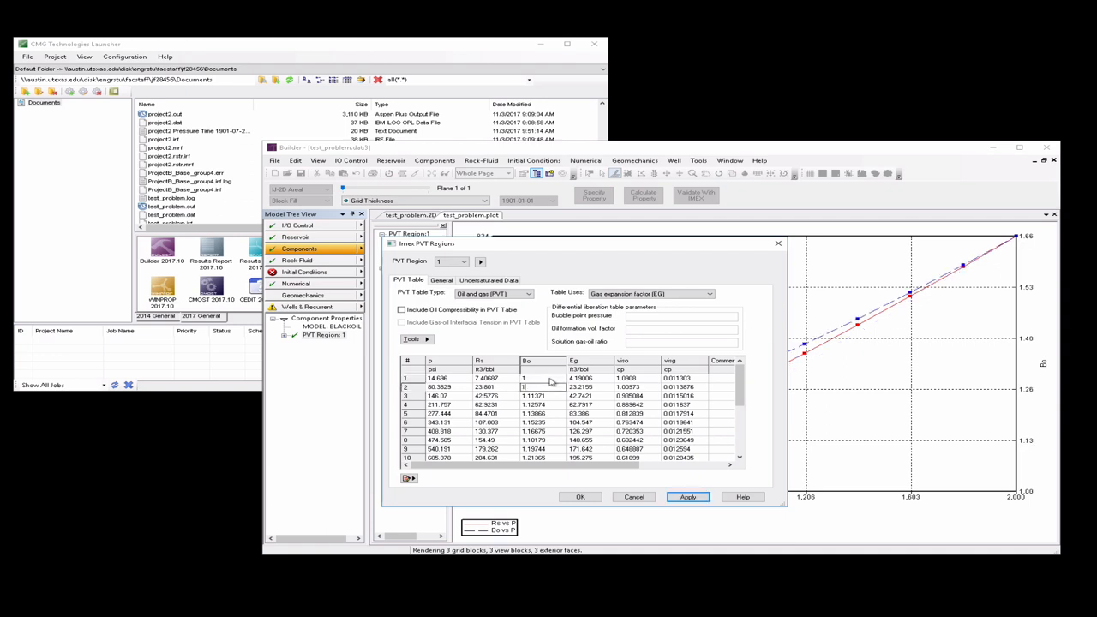
{"action": "left_click", "coordinate": [533, 413]}
{"action": "type", "text": "1"}
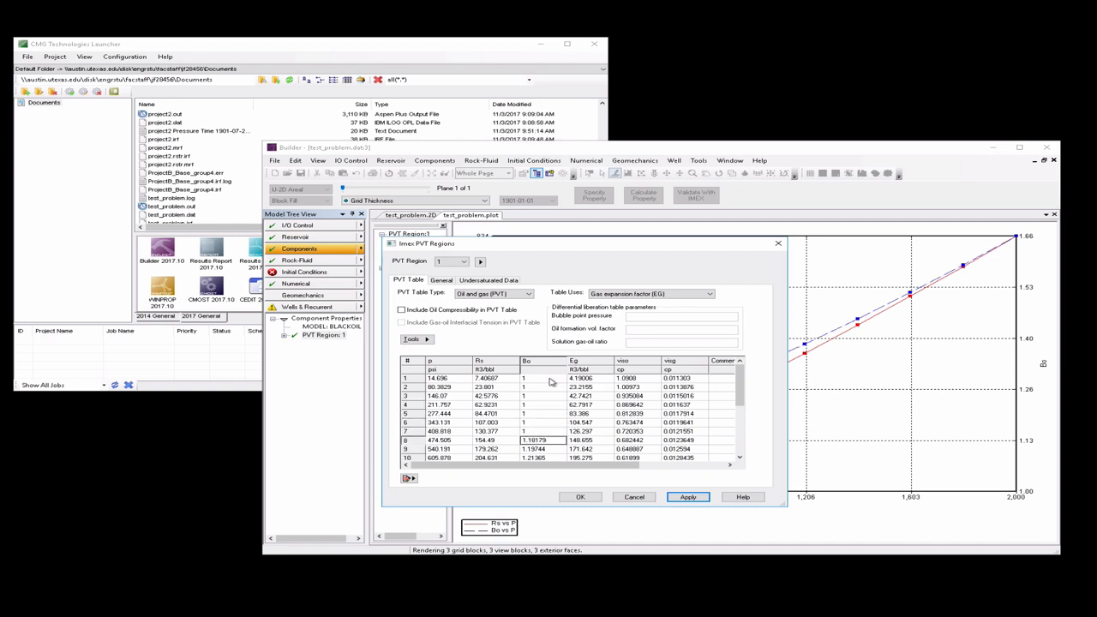
{"action": "scroll", "scroll_direction": "down", "scroll_amount": 3}
{"action": "type", "text": "1"}
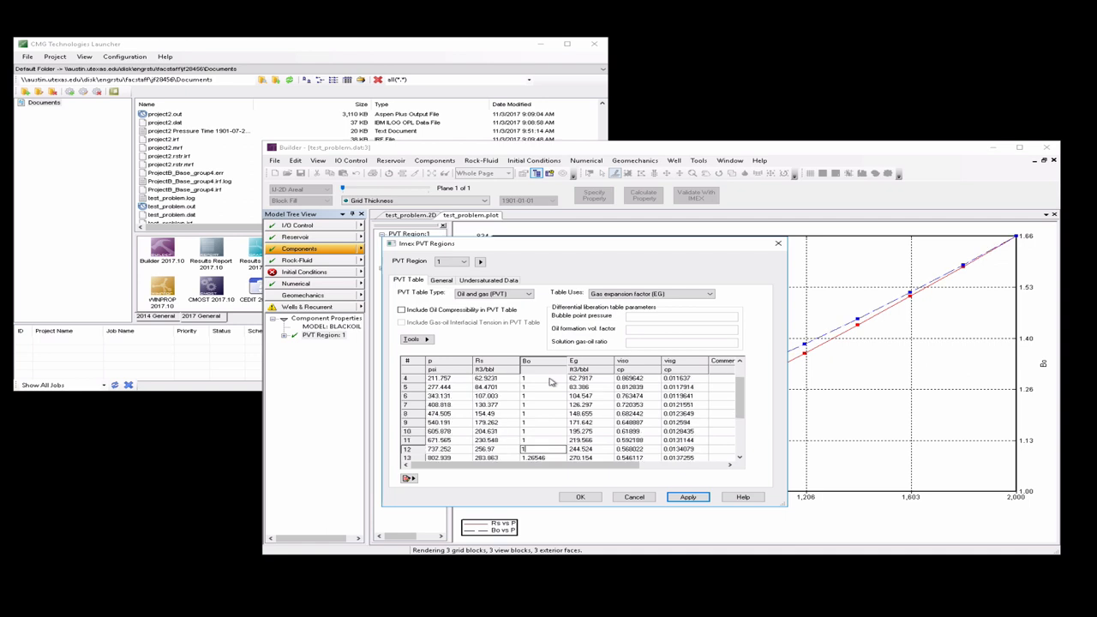
{"action": "scroll", "scroll_direction": "down", "scroll_amount": 3}
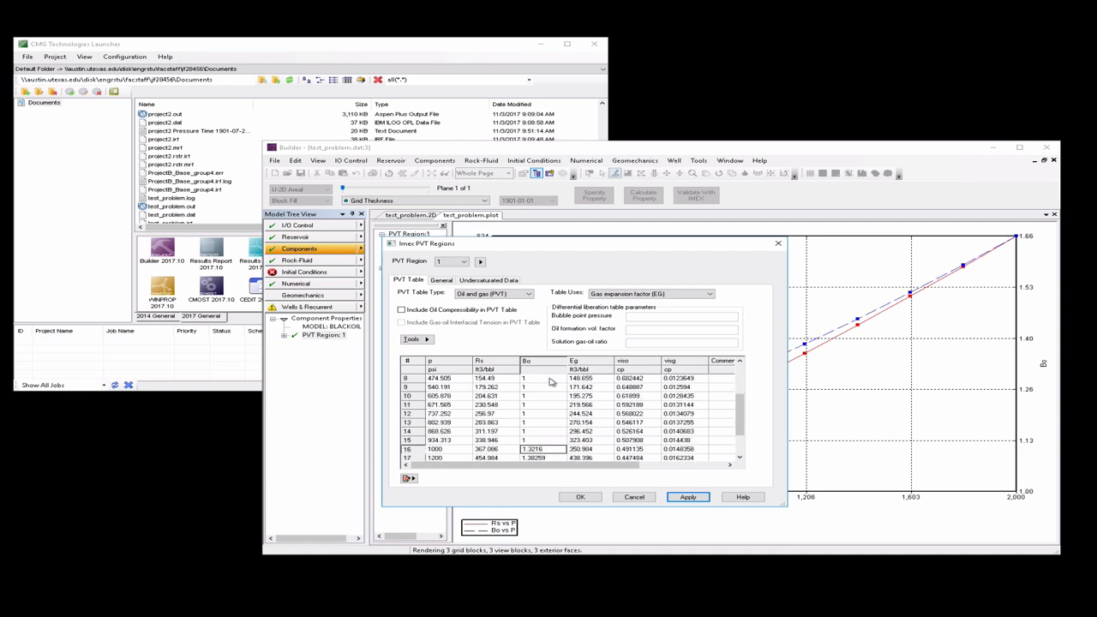
{"action": "scroll", "scroll_direction": "down", "scroll_amount": 3}
{"action": "type", "text": "1"}
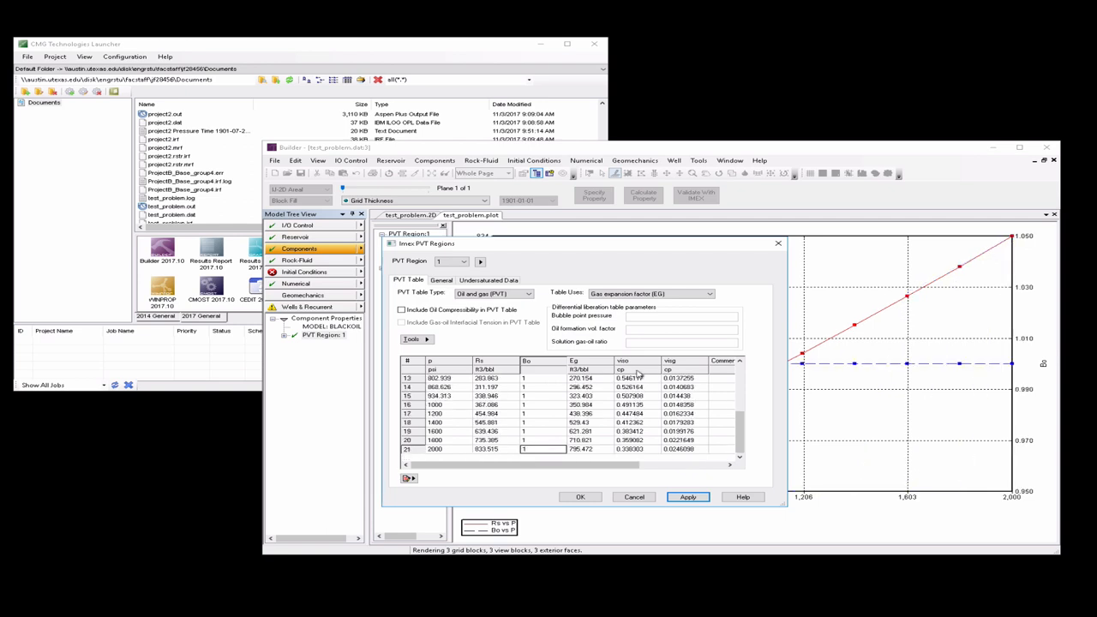
{"action": "scroll", "scroll_direction": "up", "scroll_amount": 3}
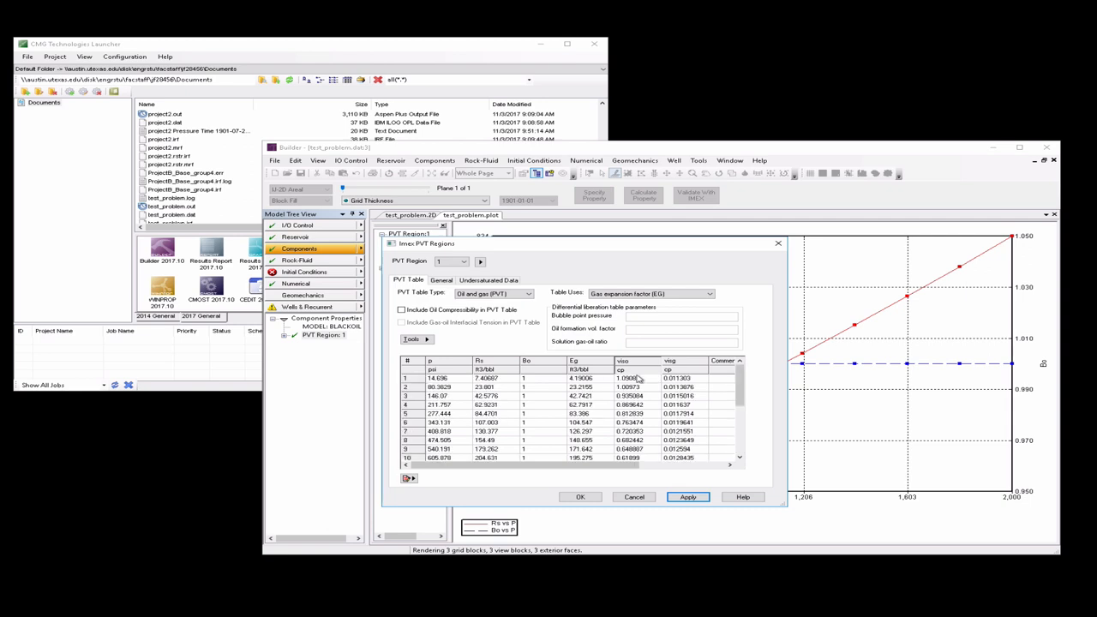
Set the oil viscosity column to 1 throughout and apply the PVT table
{"action": "left_click", "coordinate": [626, 379]}
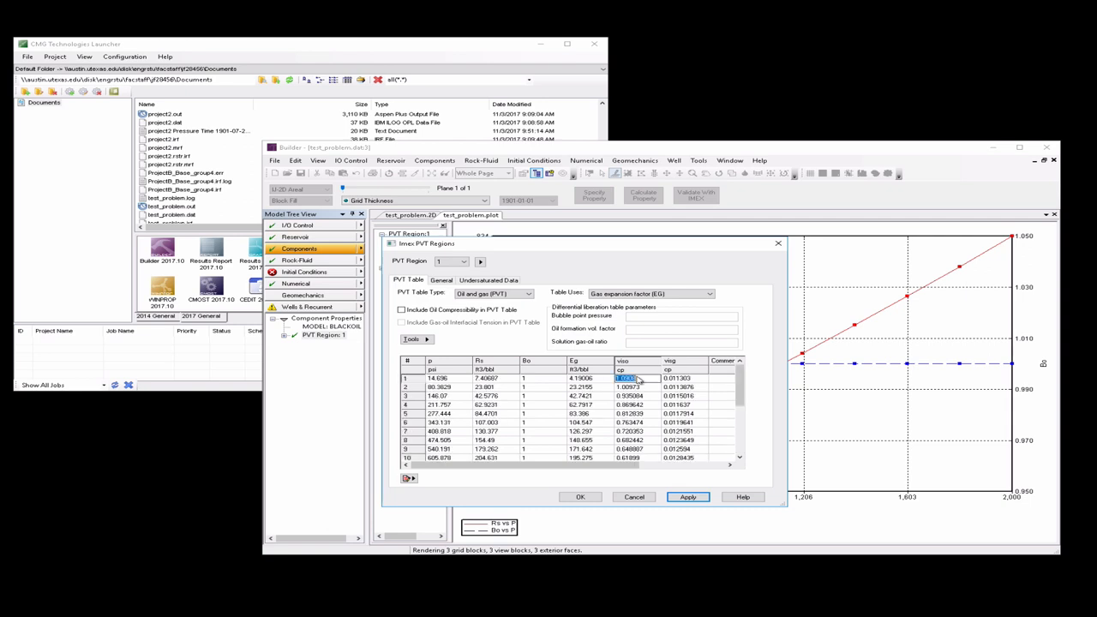
{"action": "left_click", "coordinate": [626, 387]}
{"action": "type", "text": "1"}
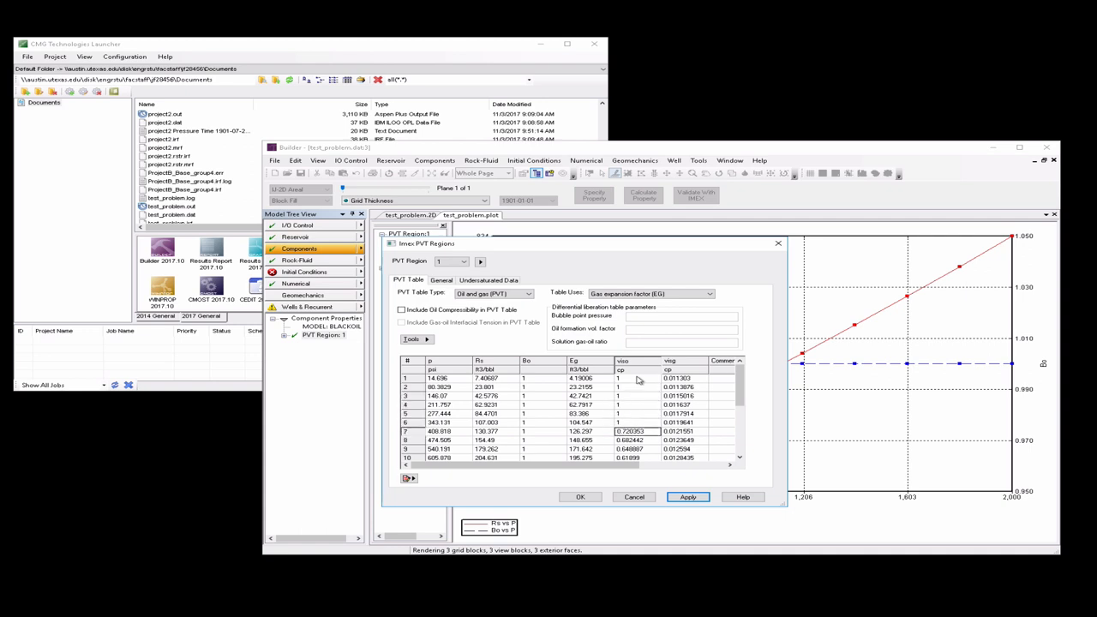
{"action": "scroll", "scroll_direction": "down", "scroll_amount": 3}
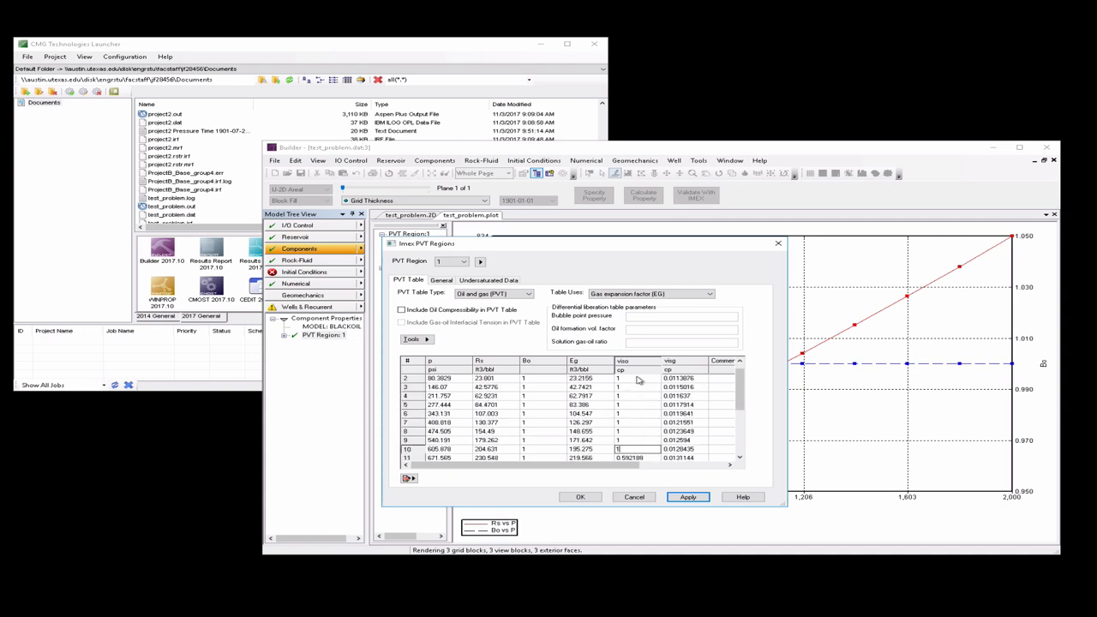
{"action": "scroll", "scroll_direction": "down", "scroll_amount": 3}
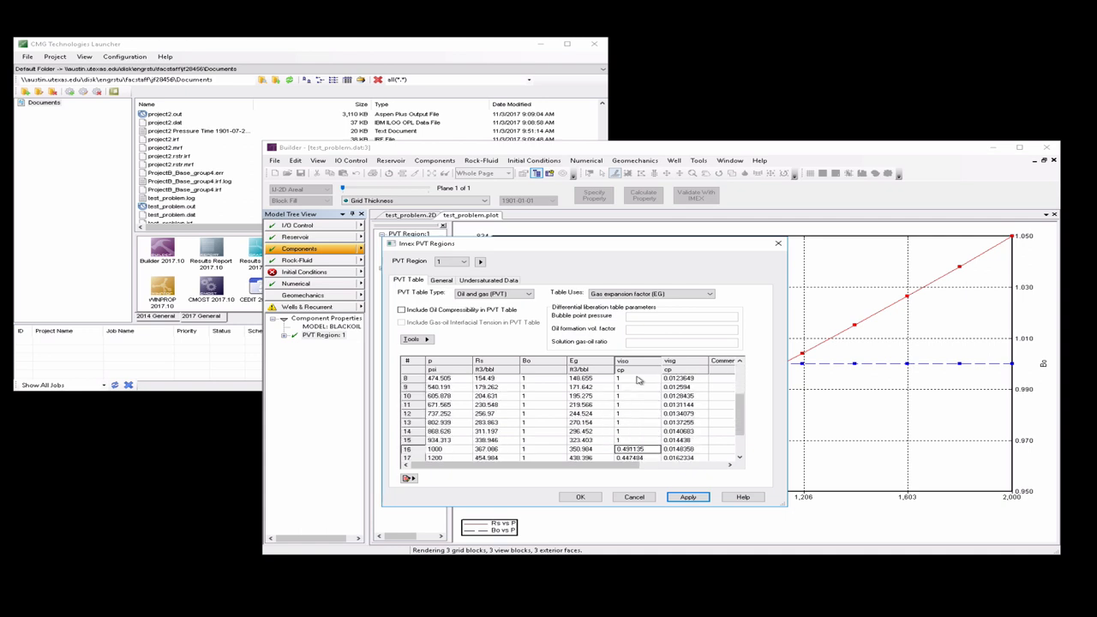
{"action": "scroll", "scroll_direction": "down", "scroll_amount": 3}
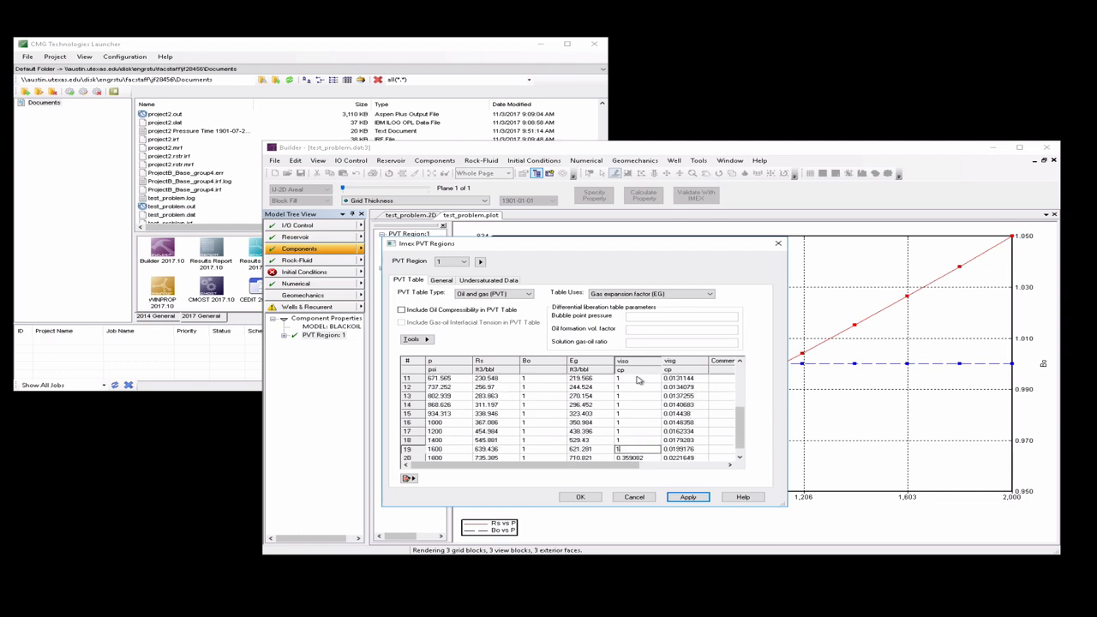
{"action": "scroll", "scroll_direction": "down", "scroll_amount": 3}
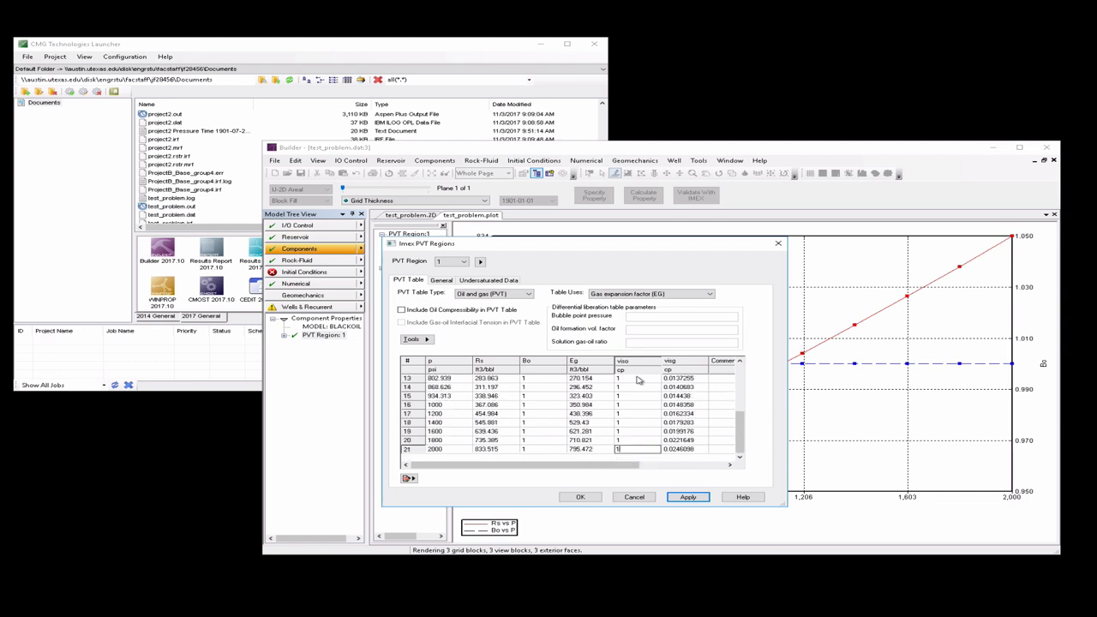
{"action": "left_click", "coordinate": [688, 498]}
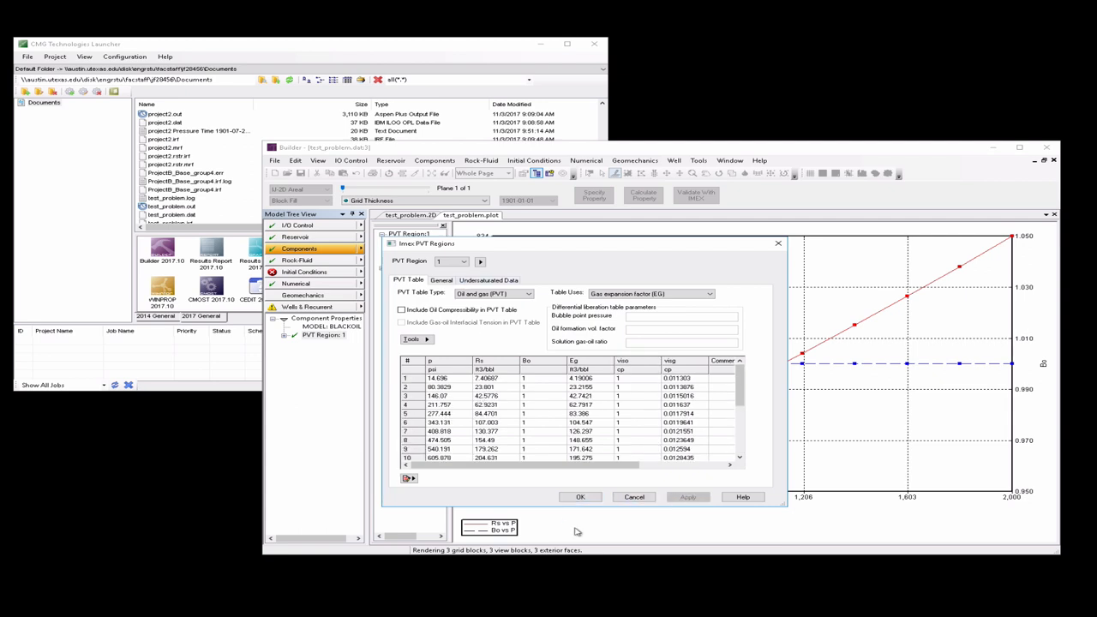
Generate water-oil relative permeability tables from correlations with 0.2 endpoint saturations
{"action": "left_click", "coordinate": [579, 497]}
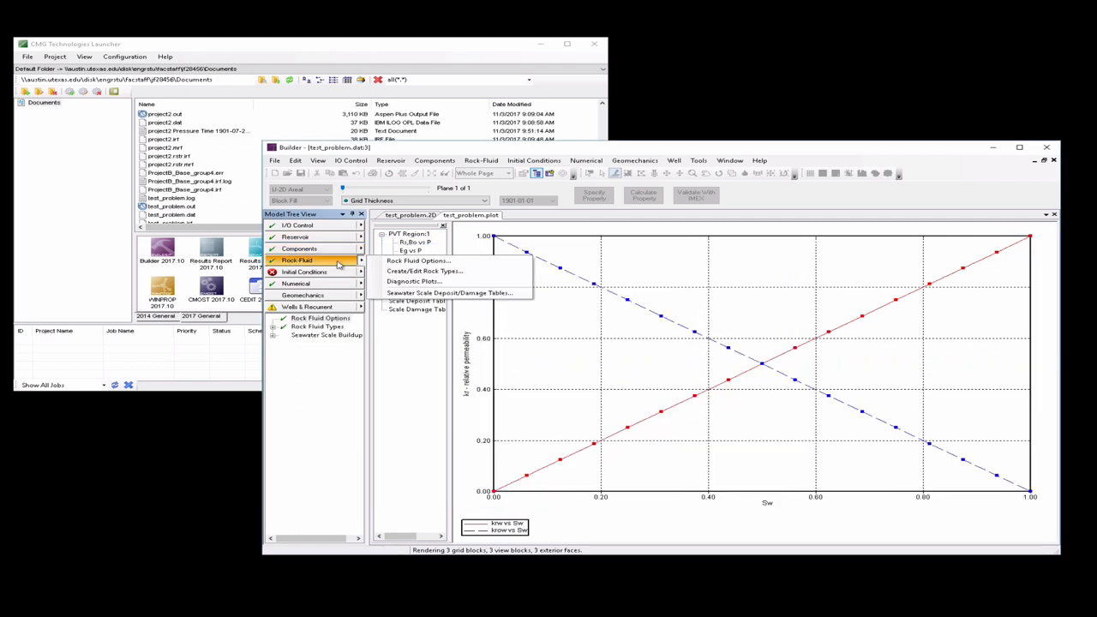
{"action": "left_click", "coordinate": [424, 271]}
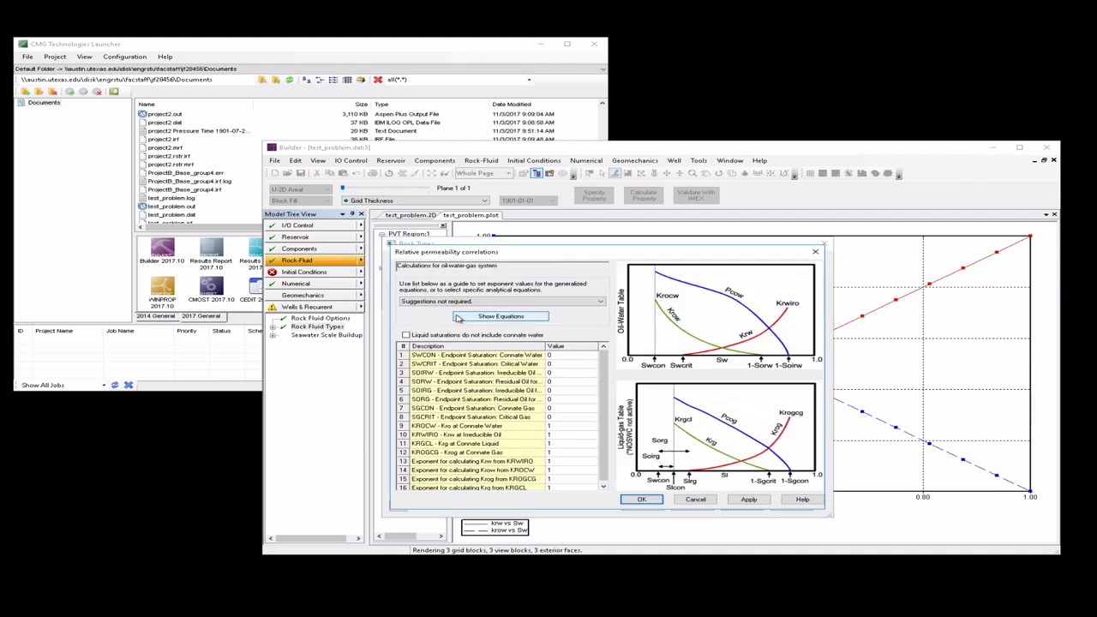
{"action": "mouse_move", "coordinate": [564, 359]}
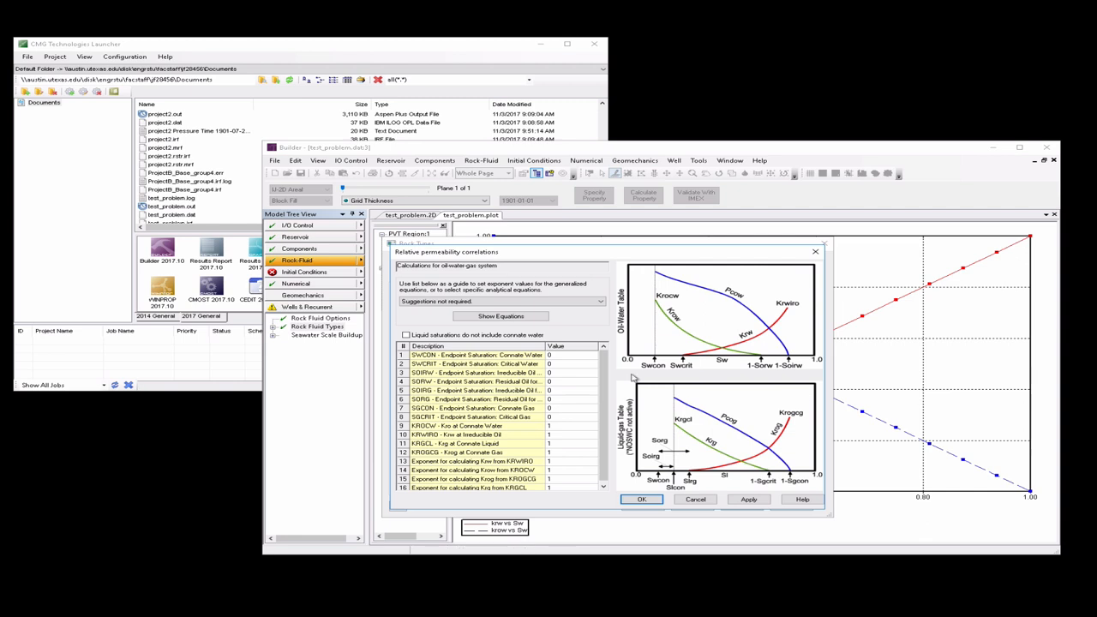
{"action": "left_click", "coordinate": [569, 355]}
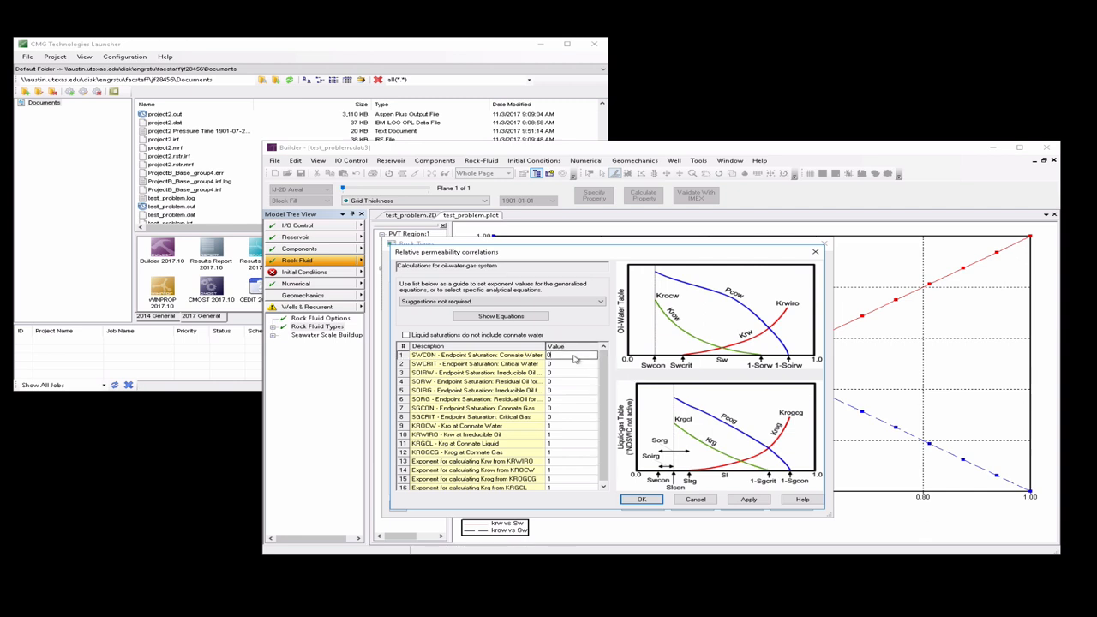
{"action": "type", "text": "0.2"}
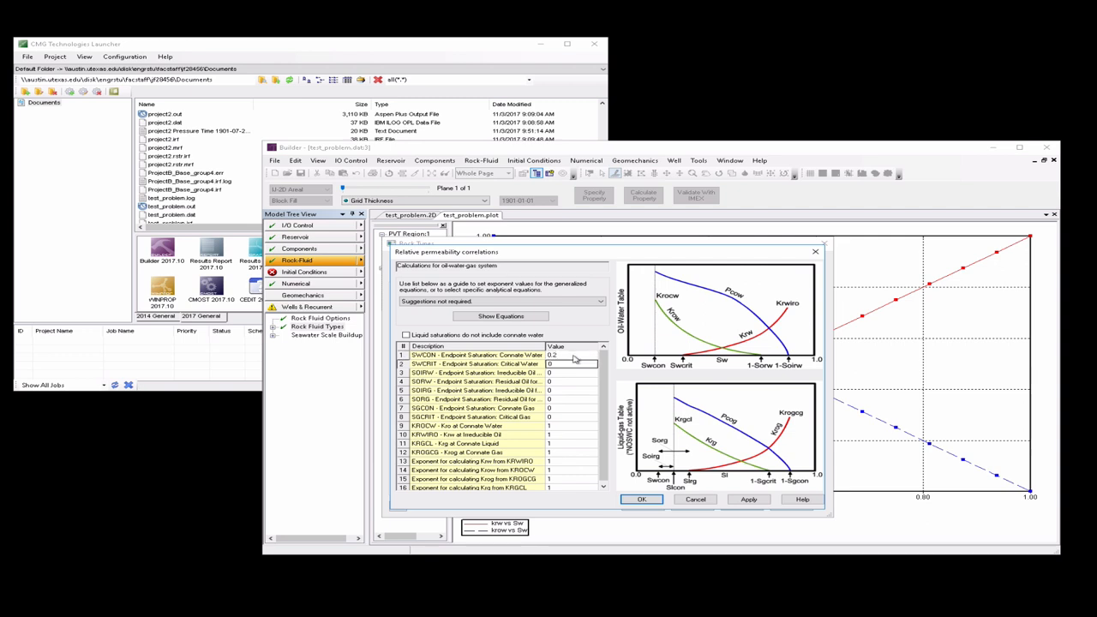
{"action": "left_click", "coordinate": [573, 363]}
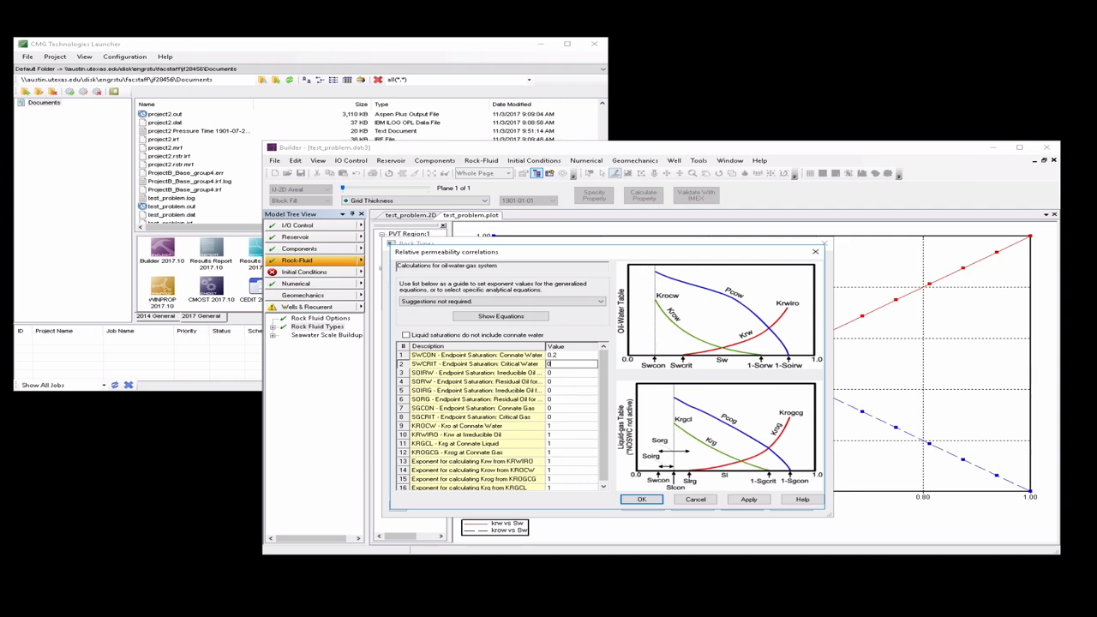
{"action": "left_click", "coordinate": [569, 372]}
{"action": "type", "text": ".2"}
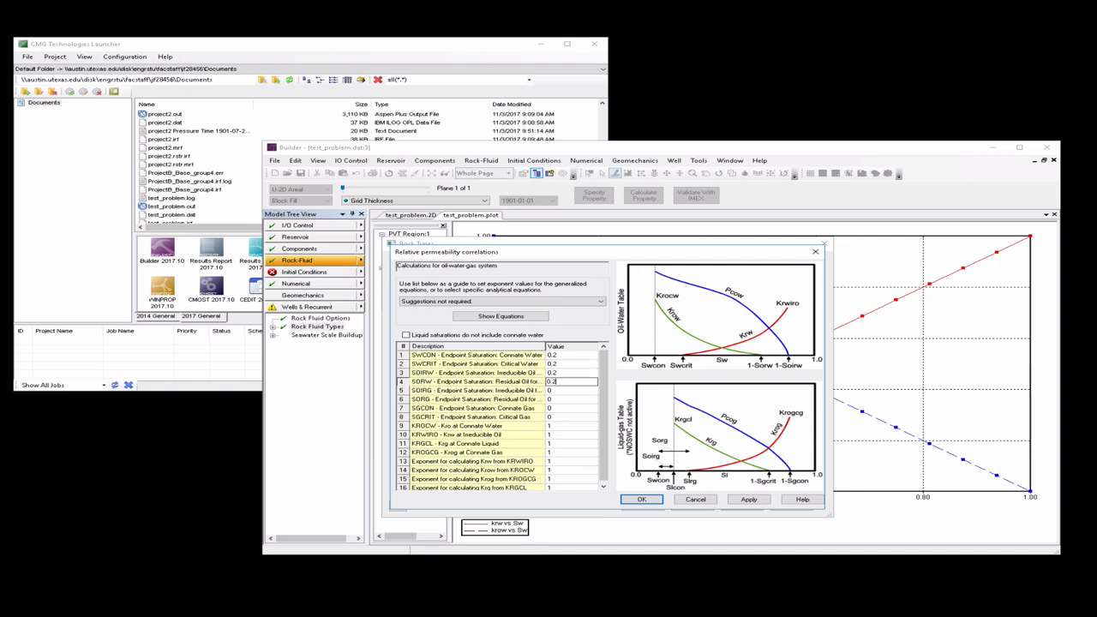
{"action": "left_click", "coordinate": [569, 391]}
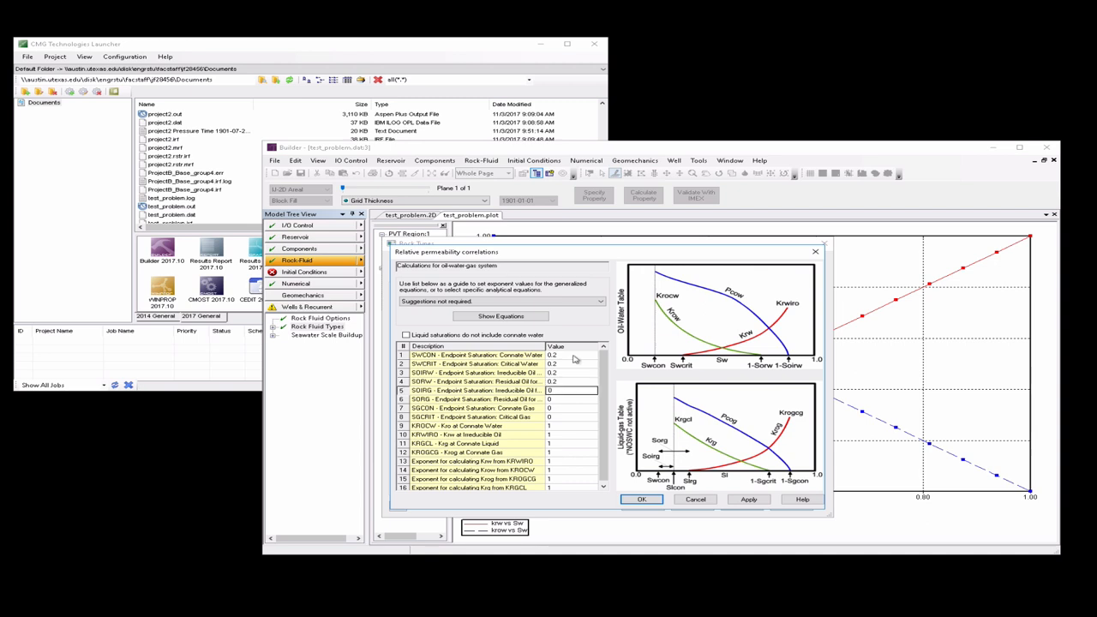
{"action": "left_click", "coordinate": [570, 417]}
{"action": "type", "text": "0.2"}
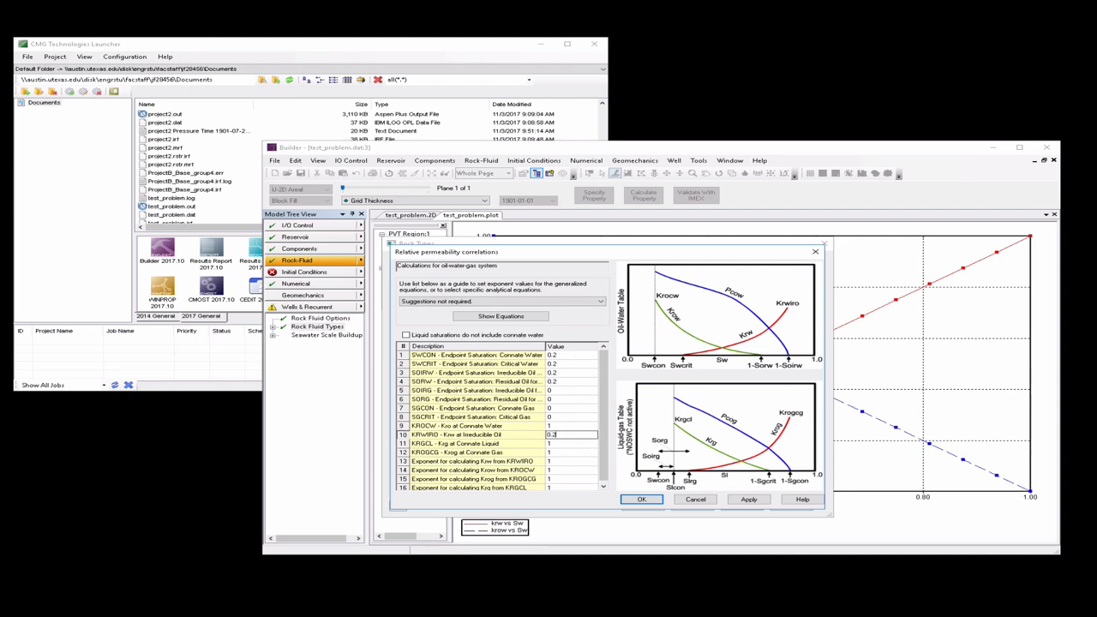
{"action": "left_click", "coordinate": [570, 443]}
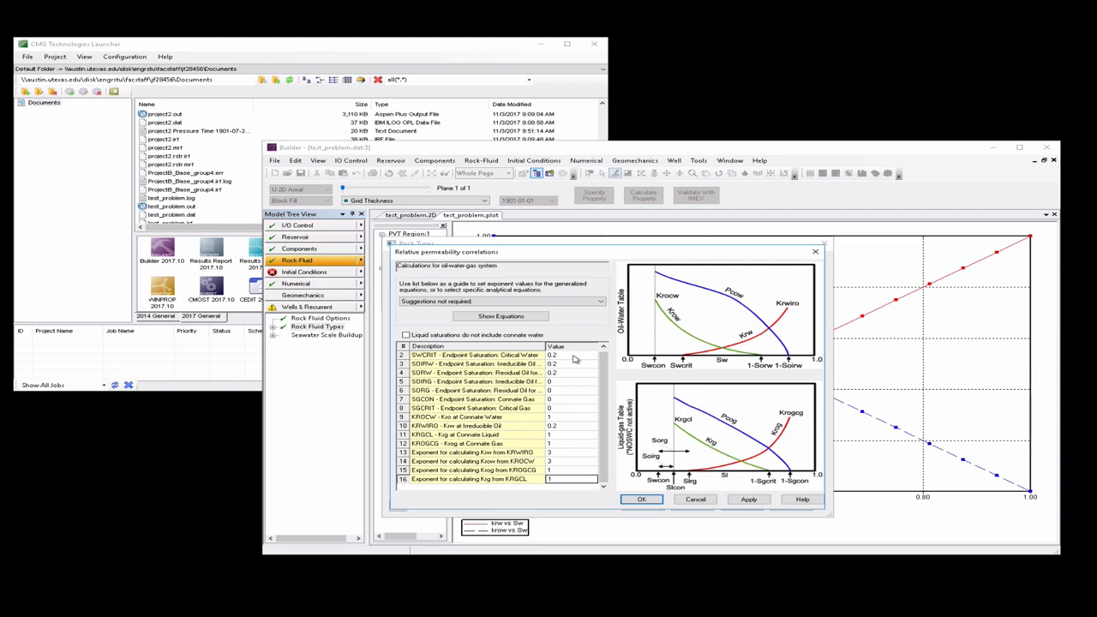
{"action": "left_click", "coordinate": [642, 499]}
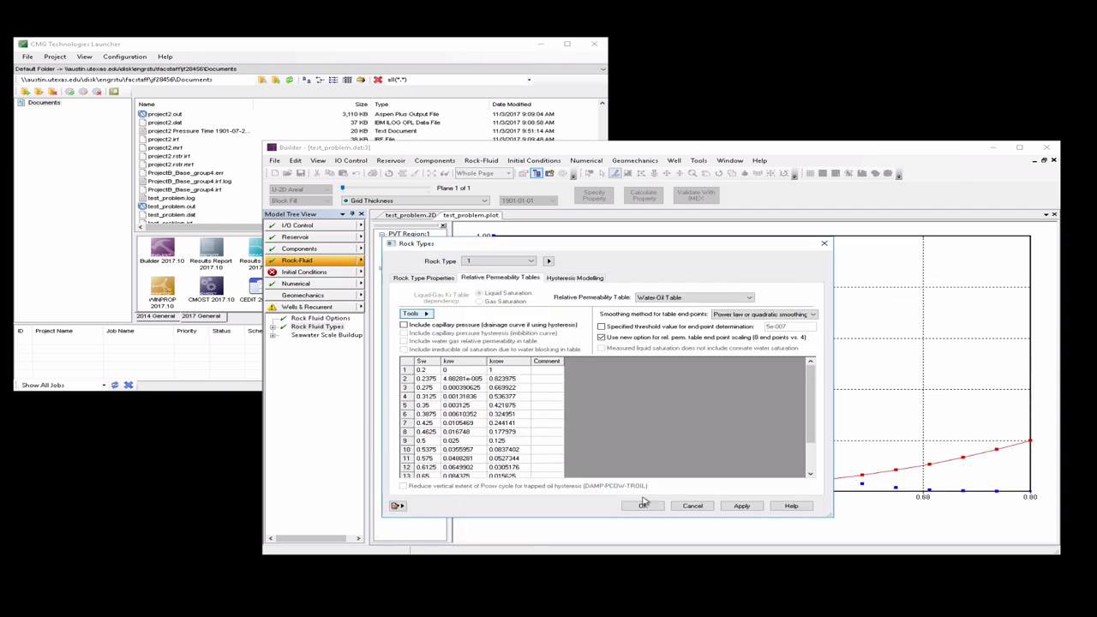
{"action": "left_click", "coordinate": [645, 504]}
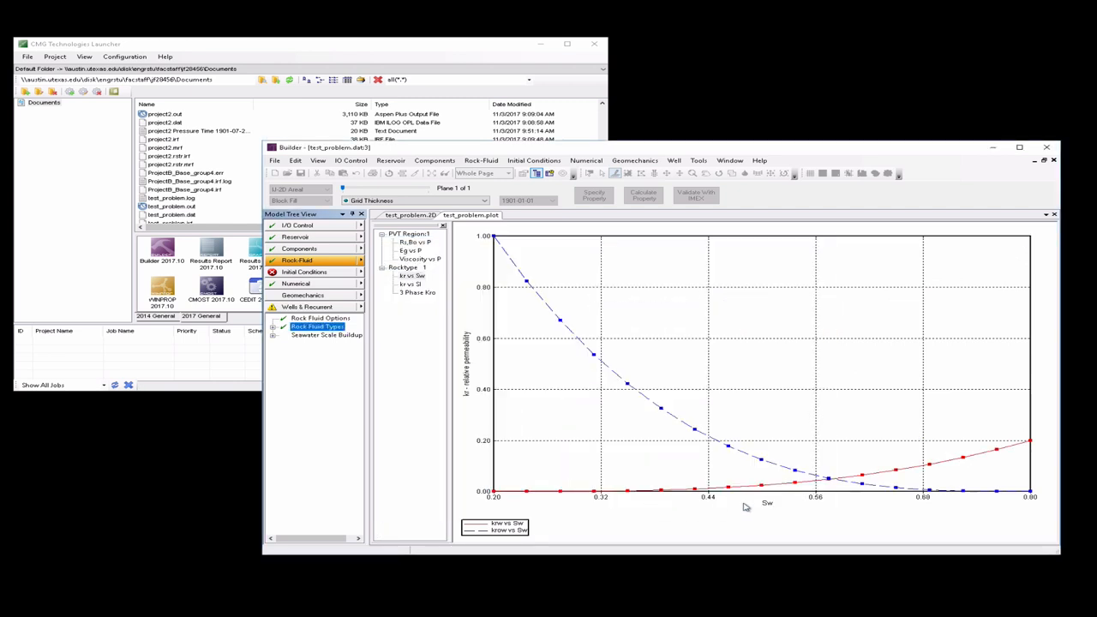
{"action": "mouse_move", "coordinate": [898, 408]}
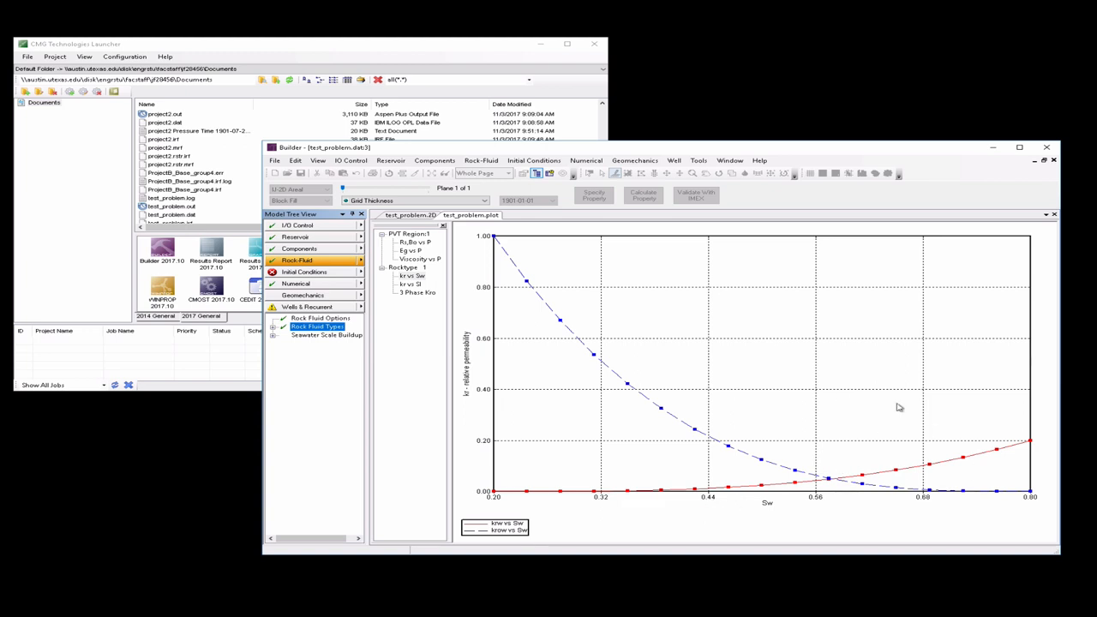
{"action": "mouse_move", "coordinate": [850, 482]}
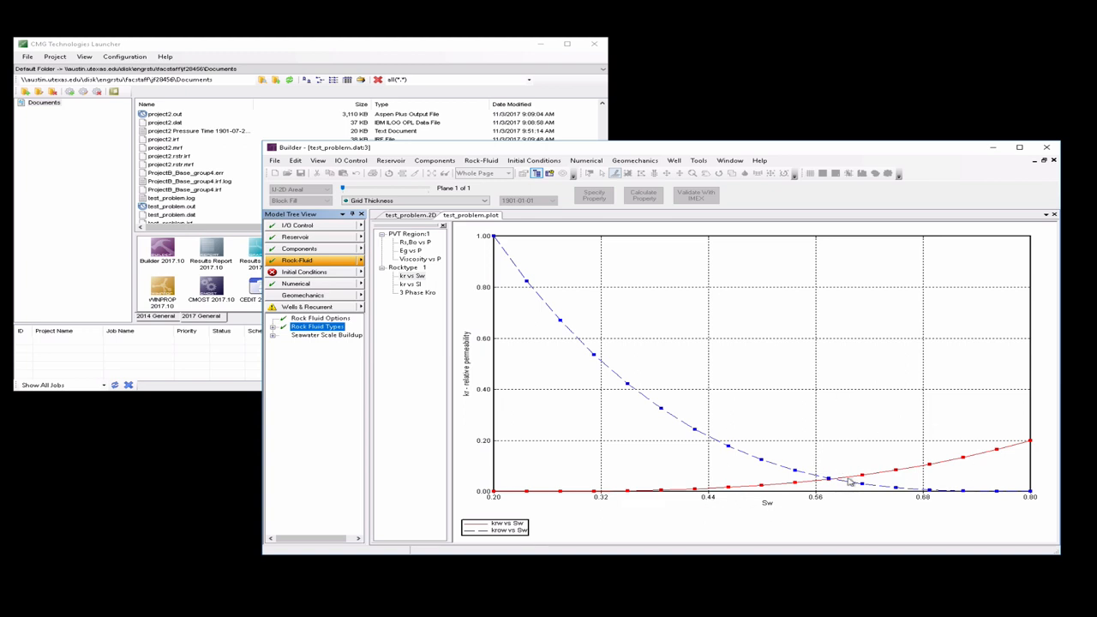
{"action": "mouse_move", "coordinate": [861, 484]}
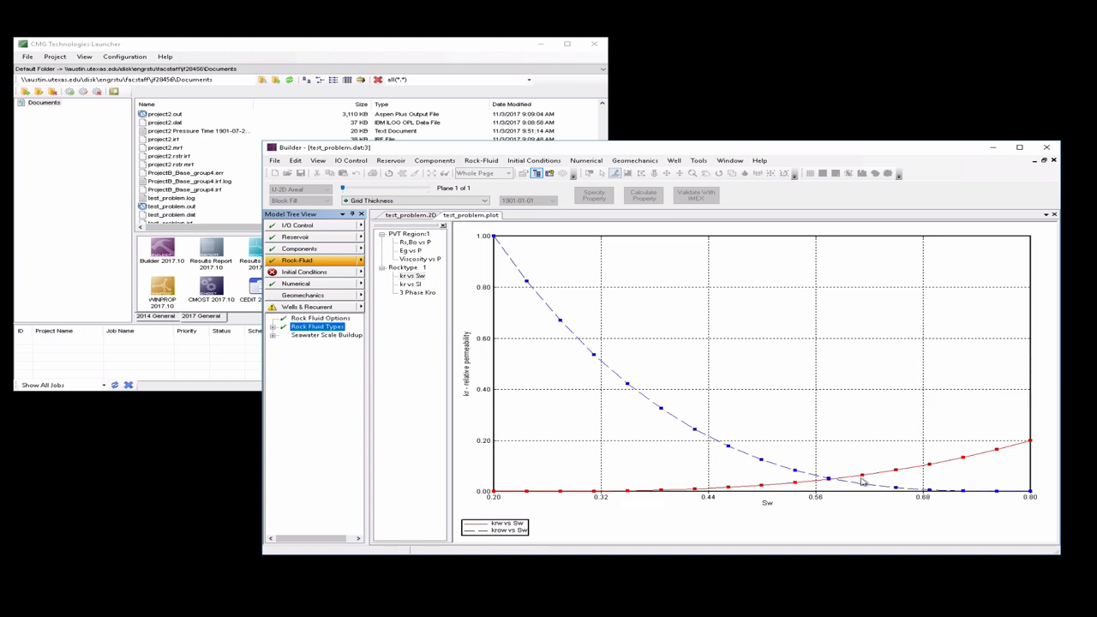
{"action": "mouse_move", "coordinate": [864, 482]}
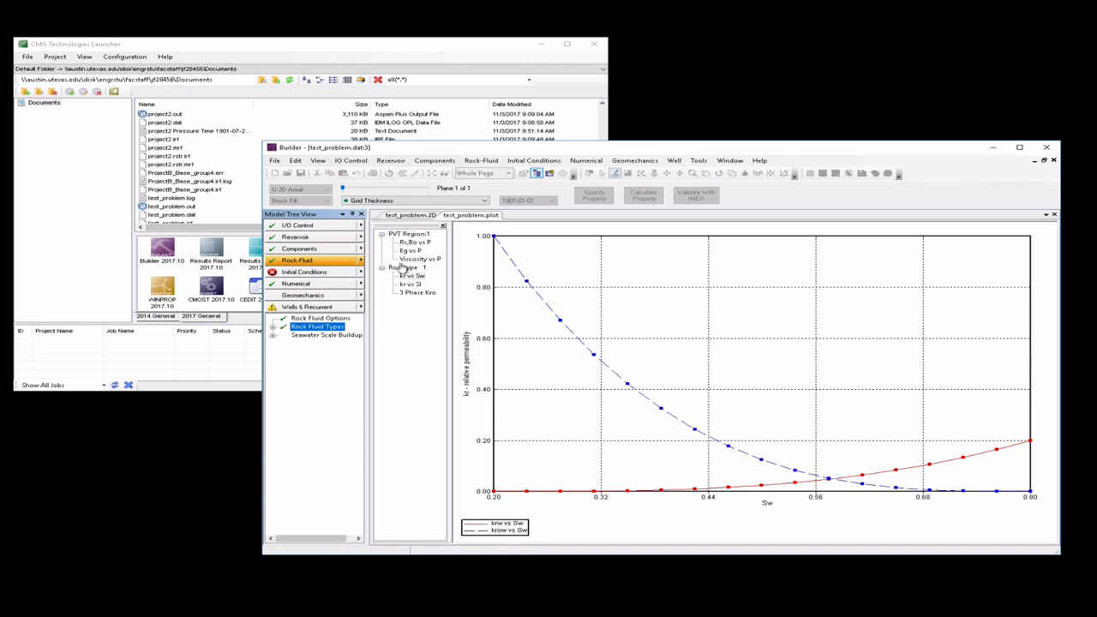
Set bubble point pressure as a constant value array of 700 psi in Initial Conditions
{"action": "left_click", "coordinate": [305, 271]}
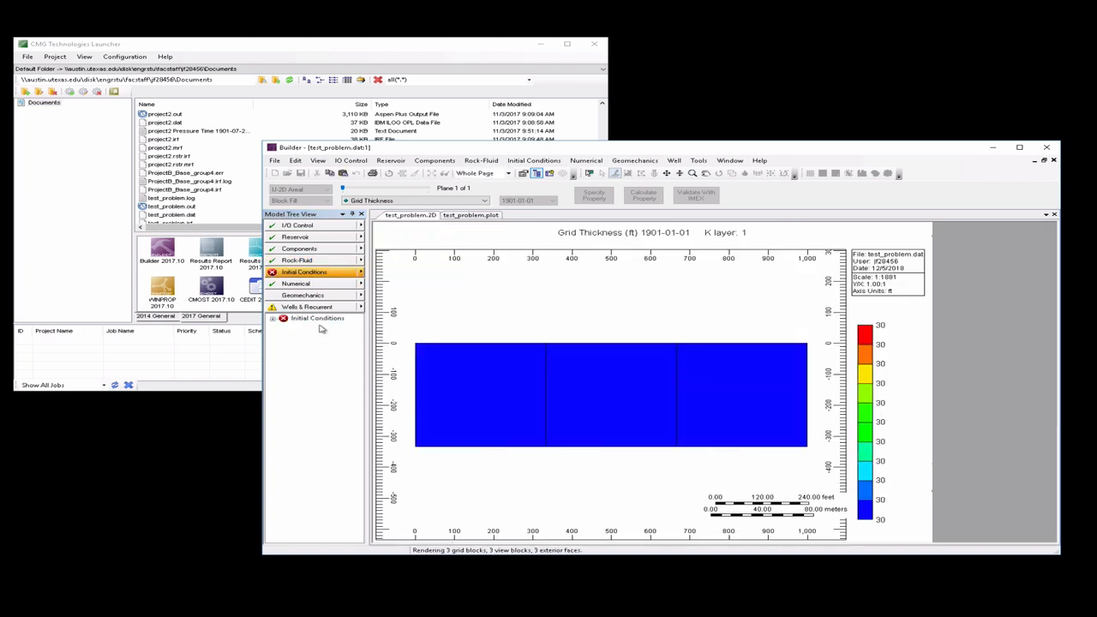
{"action": "left_click", "coordinate": [318, 317]}
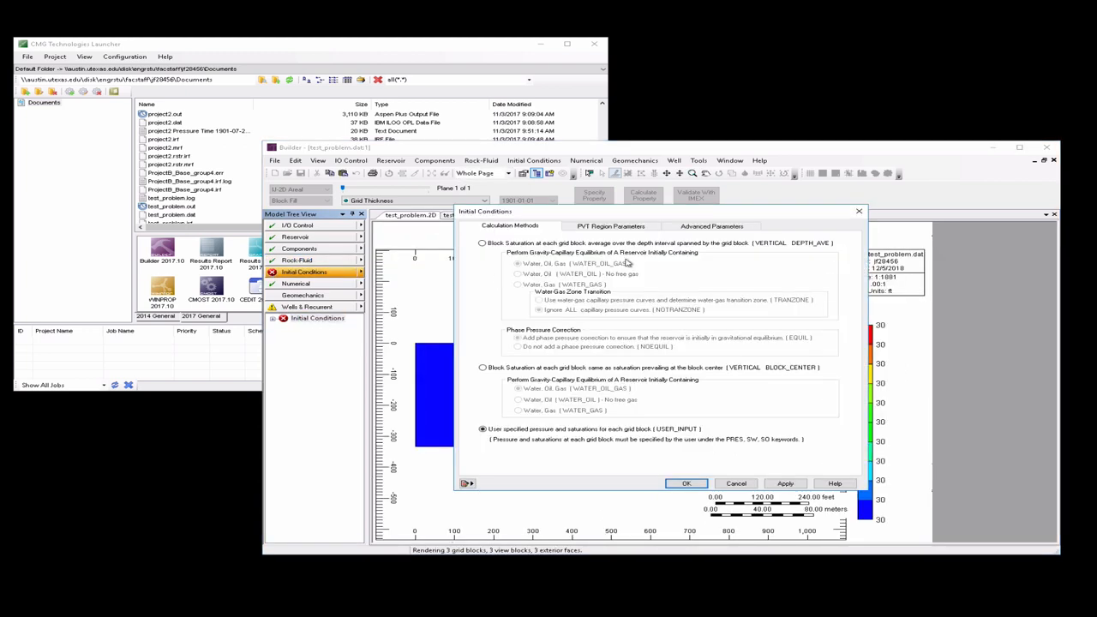
{"action": "left_click", "coordinate": [610, 227]}
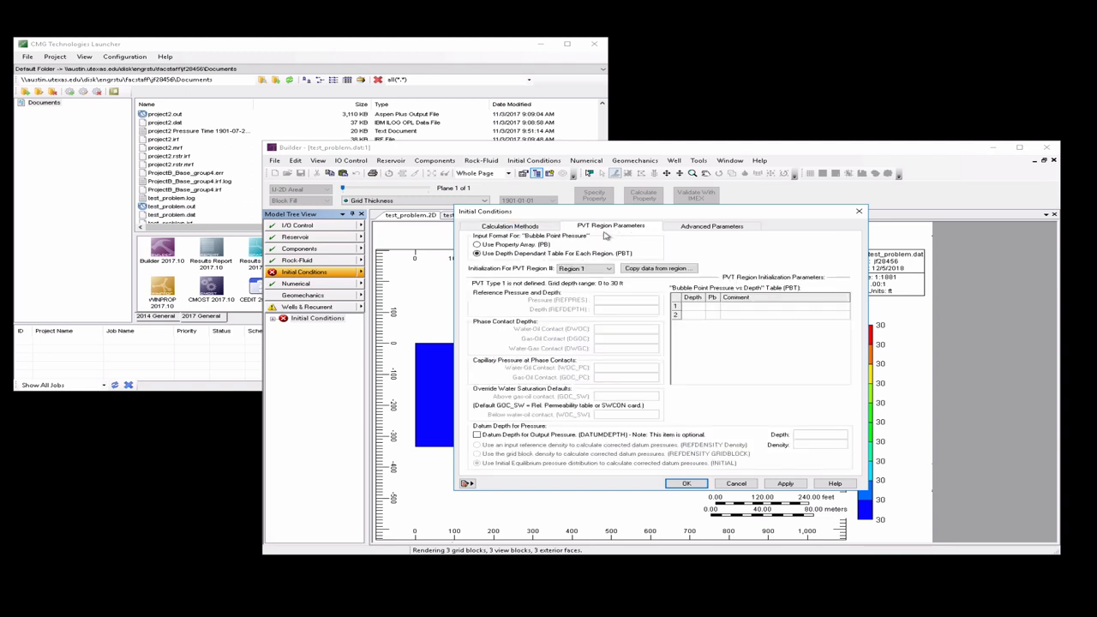
{"action": "left_click", "coordinate": [477, 244]}
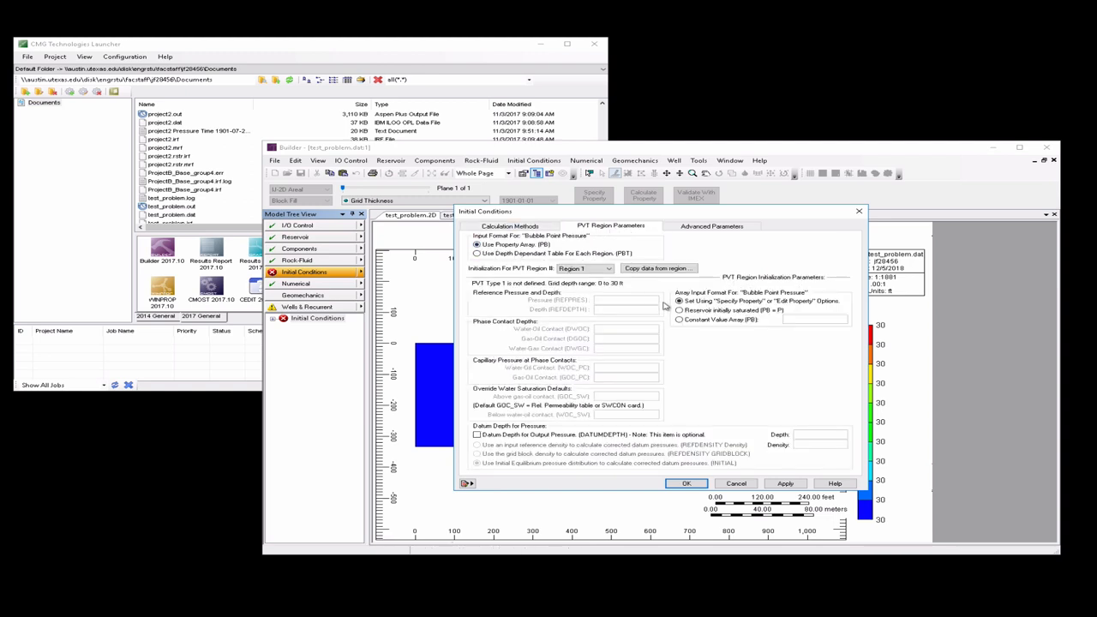
{"action": "left_click", "coordinate": [679, 321]}
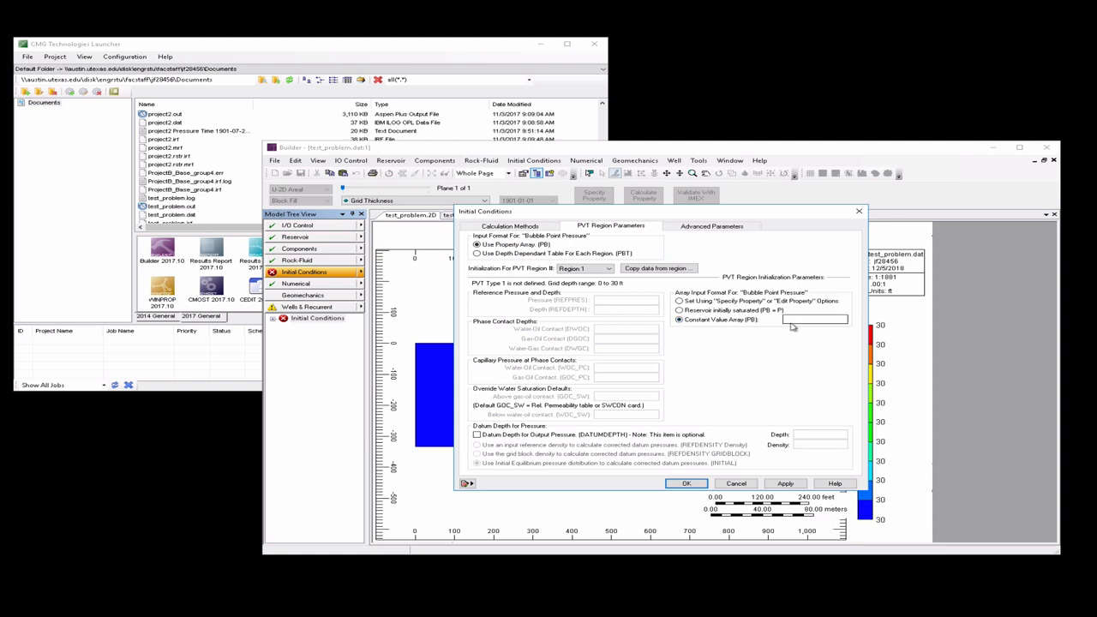
{"action": "left_click", "coordinate": [815, 319]}
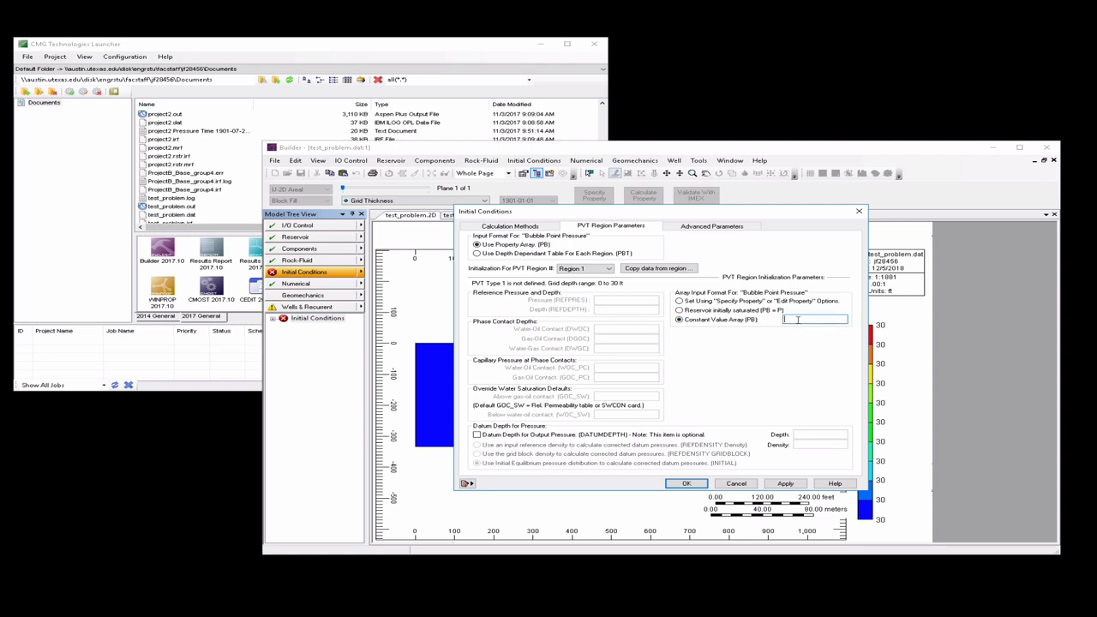
{"action": "type", "text": "700"}
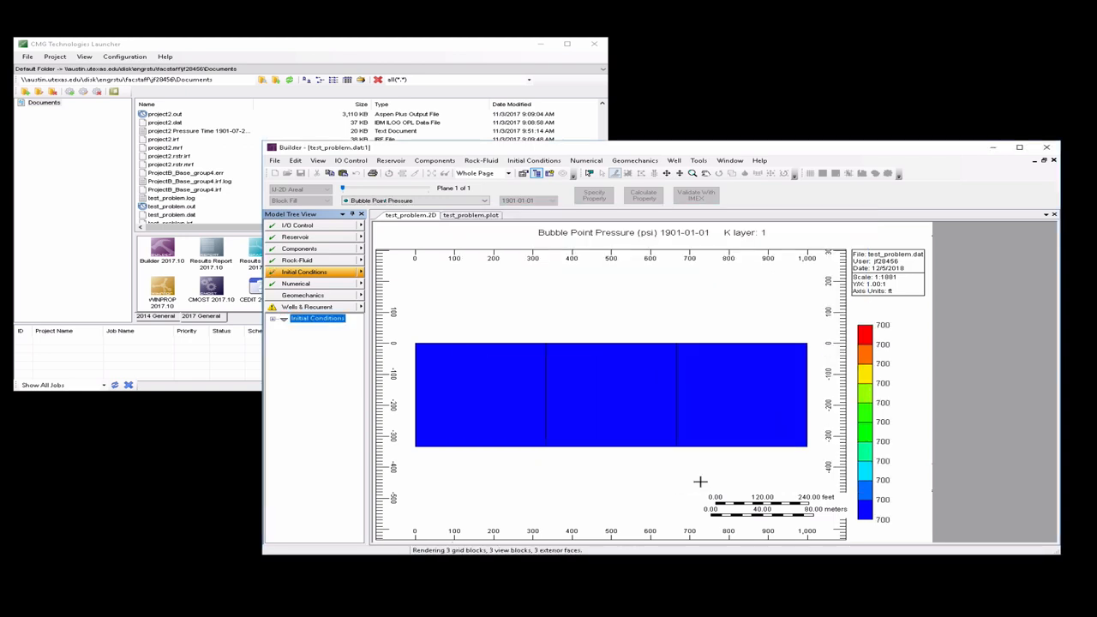
{"action": "left_click", "coordinate": [305, 307]}
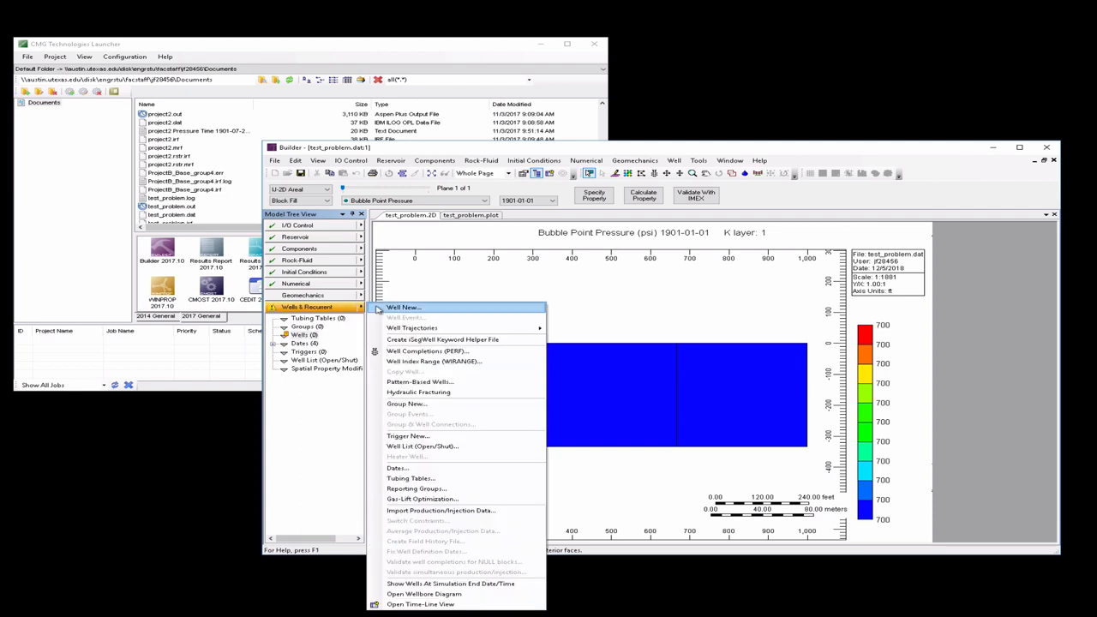
Create well-1 as an INJECTOR MOBWEIGHT with an OPERATE STW MAX constraint injecting WATER
{"action": "left_click", "coordinate": [405, 307]}
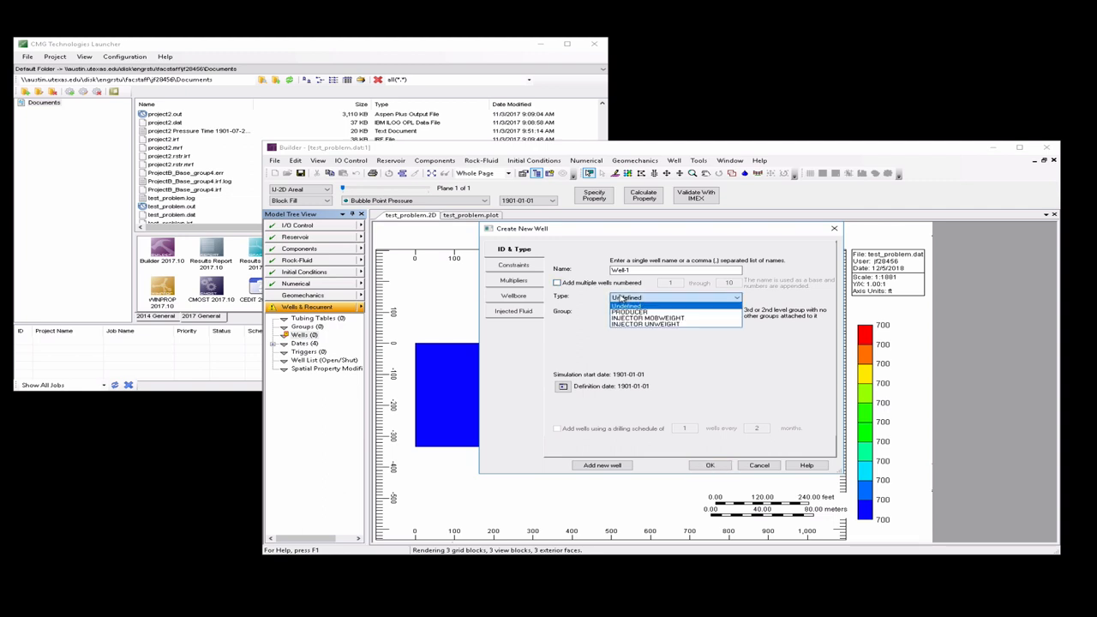
{"action": "left_click", "coordinate": [648, 317]}
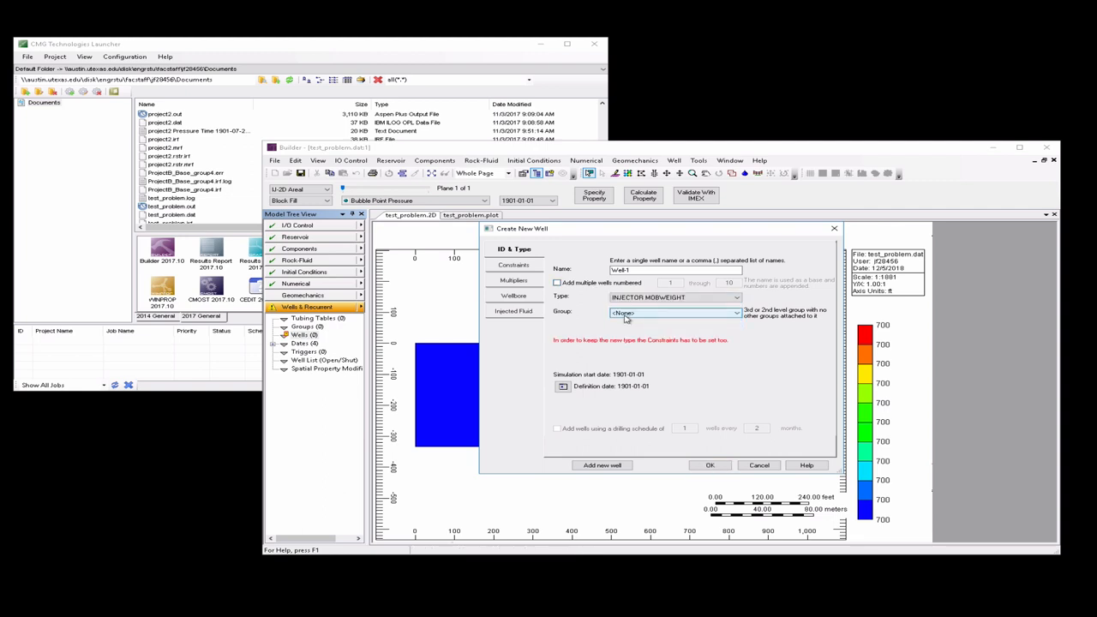
{"action": "left_click", "coordinate": [515, 264]}
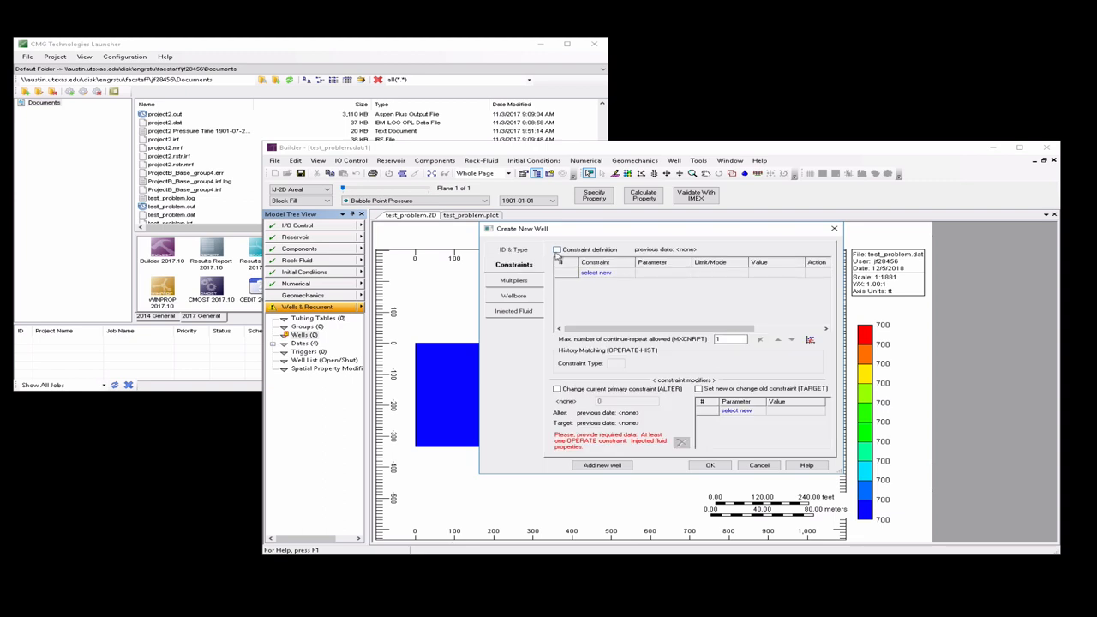
{"action": "left_click", "coordinate": [631, 272]}
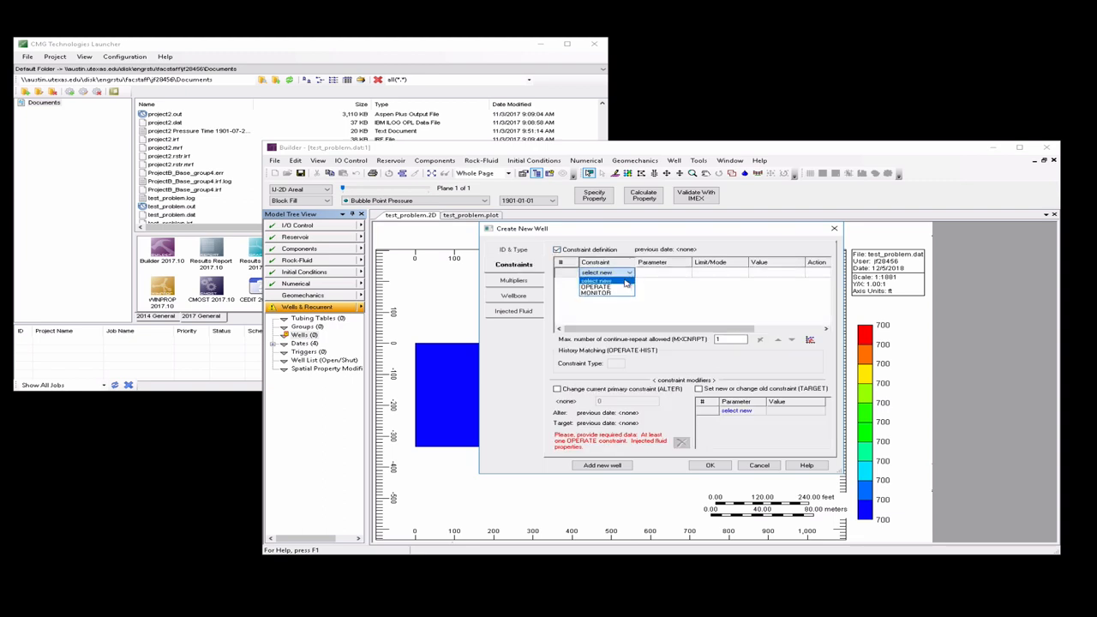
{"action": "left_click", "coordinate": [597, 273]}
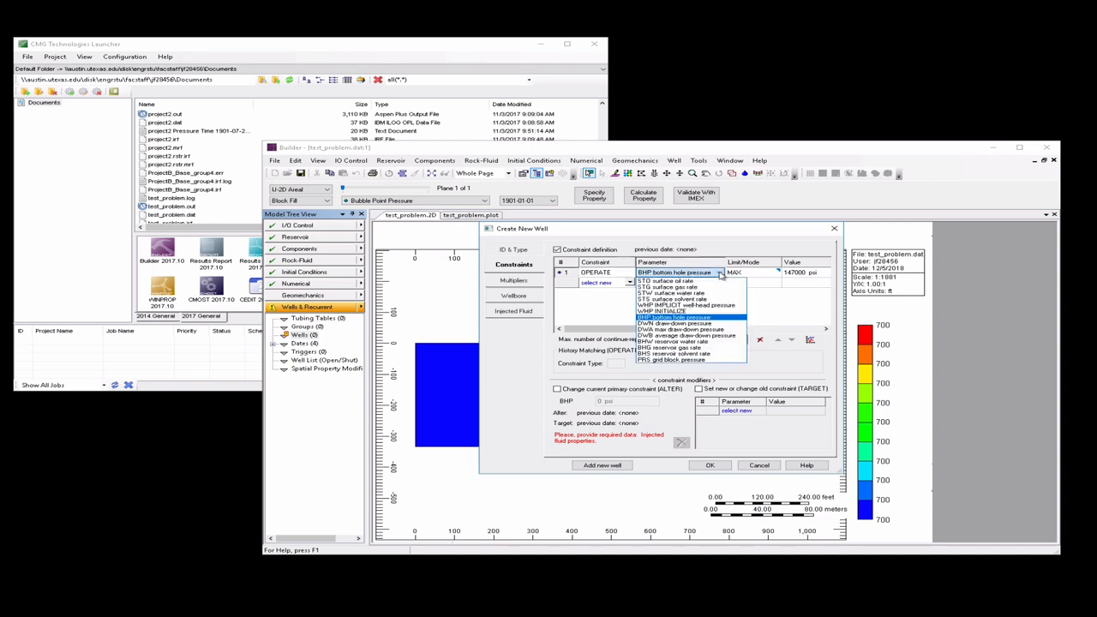
{"action": "left_click", "coordinate": [672, 292]}
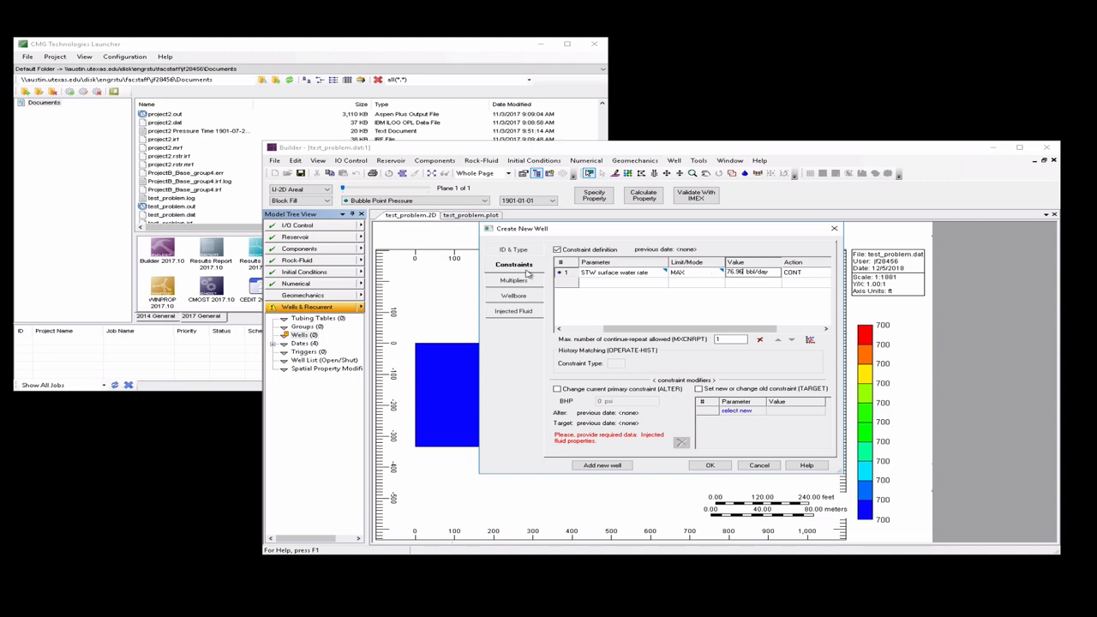
{"action": "mouse_move", "coordinate": [528, 317]}
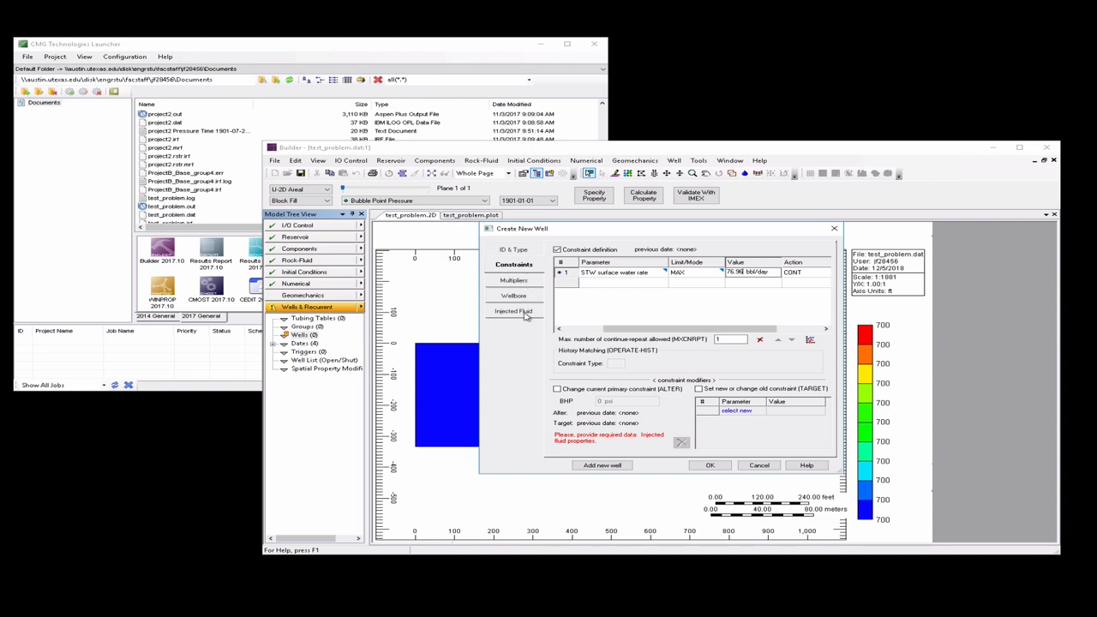
{"action": "left_click", "coordinate": [514, 311]}
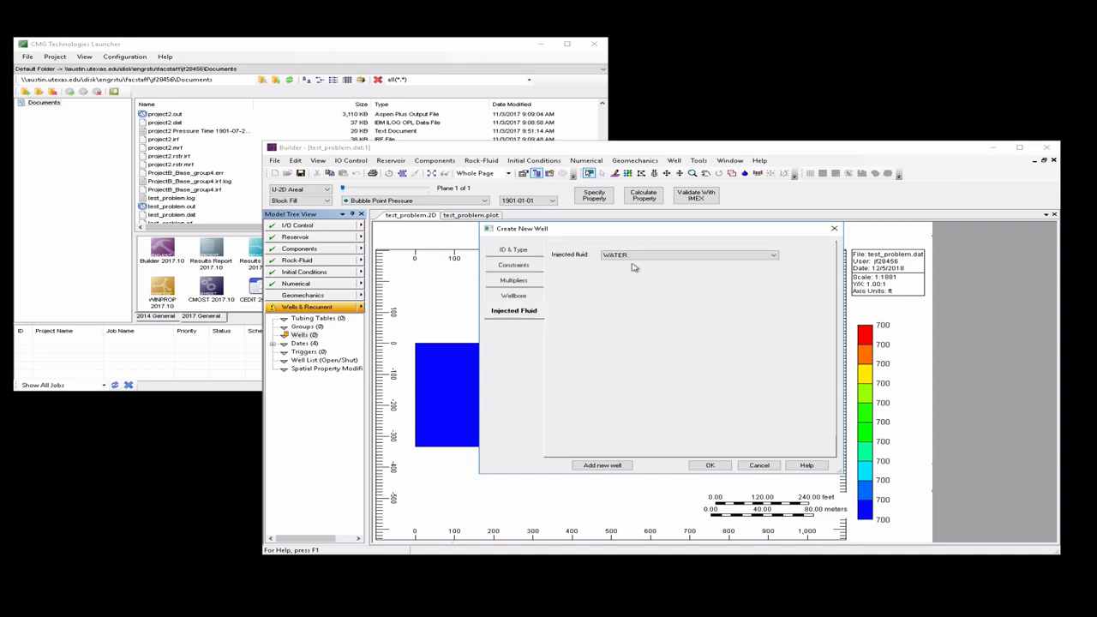
{"action": "left_click", "coordinate": [710, 464]}
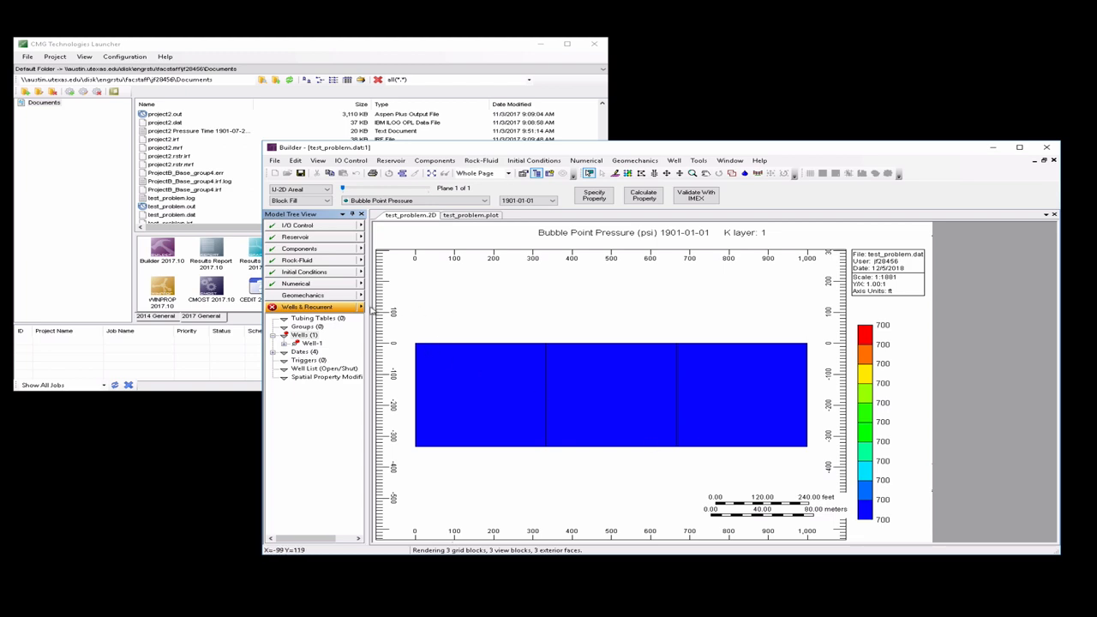
Add a perforation in grid block 1 1 1 to well-1's completion data
{"action": "left_click", "coordinate": [307, 334]}
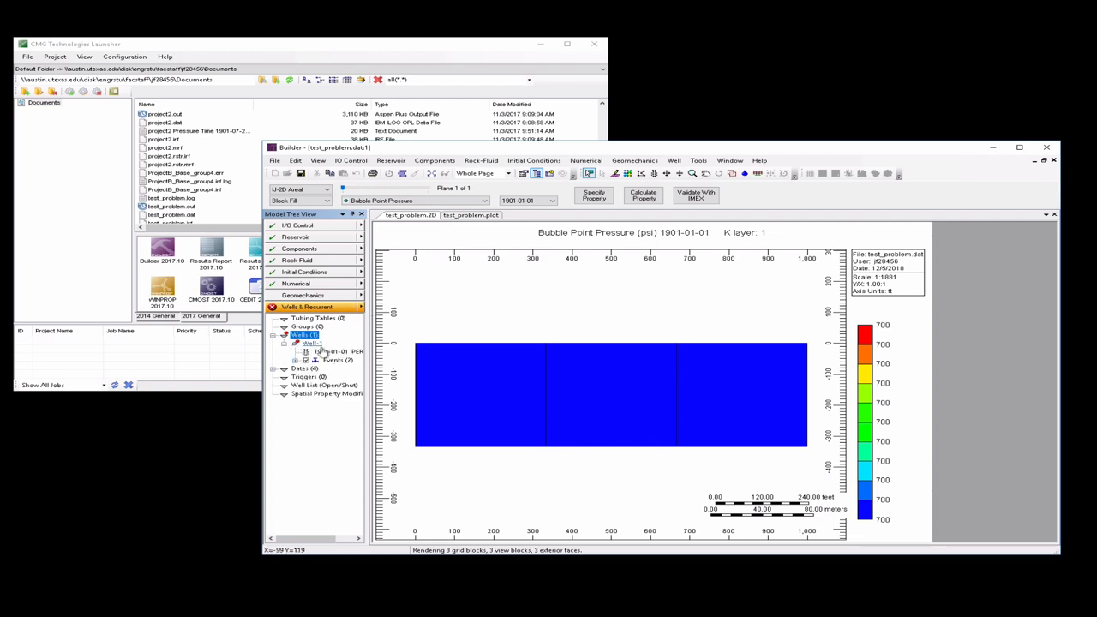
{"action": "right_click", "coordinate": [319, 352]}
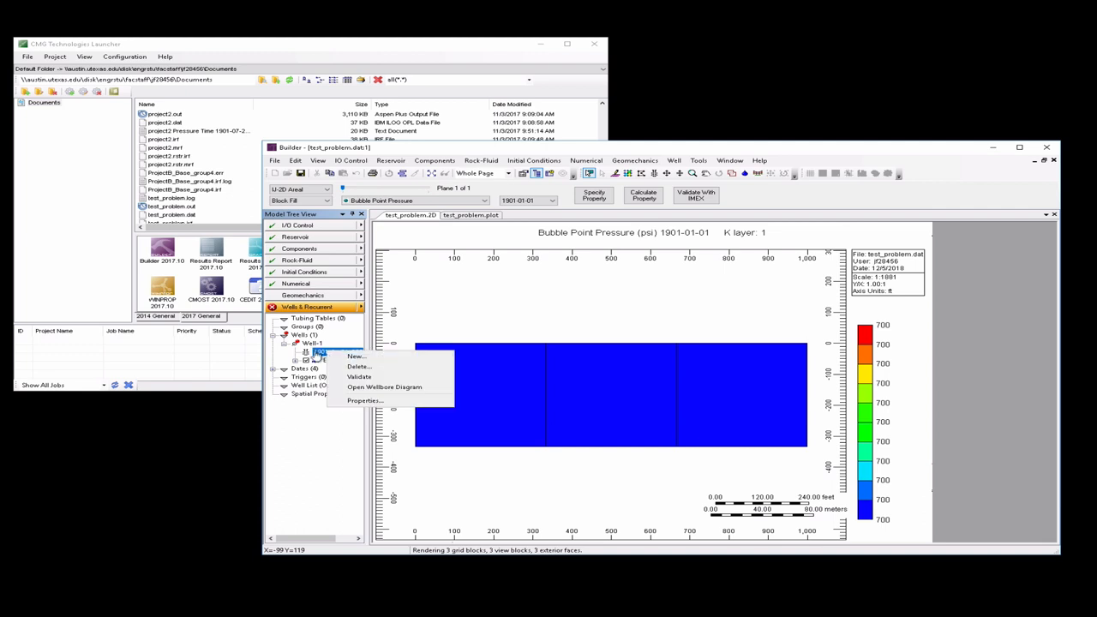
{"action": "left_click", "coordinate": [366, 401]}
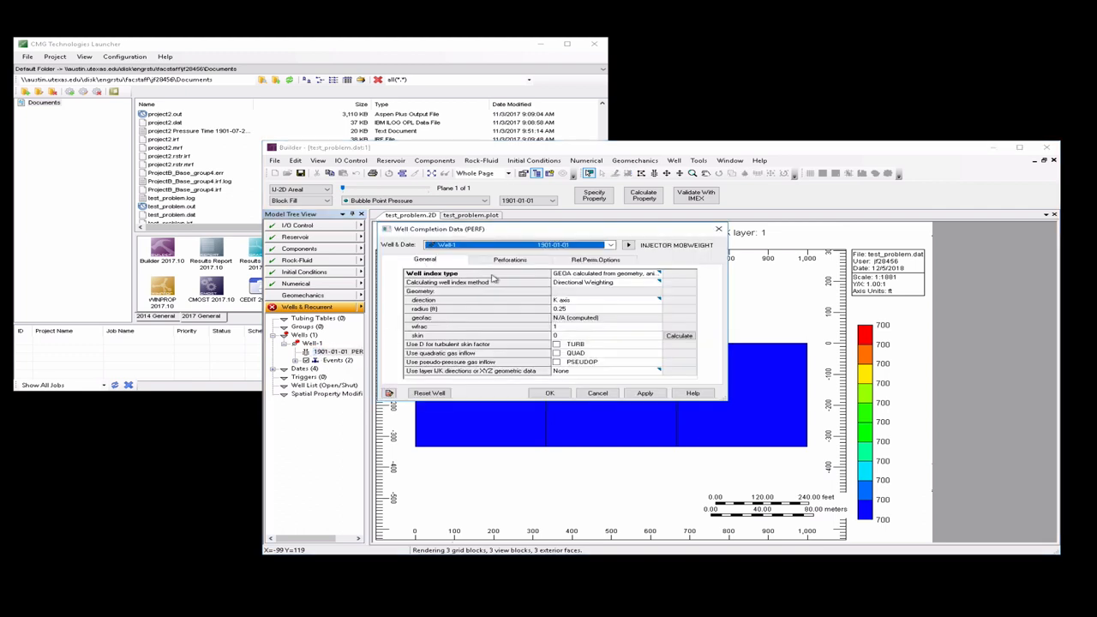
{"action": "left_click", "coordinate": [511, 261]}
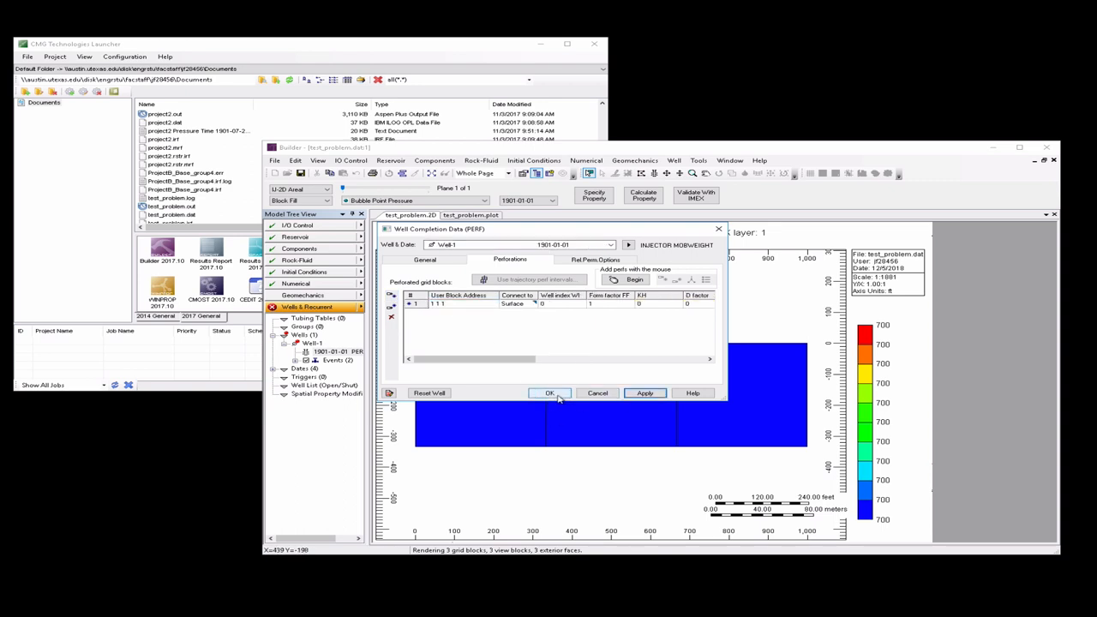
{"action": "left_click", "coordinate": [549, 393]}
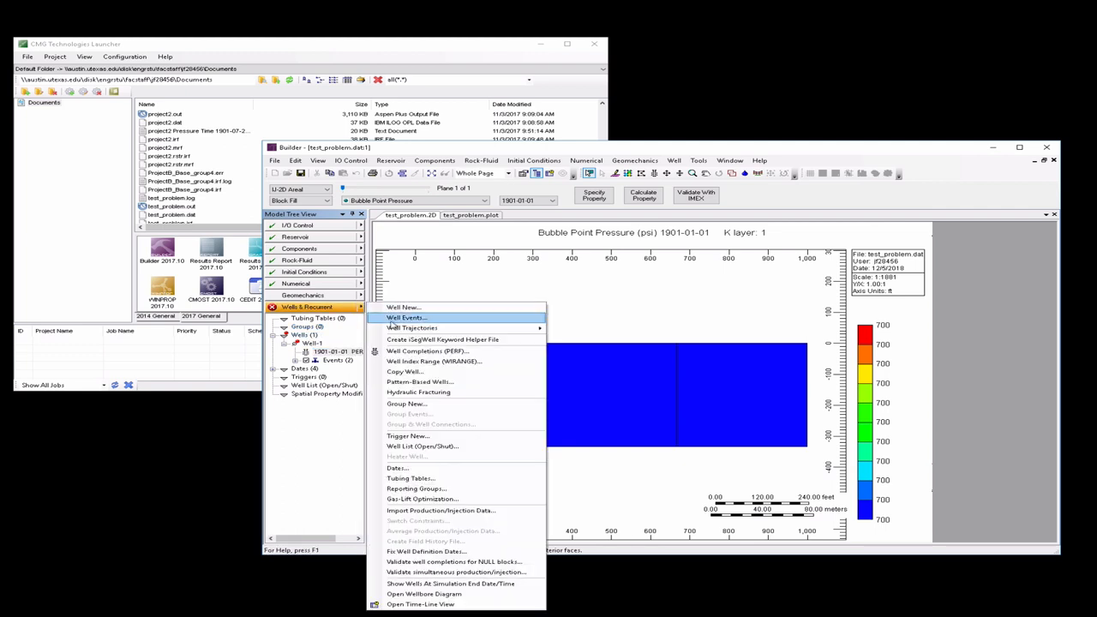
{"action": "mouse_move", "coordinate": [411, 327]}
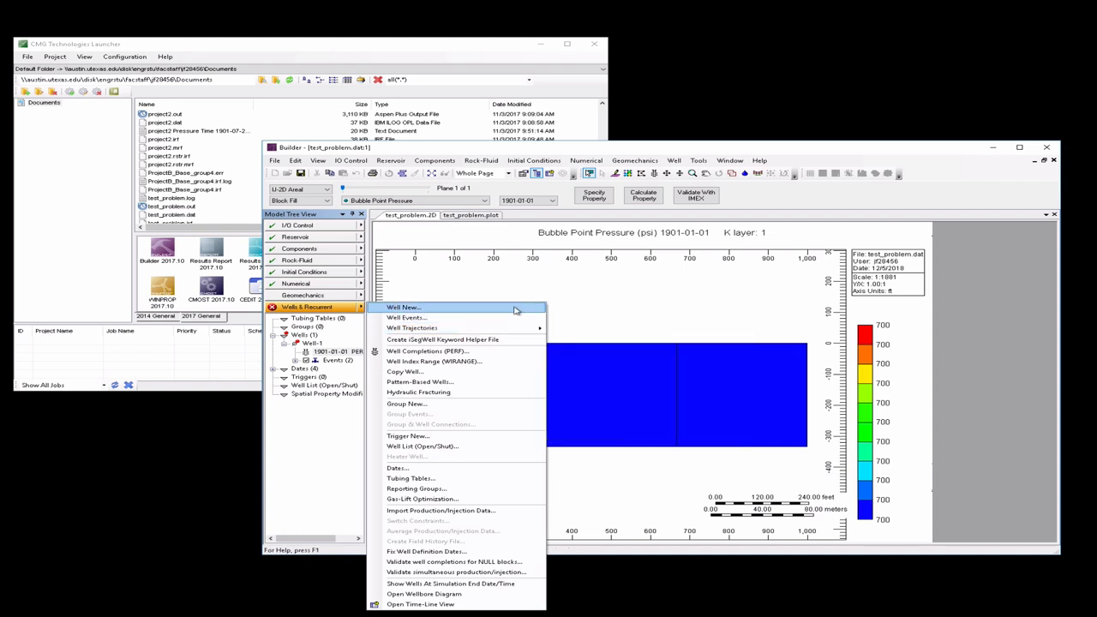
Create Well-2 as a producer with a minimum bottom-hole pressure operating constraint
{"action": "left_click", "coordinate": [403, 307]}
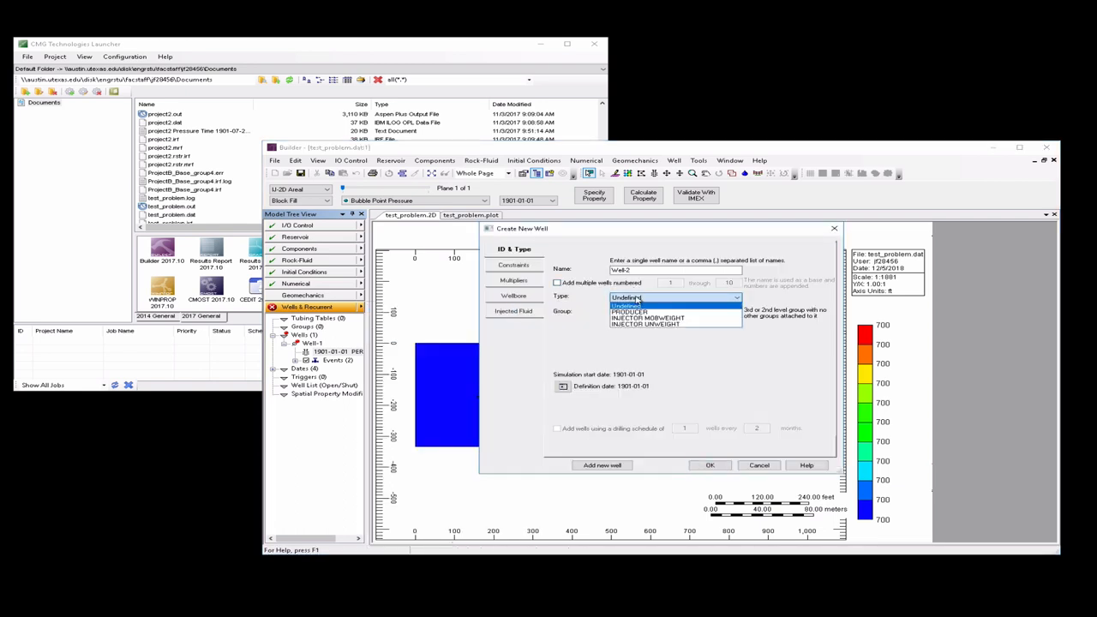
{"action": "left_click", "coordinate": [629, 312]}
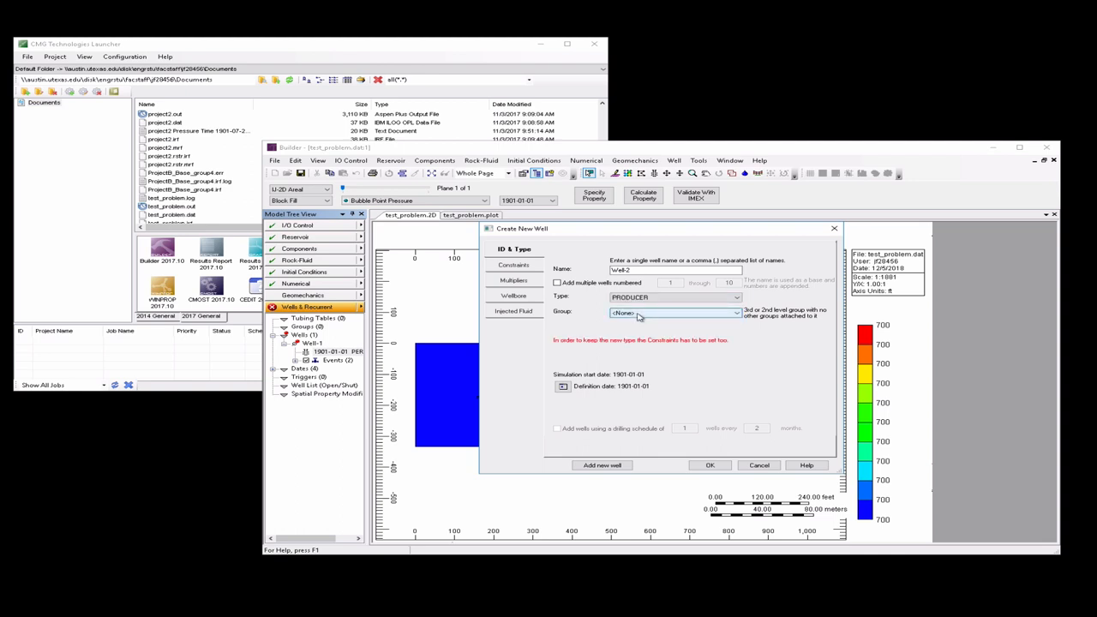
{"action": "left_click", "coordinate": [515, 264]}
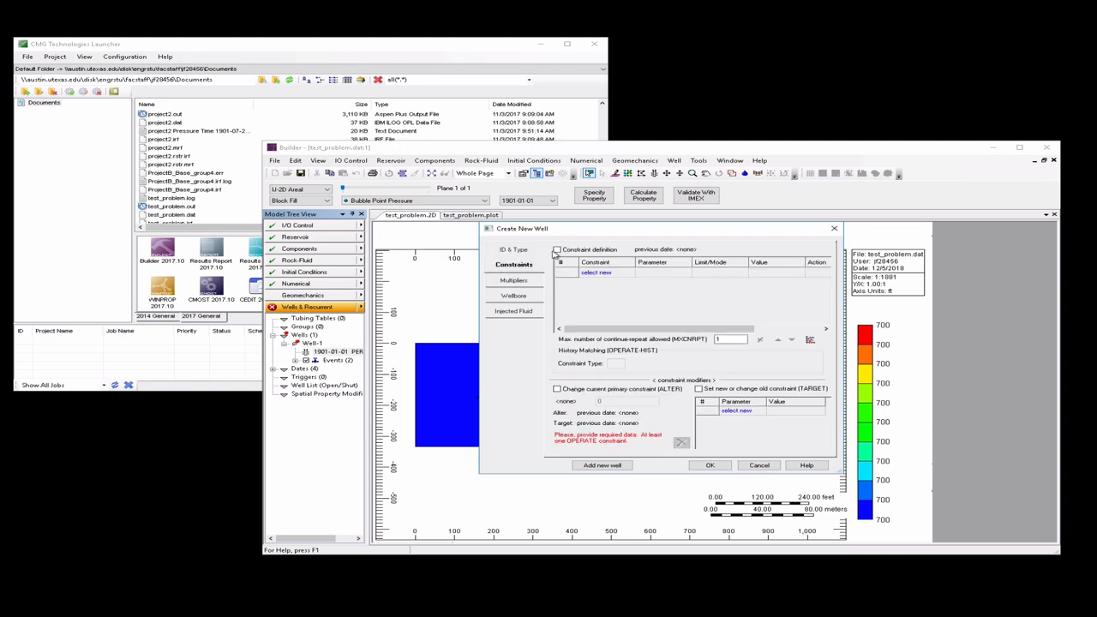
{"action": "left_click", "coordinate": [631, 272]}
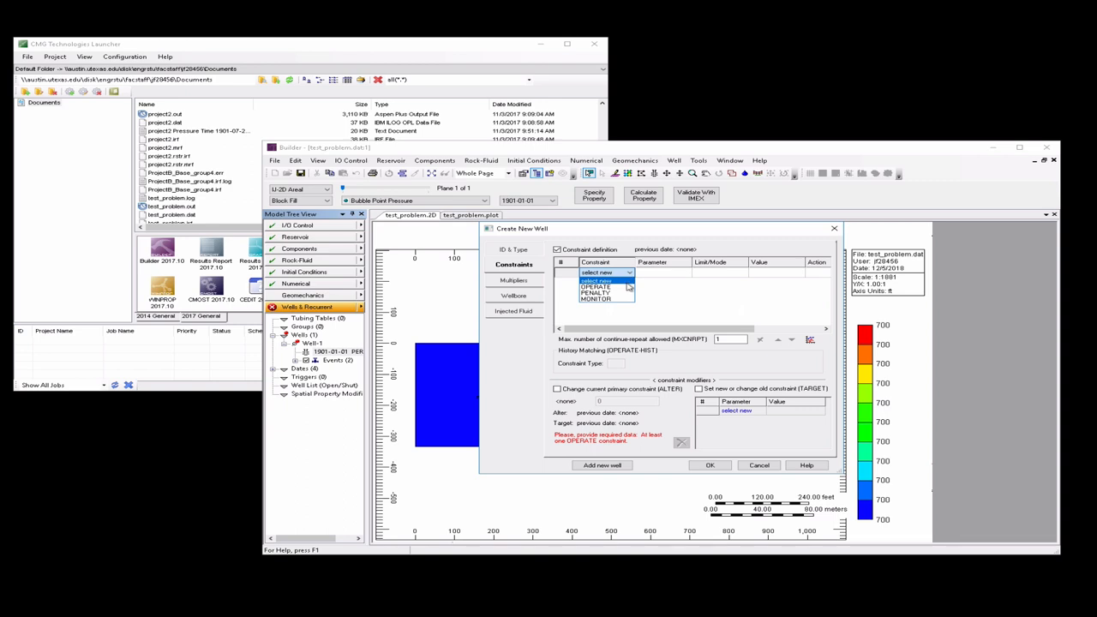
{"action": "left_click", "coordinate": [597, 285]}
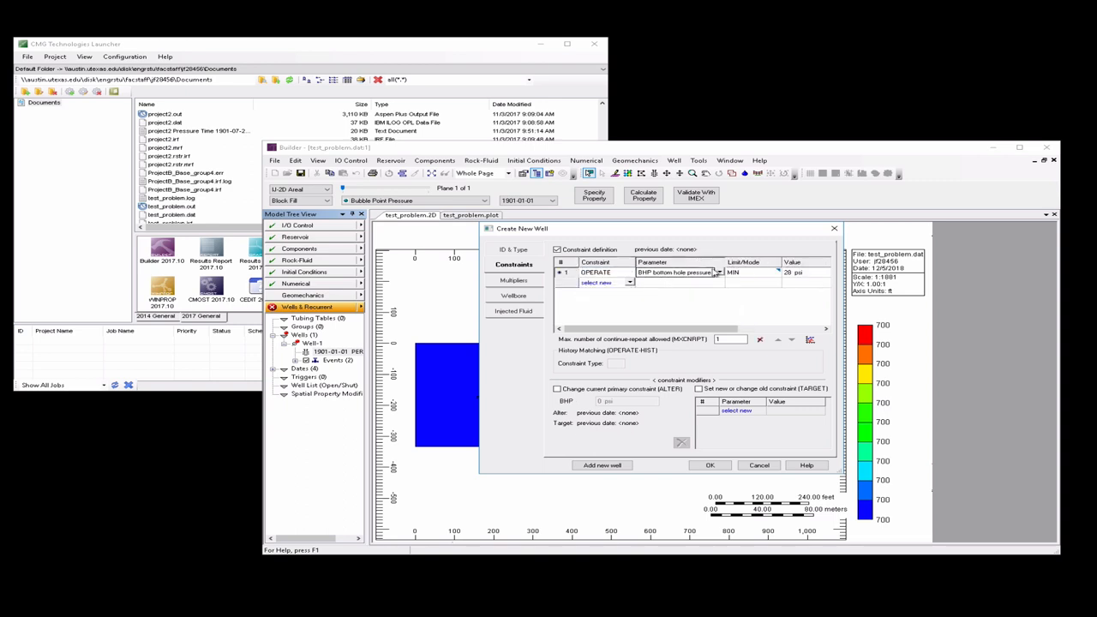
{"action": "left_click", "coordinate": [719, 271]}
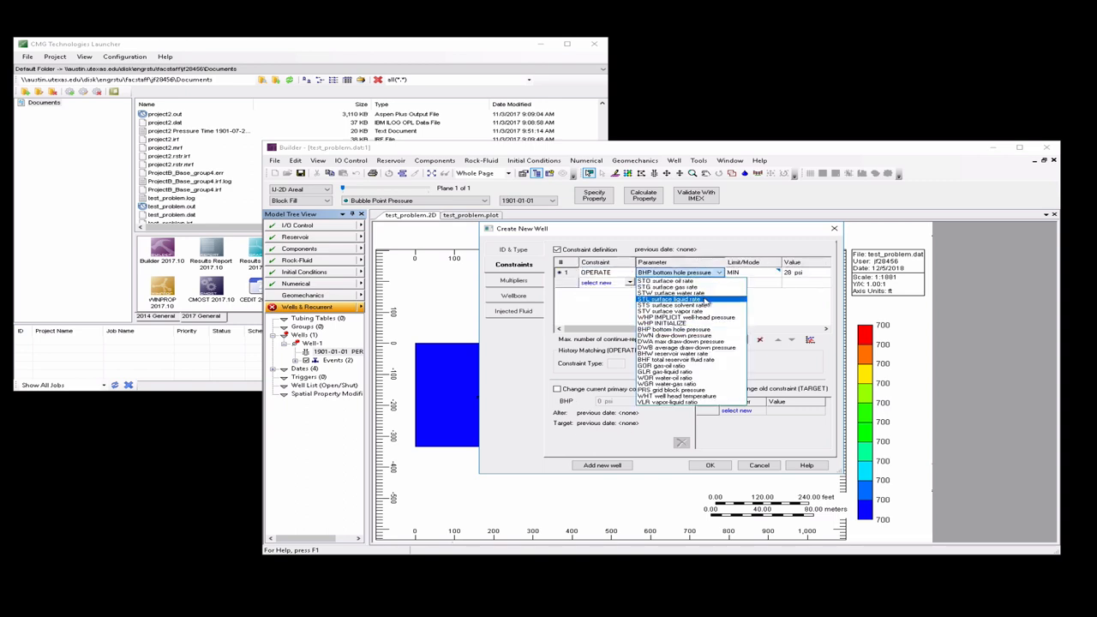
{"action": "left_click", "coordinate": [672, 298]}
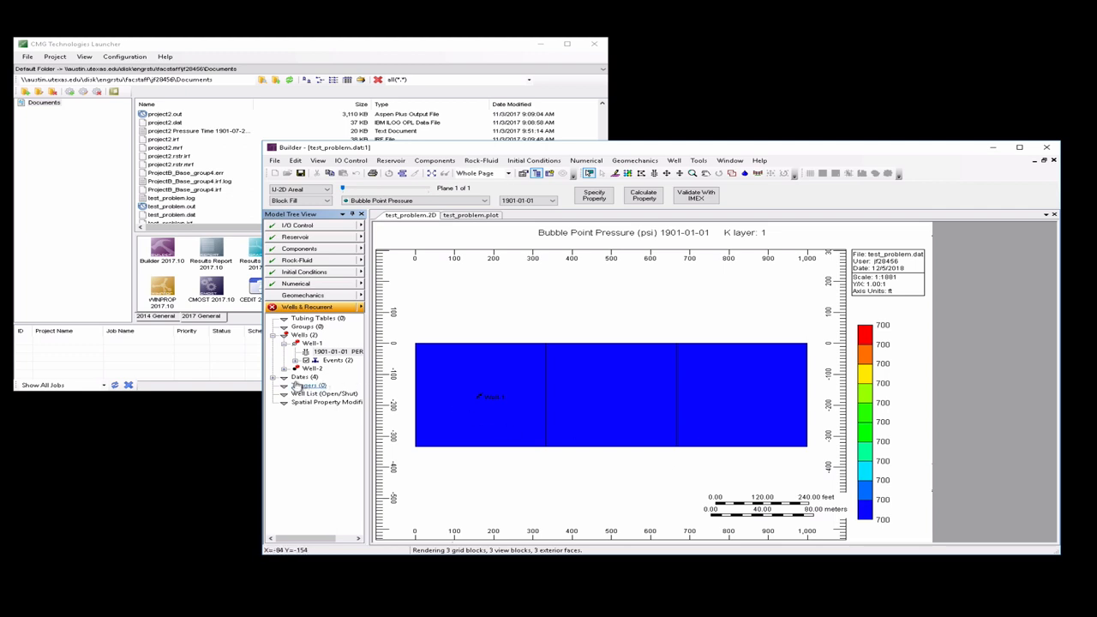
Perforate producer Well-2 in the third grid block via Well Completion Data (PERF)
{"action": "left_click", "coordinate": [274, 377]}
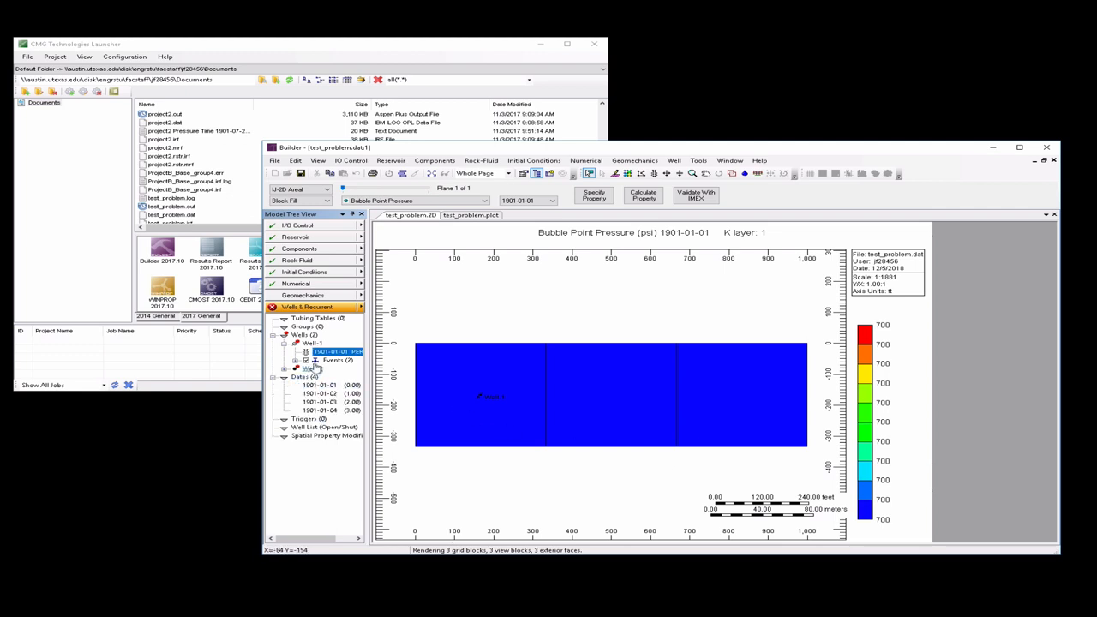
{"action": "left_click", "coordinate": [291, 369]}
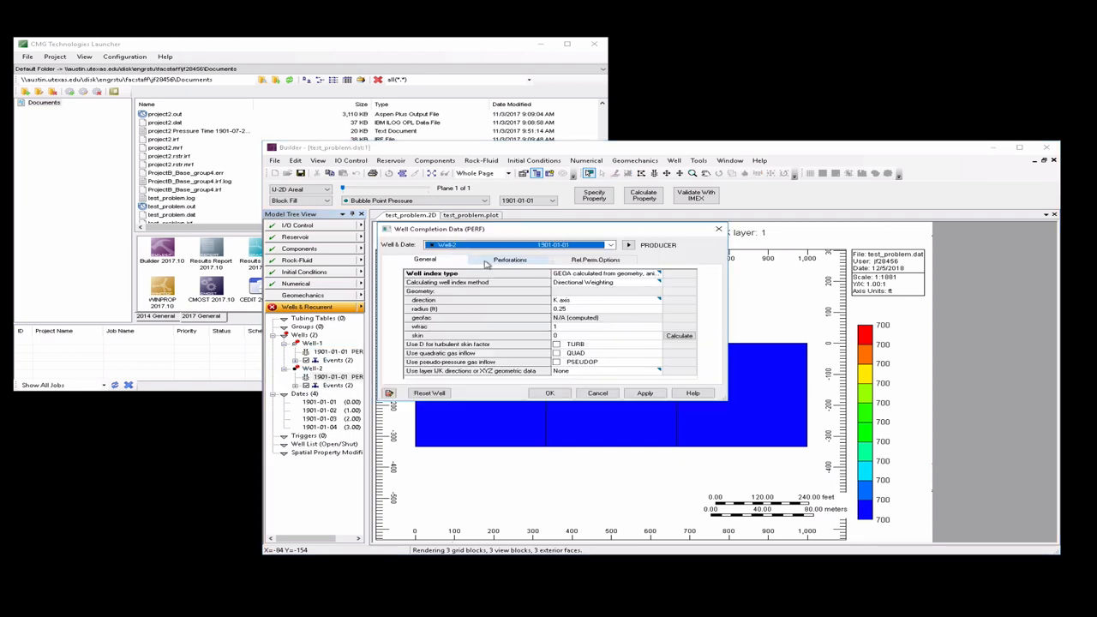
{"action": "left_click", "coordinate": [509, 261]}
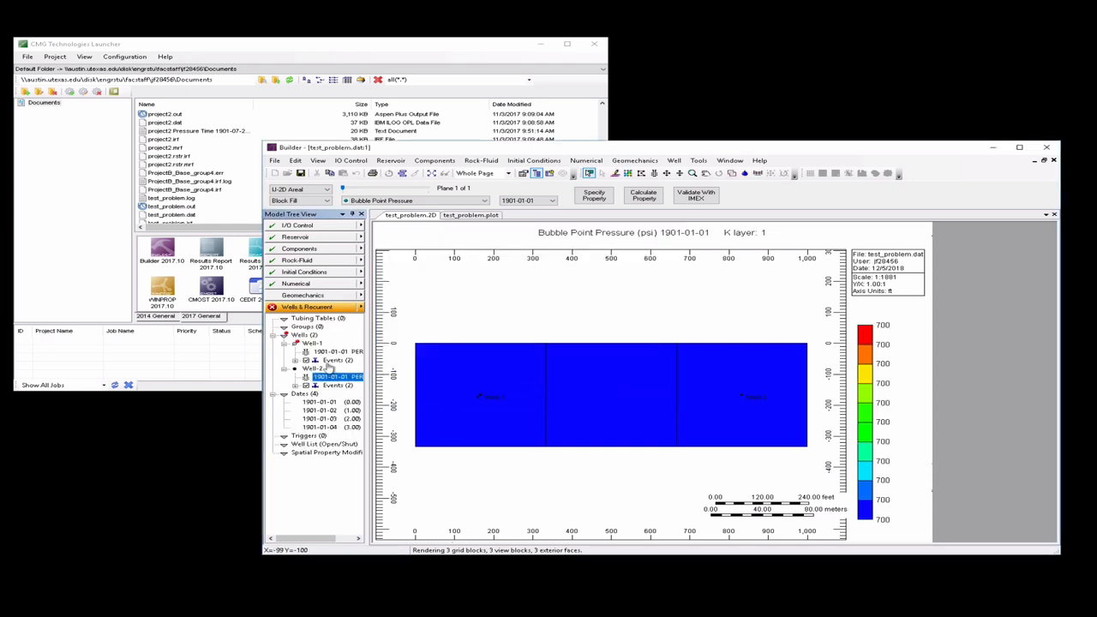
Review Well-2's constraints in Well Events and set Well-1's injected fluid to WATER
{"action": "double_click", "coordinate": [336, 377]}
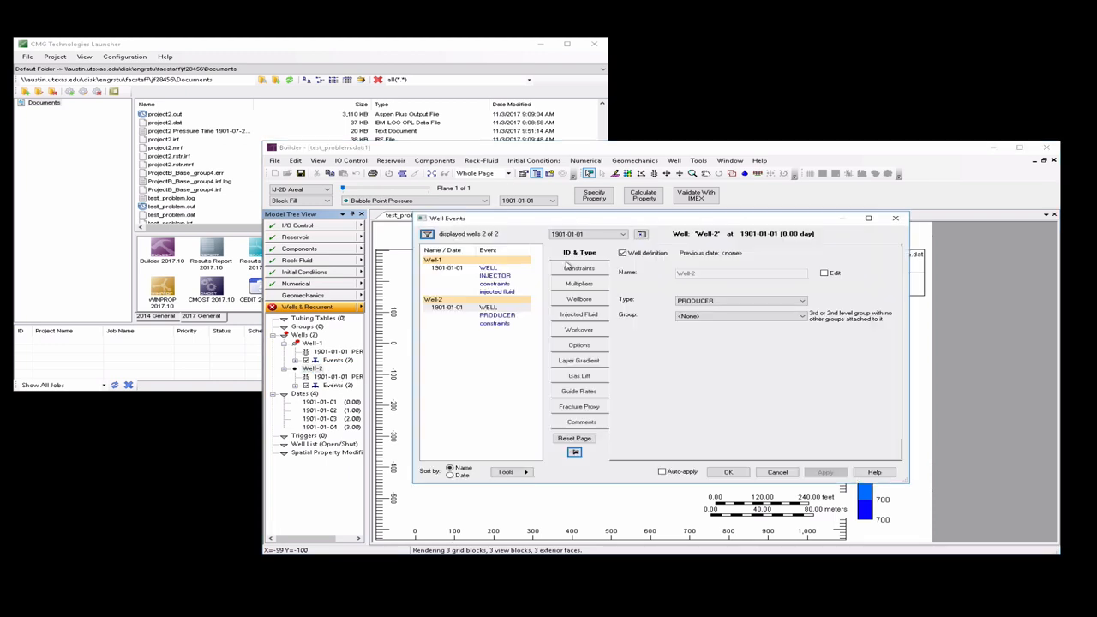
{"action": "left_click", "coordinate": [579, 268]}
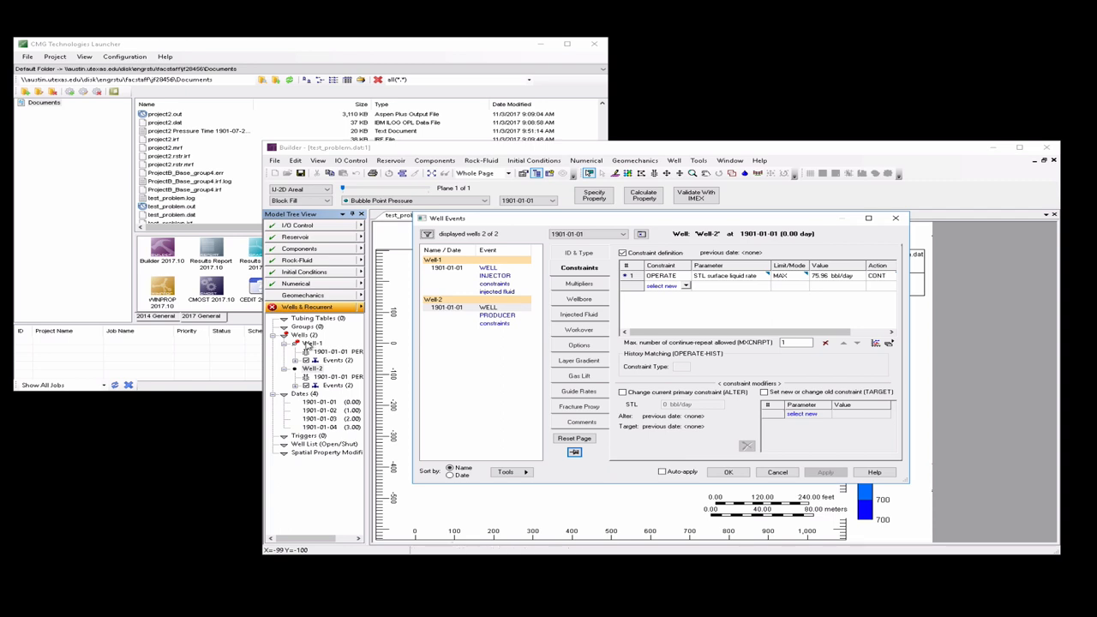
{"action": "mouse_move", "coordinate": [603, 422]}
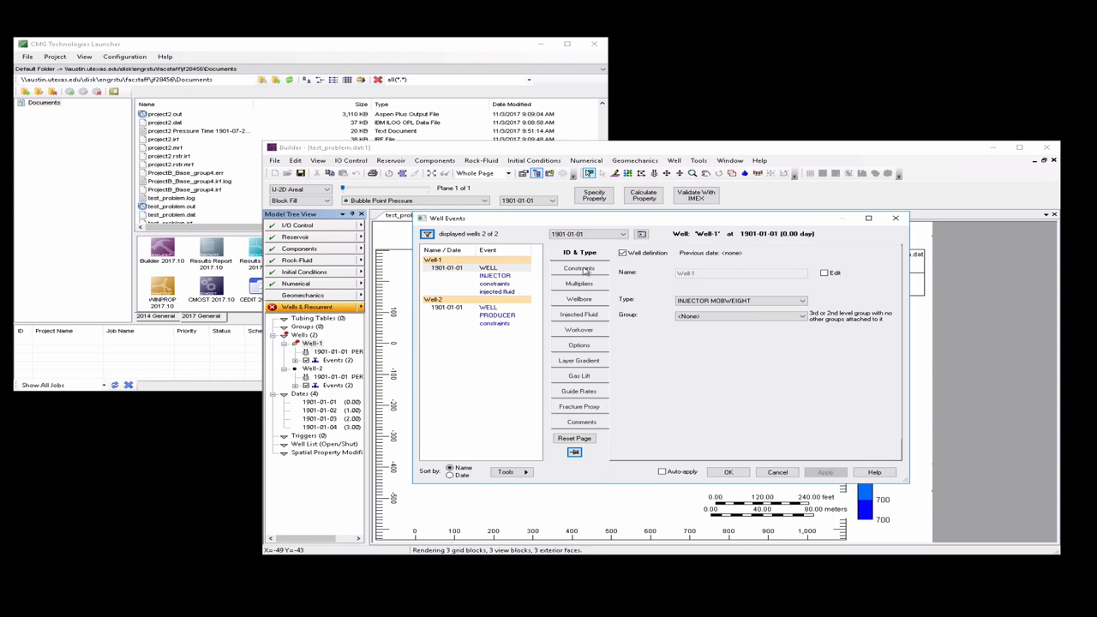
{"action": "left_click", "coordinate": [579, 314]}
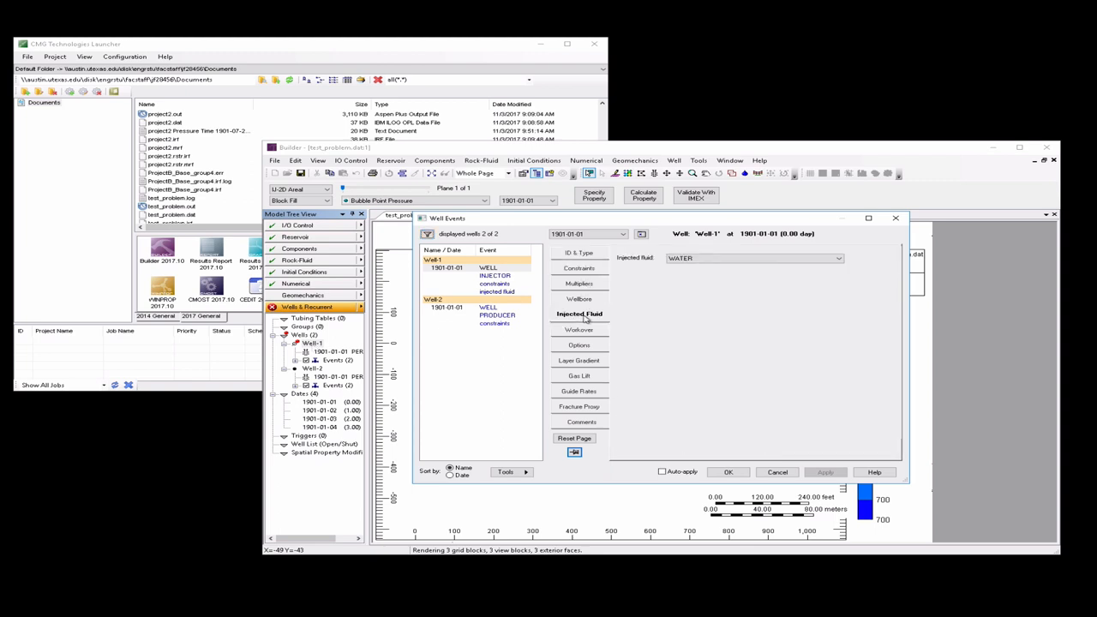
{"action": "mouse_move", "coordinate": [736, 285]}
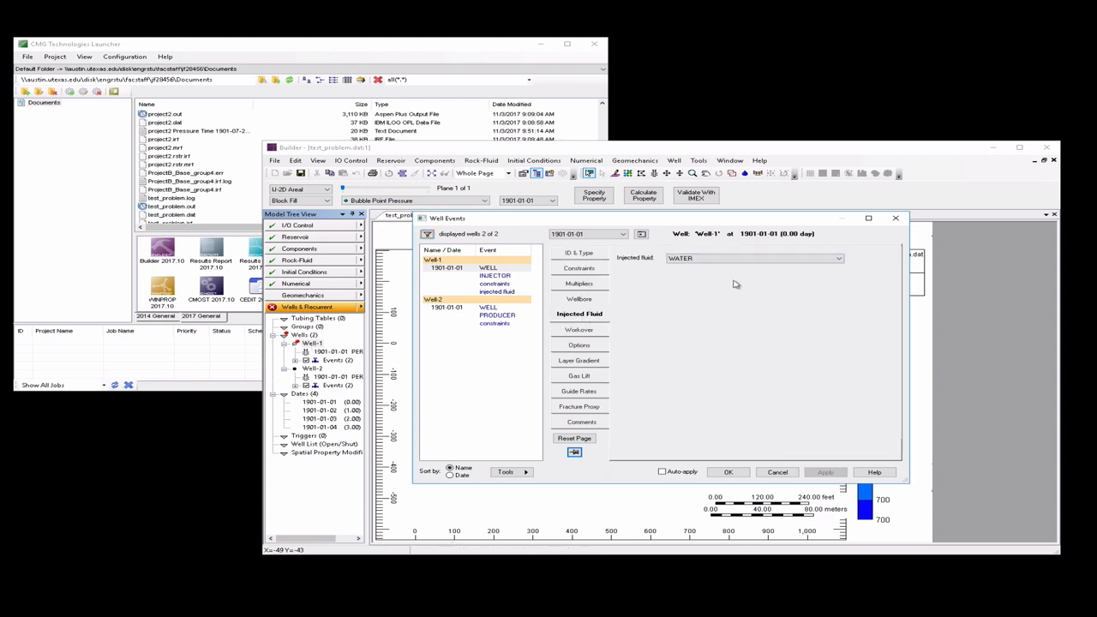
{"action": "left_click", "coordinate": [836, 257]}
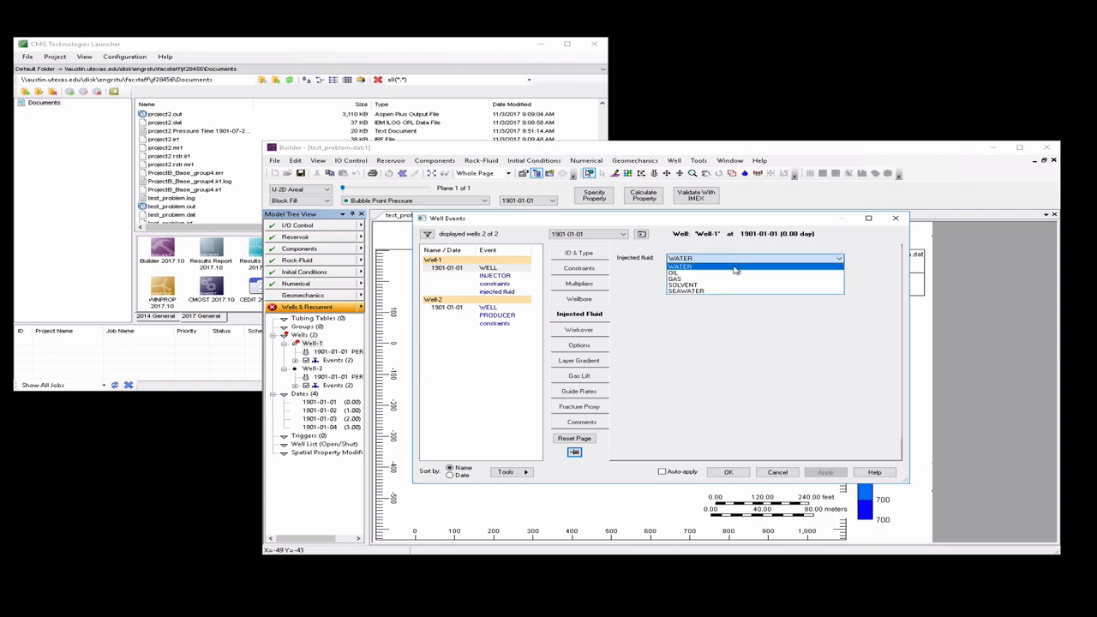
{"action": "left_click", "coordinate": [679, 268]}
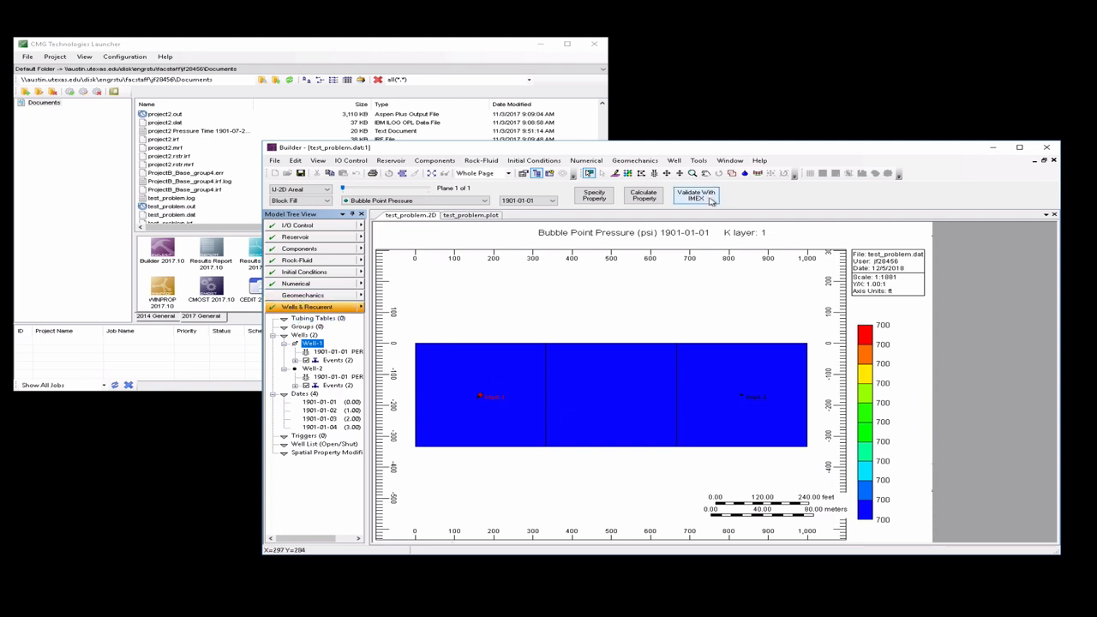
Start IMEX validation without saving, then dismiss the simulator run window
{"action": "left_click", "coordinate": [696, 195]}
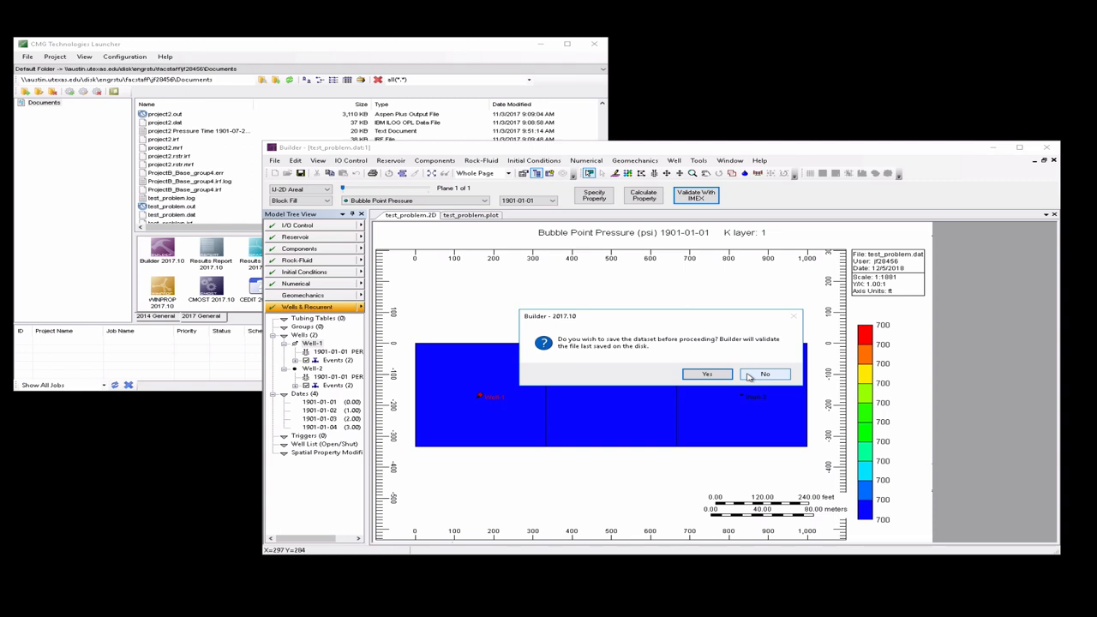
{"action": "left_click", "coordinate": [765, 374]}
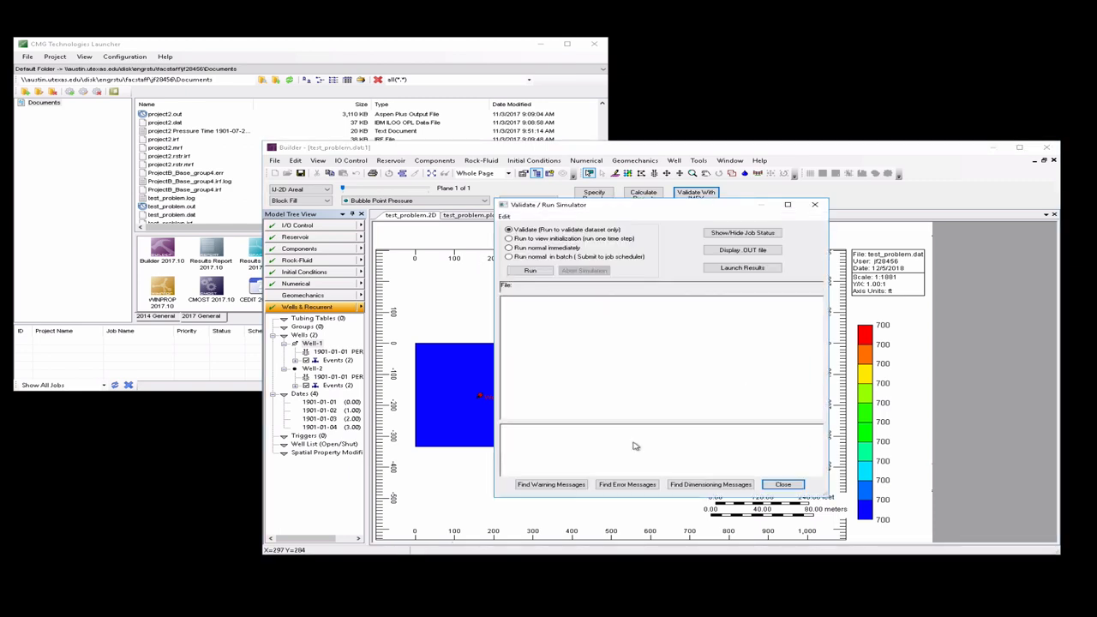
{"action": "left_click", "coordinate": [782, 484]}
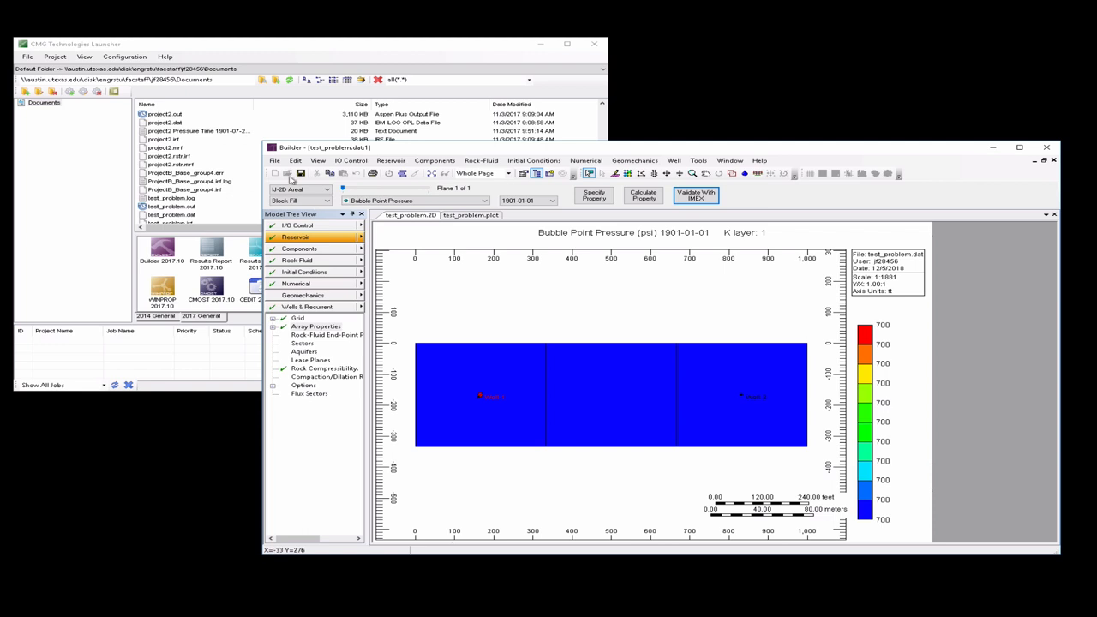
Save the model as a new dataset file with Save As
{"action": "left_click", "coordinate": [275, 161]}
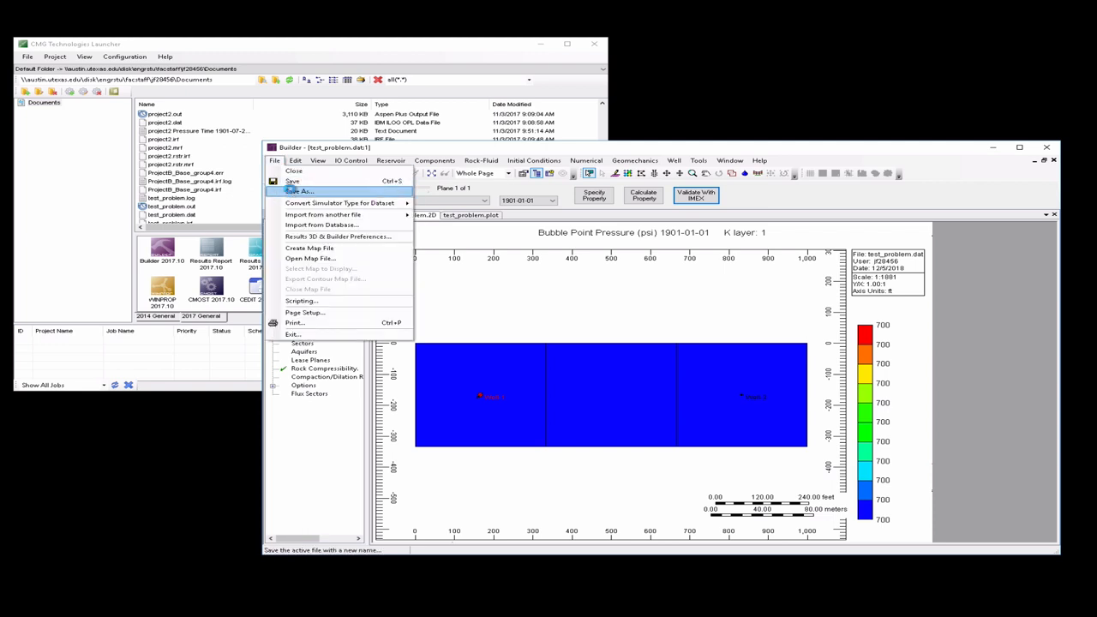
{"action": "left_click", "coordinate": [299, 192]}
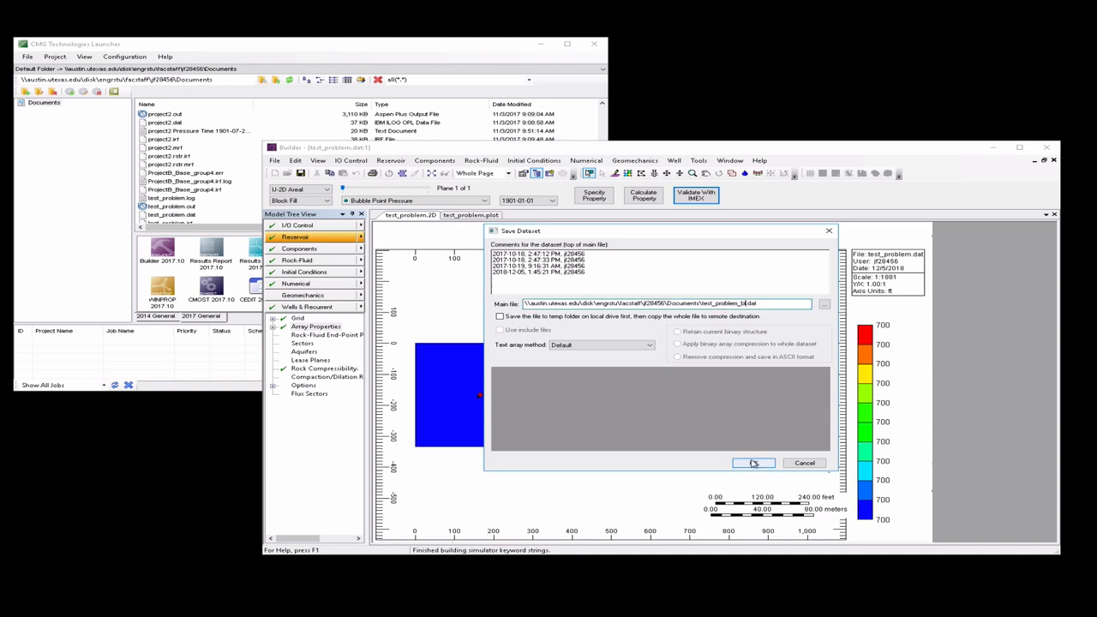
{"action": "left_click", "coordinate": [754, 463]}
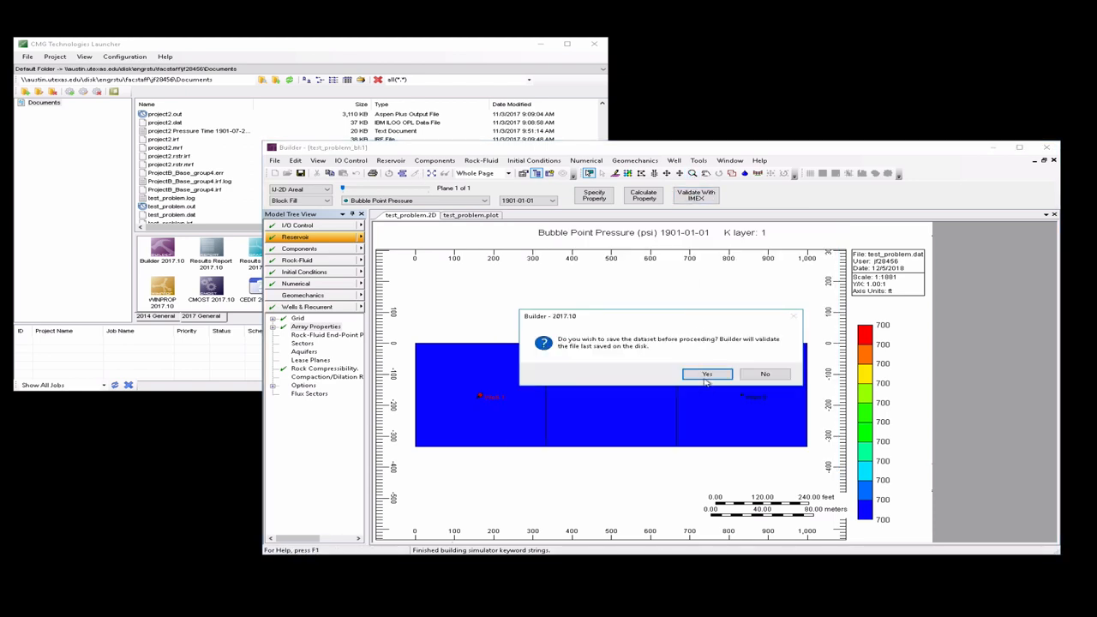
Save the dataset and run it immediately in IMEX until normal termination
{"action": "left_click", "coordinate": [706, 373]}
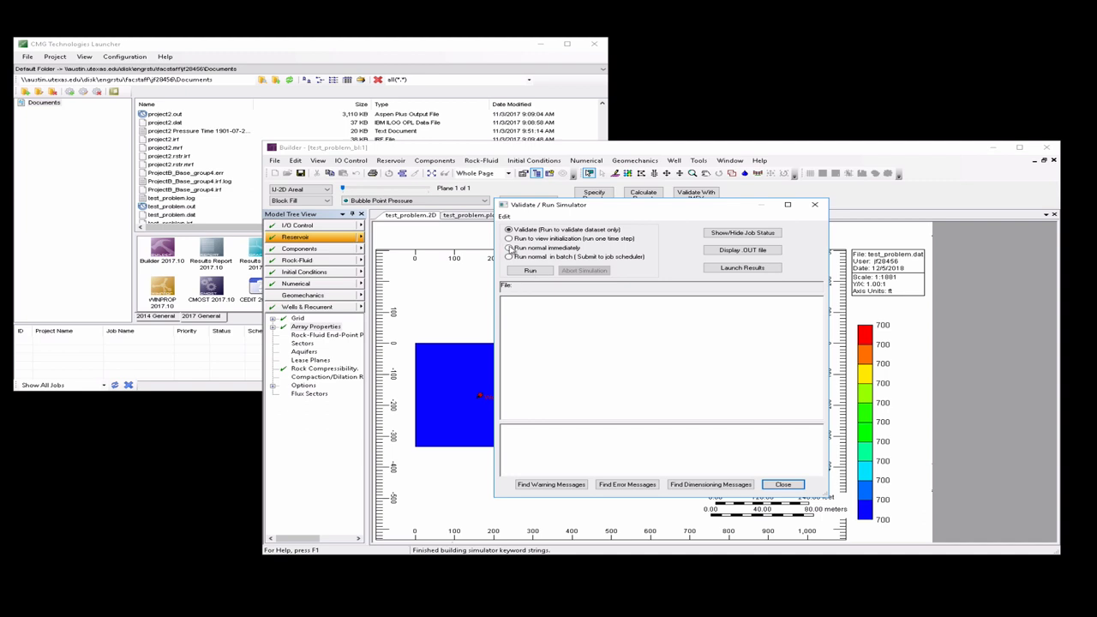
{"action": "left_click", "coordinate": [510, 247]}
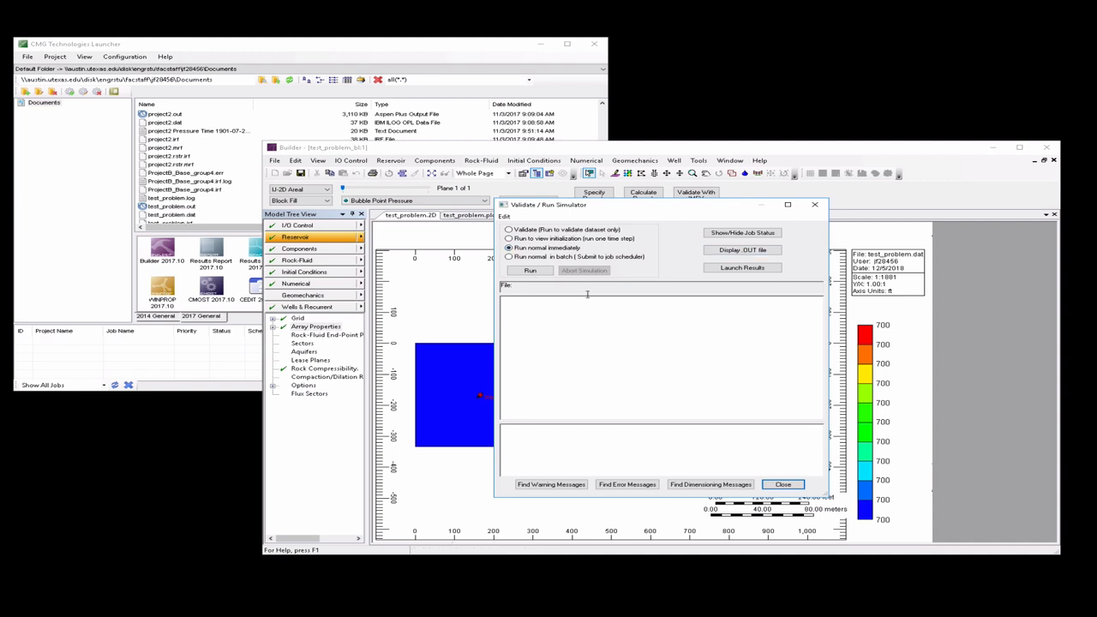
{"action": "left_click", "coordinate": [529, 271]}
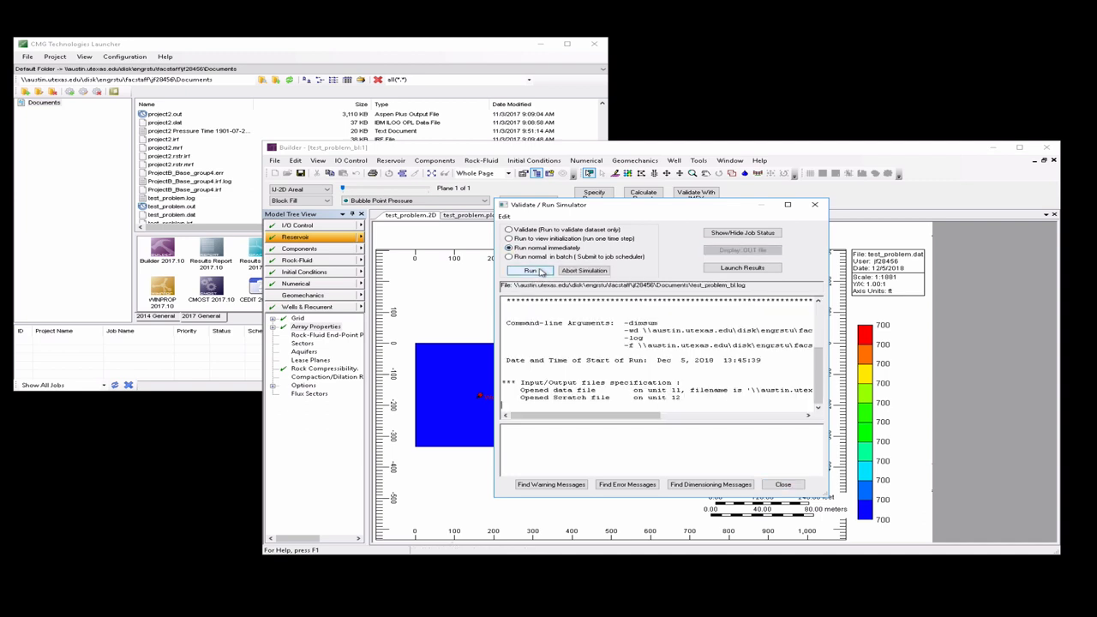
{"action": "left_click", "coordinate": [530, 271]}
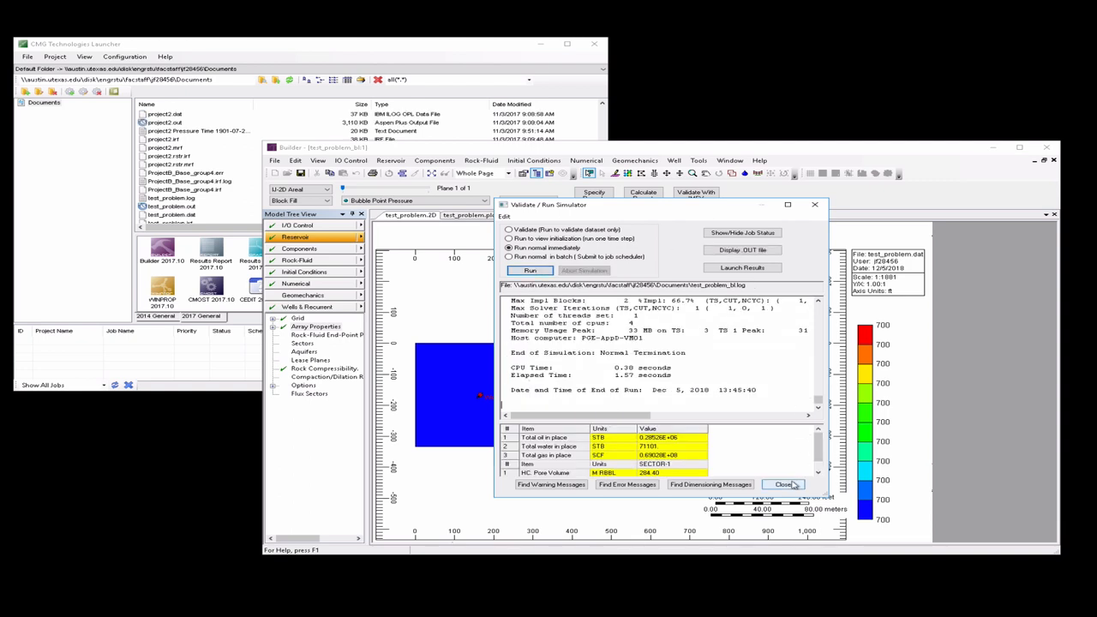
Open the run in Results 3D and display Water Saturation at the last results date
{"action": "left_click", "coordinate": [782, 483]}
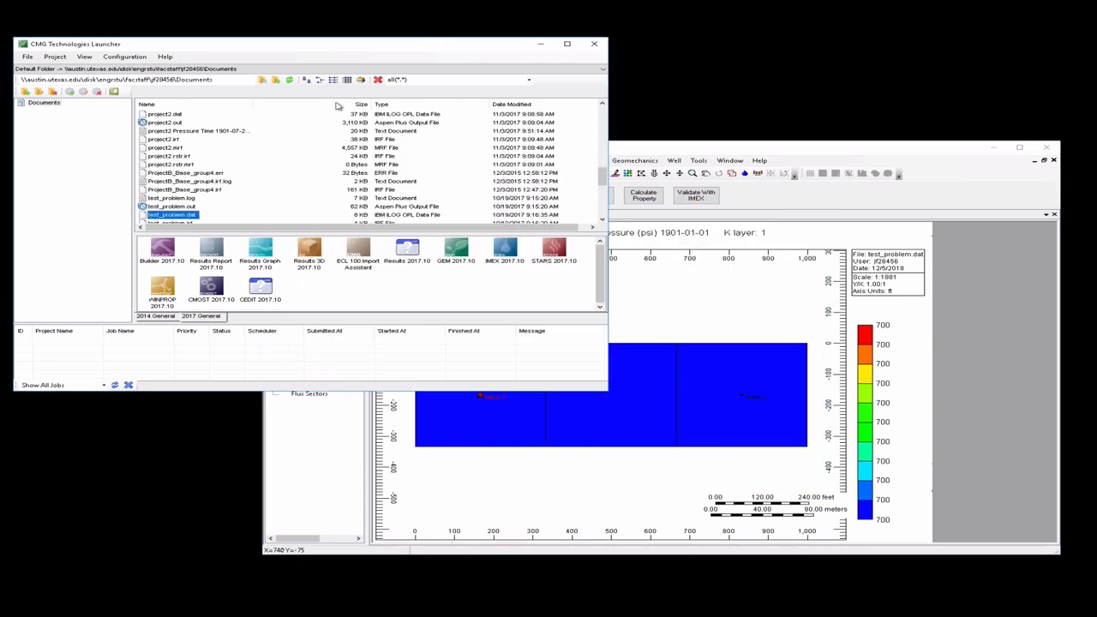
{"action": "scroll", "scroll_direction": "down", "scroll_amount": 3}
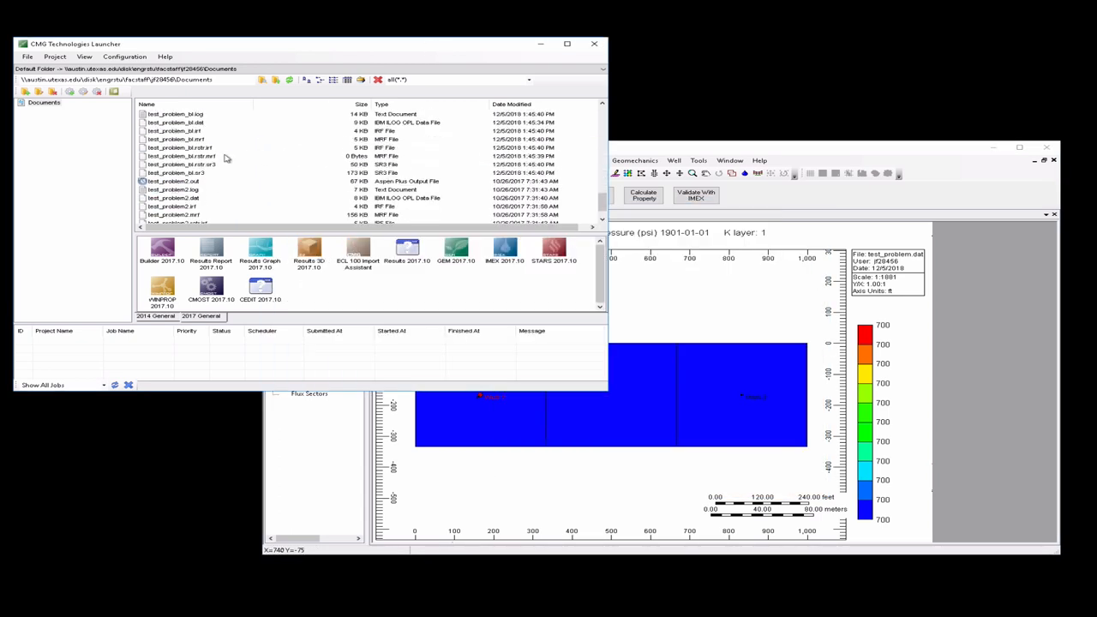
{"action": "scroll", "scroll_direction": "down", "scroll_amount": 3}
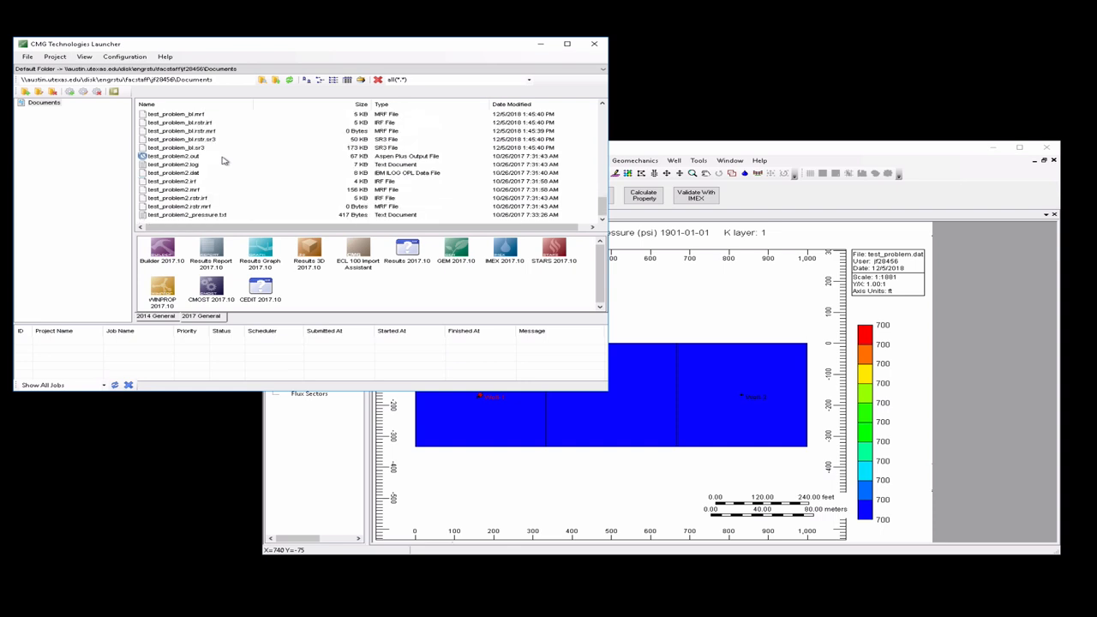
{"action": "mouse_move", "coordinate": [202, 175]}
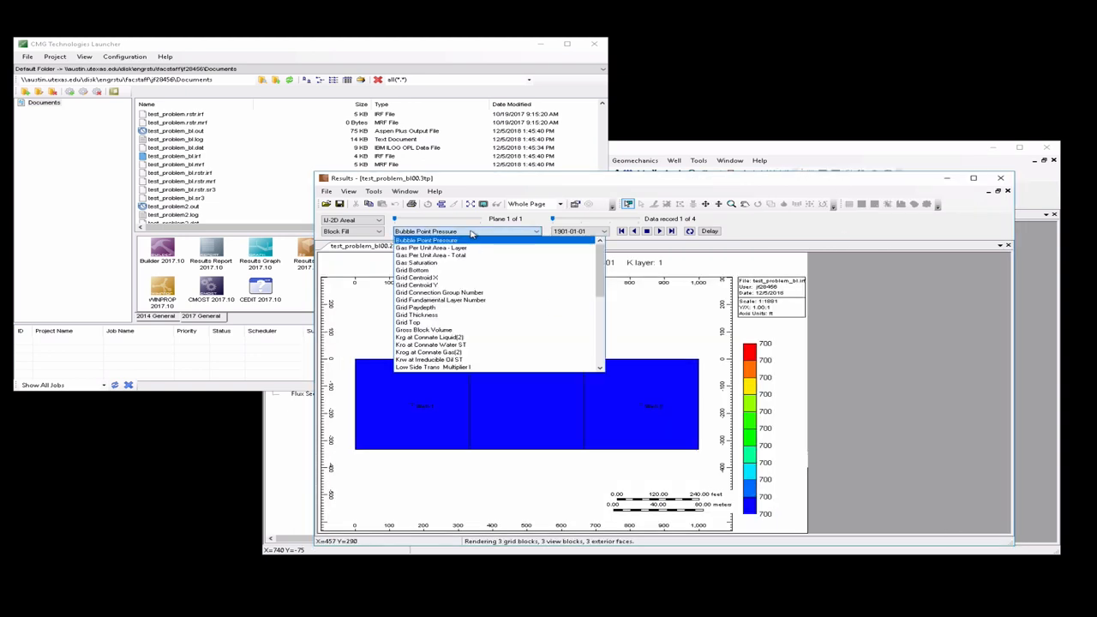
{"action": "scroll", "scroll_direction": "down", "scroll_amount": 3}
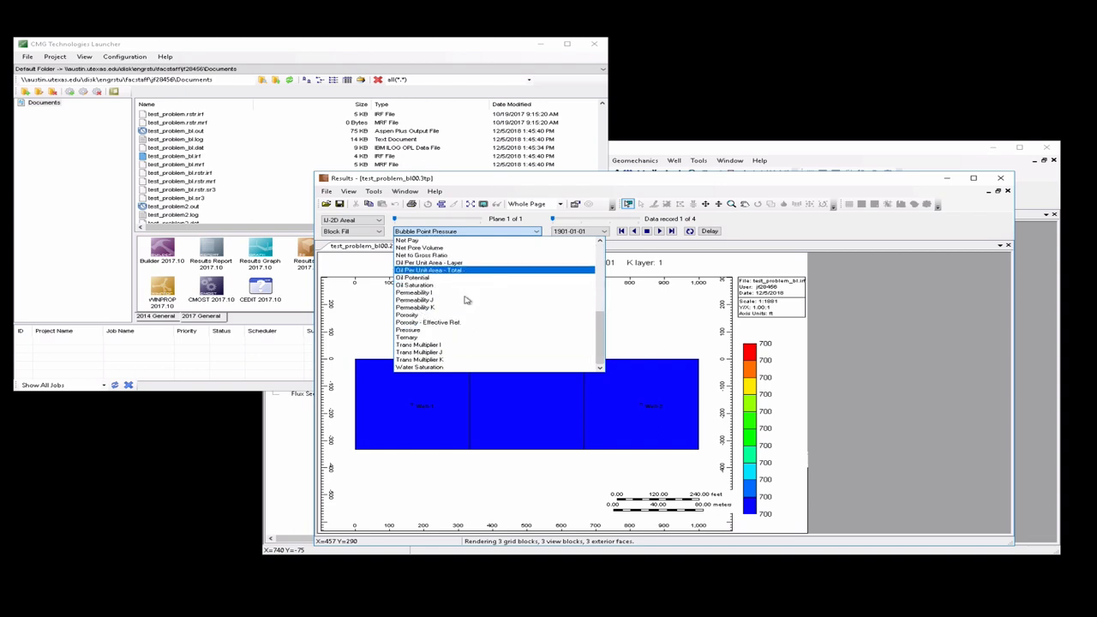
{"action": "left_click", "coordinate": [420, 367]}
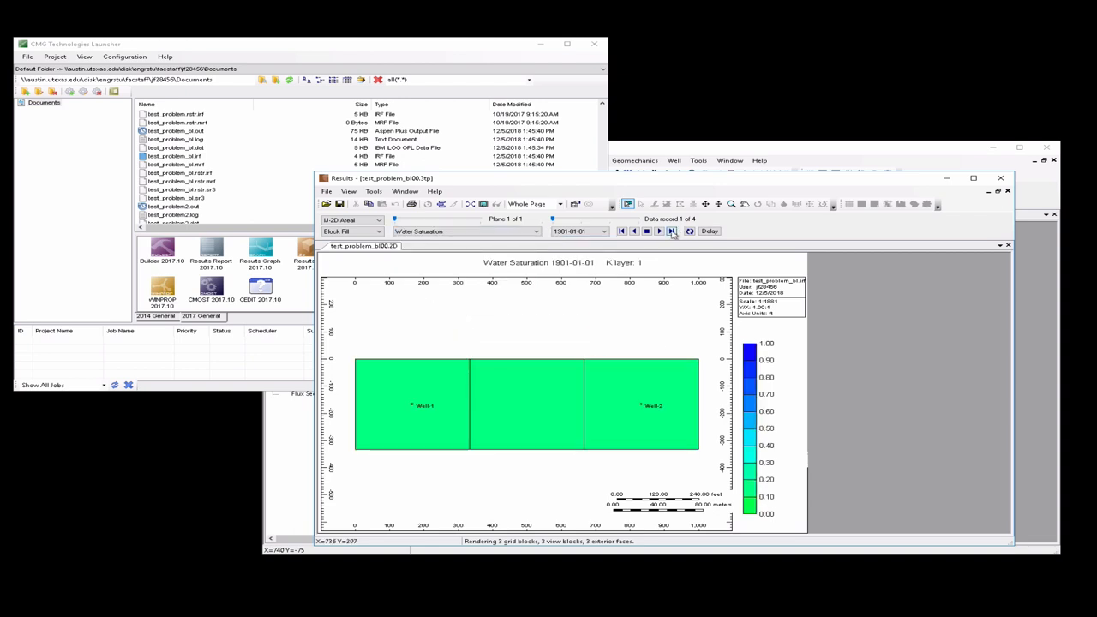
{"action": "left_click", "coordinate": [672, 229]}
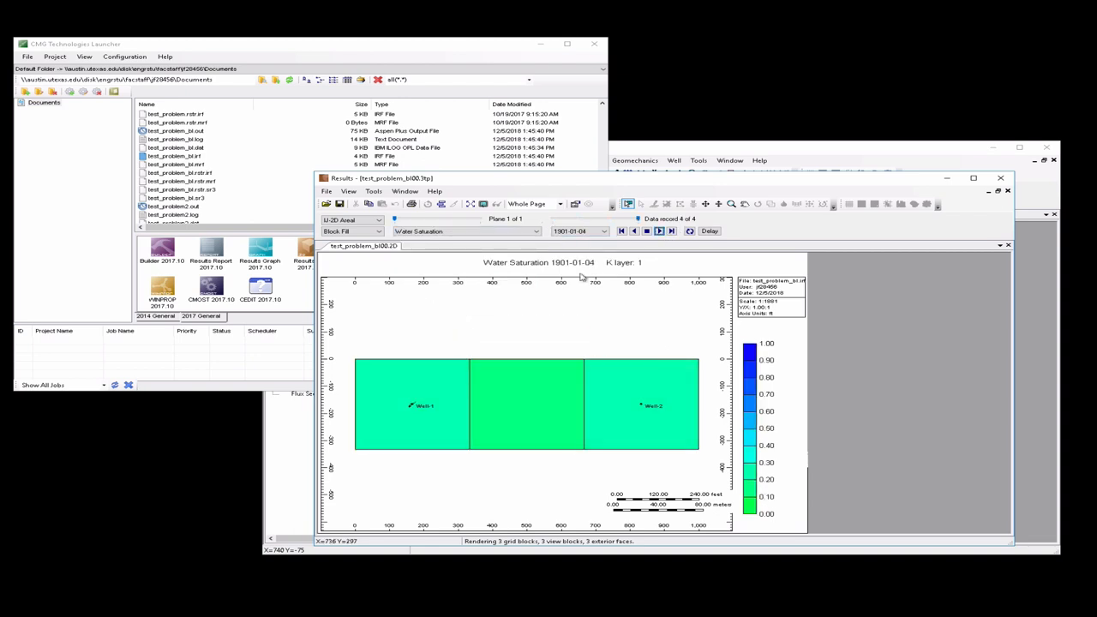